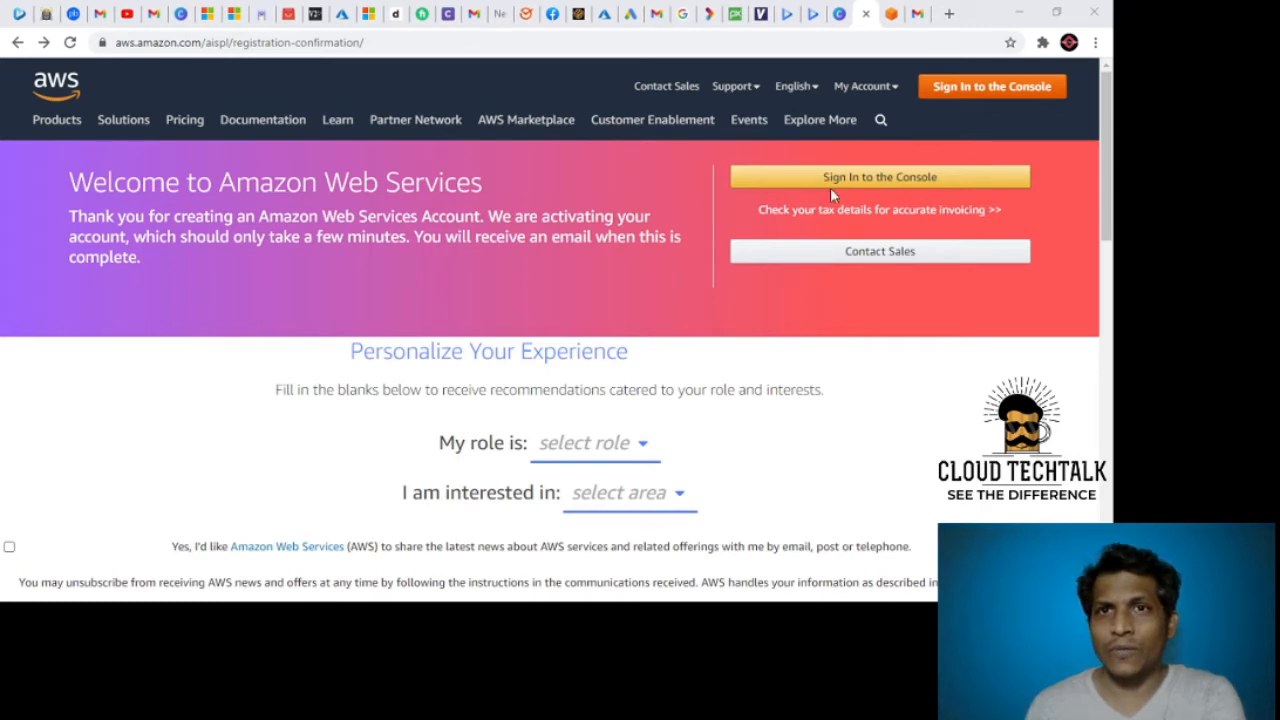
{"action": "mouse_move", "coordinate": [940, 127]}
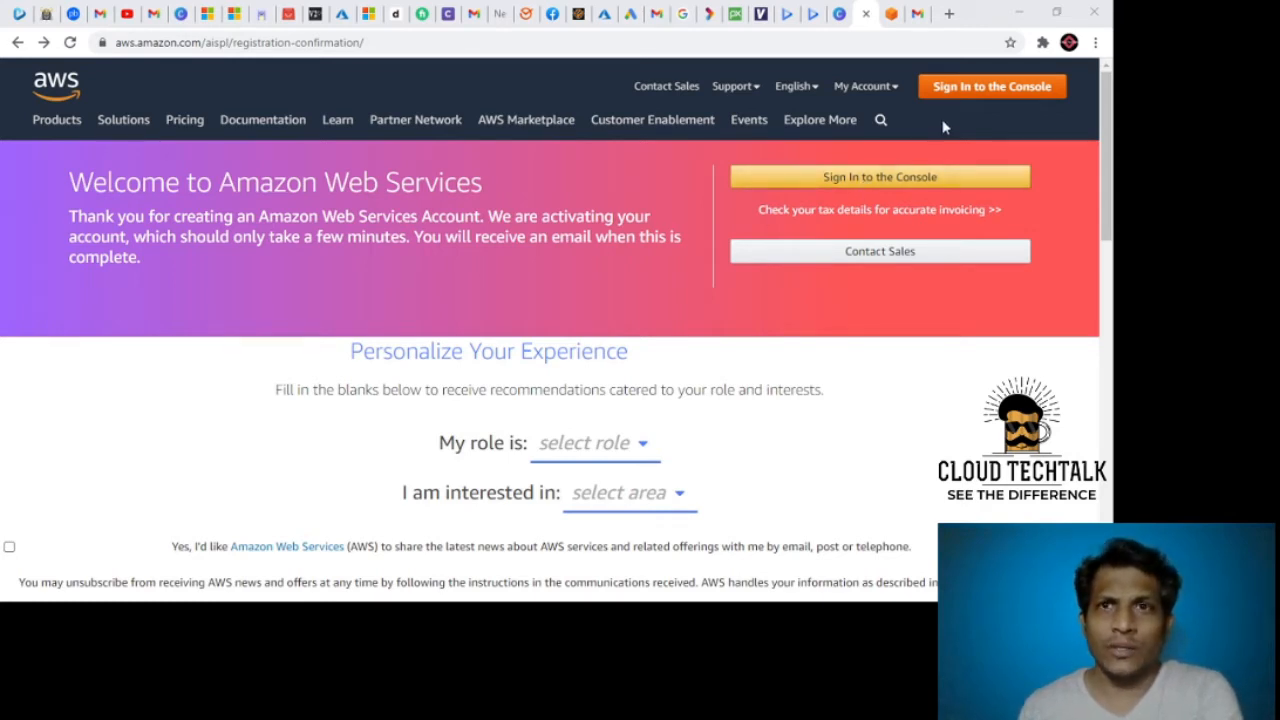
Leave the registration confirmation page through 'Sign In to the Console' at the top right.
{"action": "left_click", "coordinate": [991, 86]}
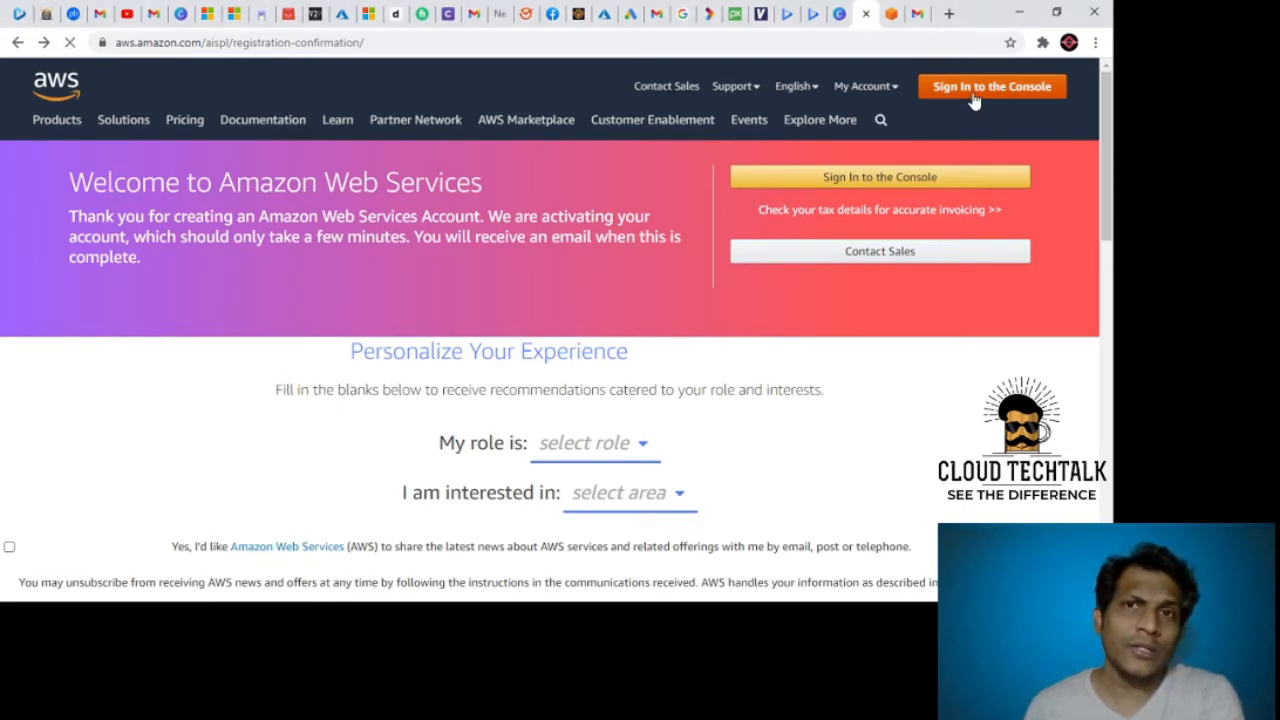
Sign in as root user with the Gmail address, then the password.
{"action": "left_click", "coordinate": [991, 86]}
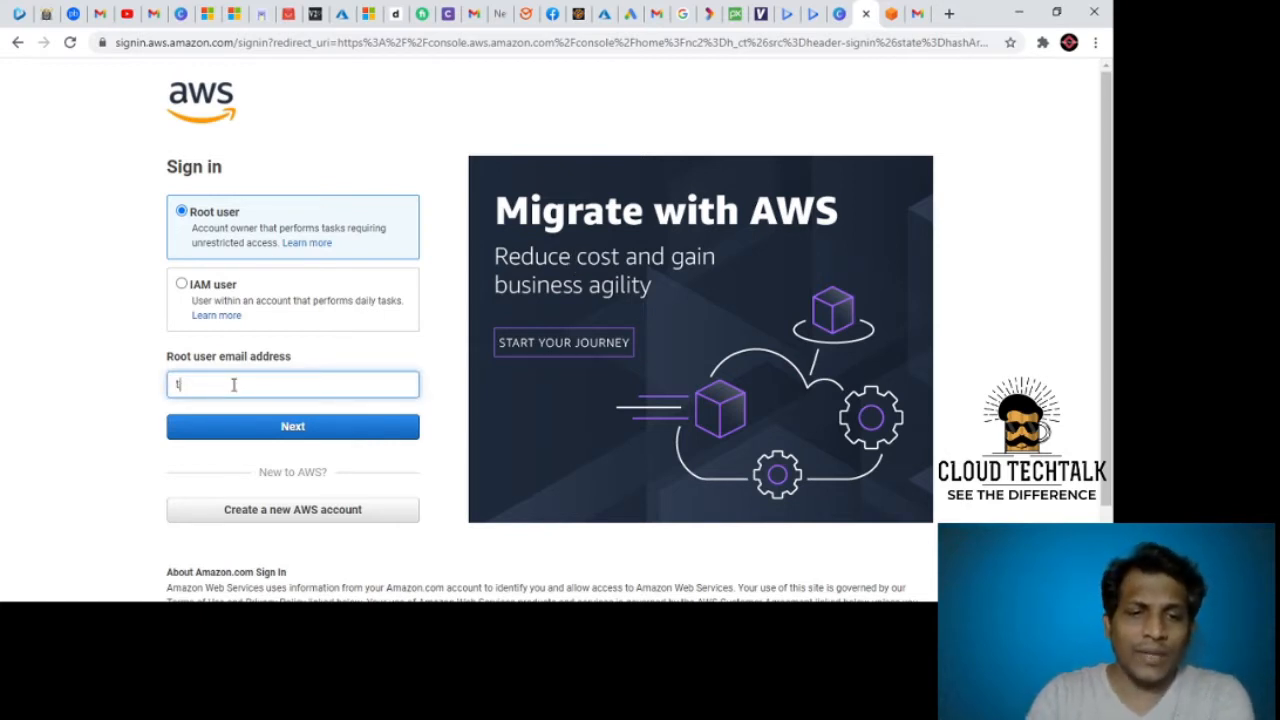
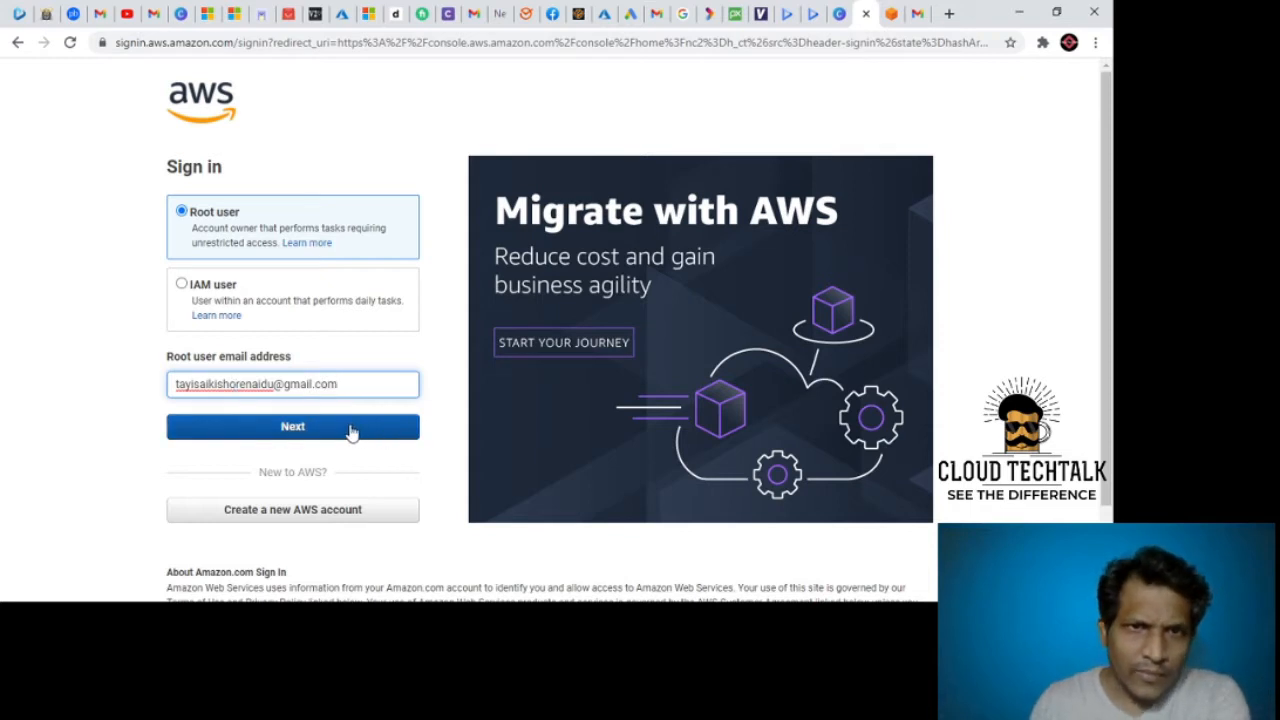
{"action": "left_click", "coordinate": [292, 426]}
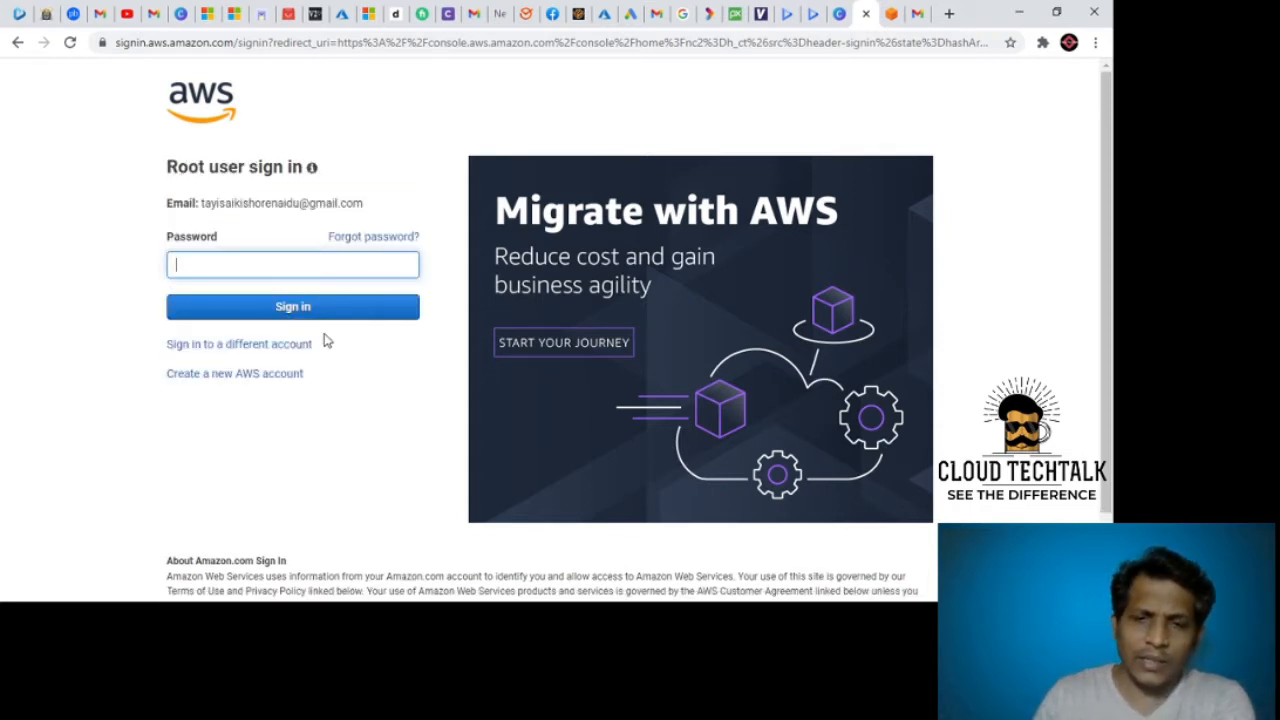
{"action": "type", "text": "password"}
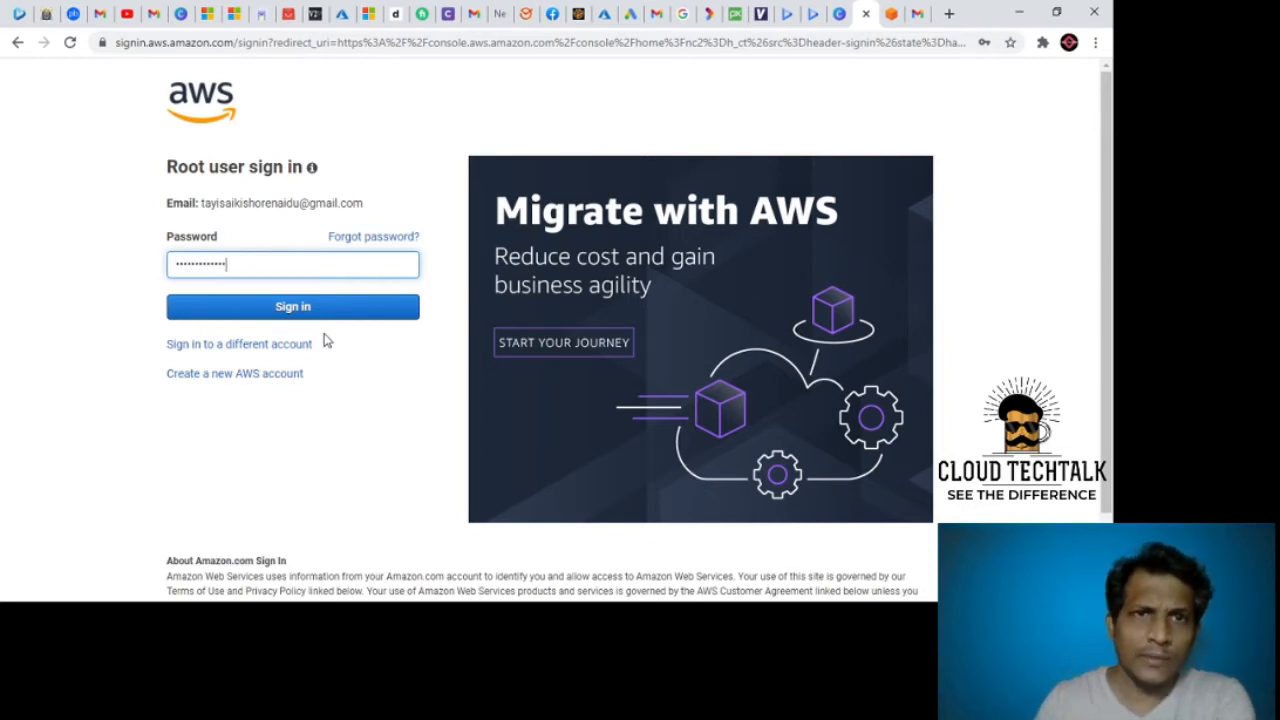
{"action": "left_click", "coordinate": [292, 306]}
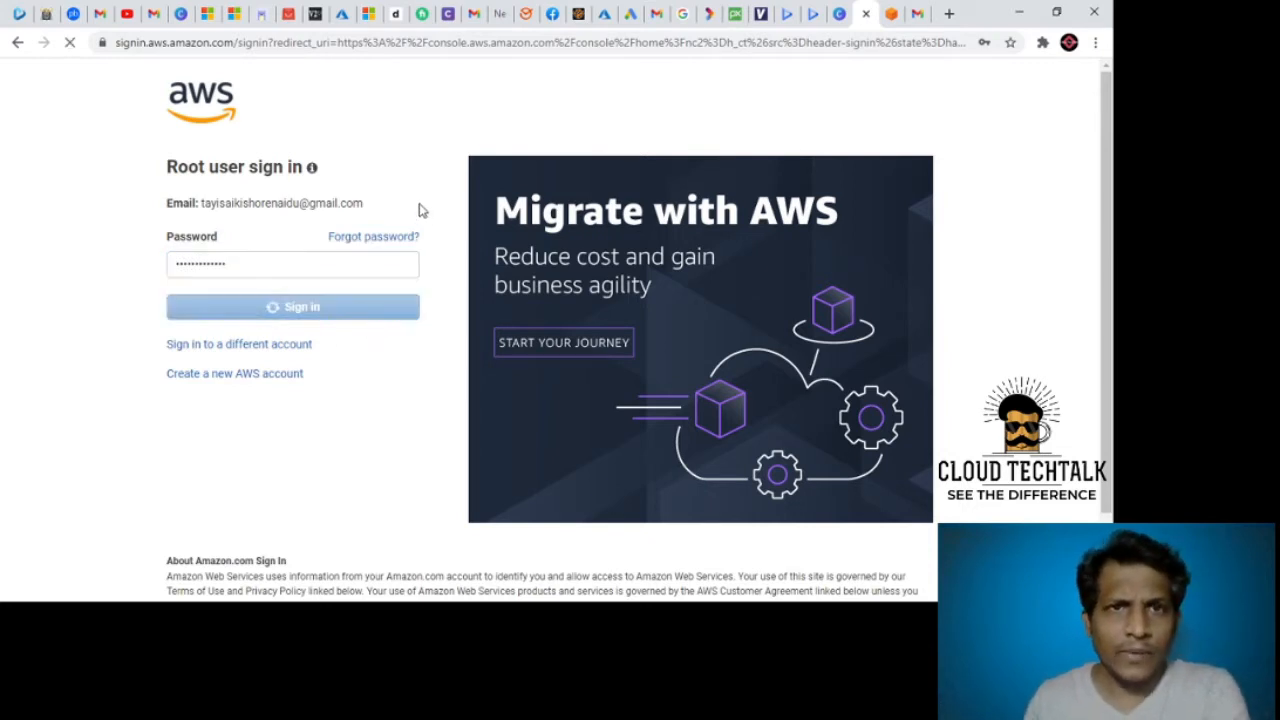
Scroll the console home page through the AWS services and Build a solution sections.
{"action": "left_click", "coordinate": [292, 306]}
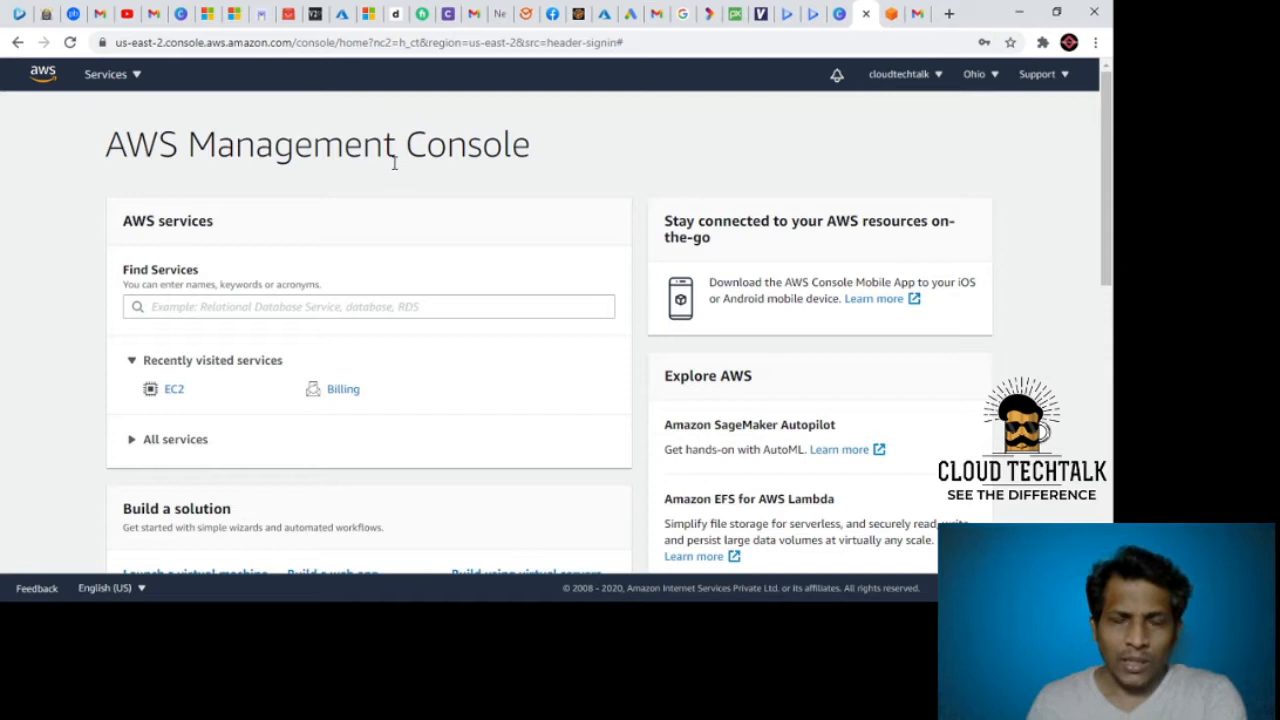
{"action": "mouse_move", "coordinate": [500, 226]}
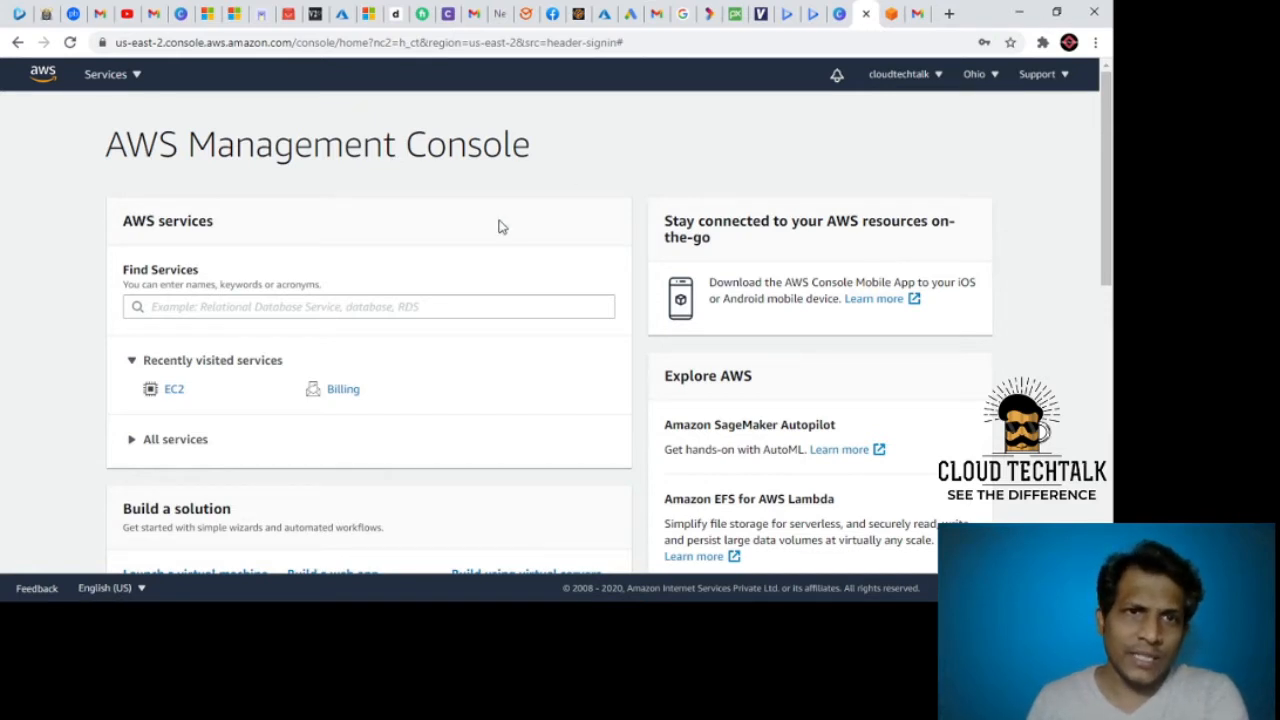
{"action": "scroll", "scroll_direction": "down", "scroll_amount": 3}
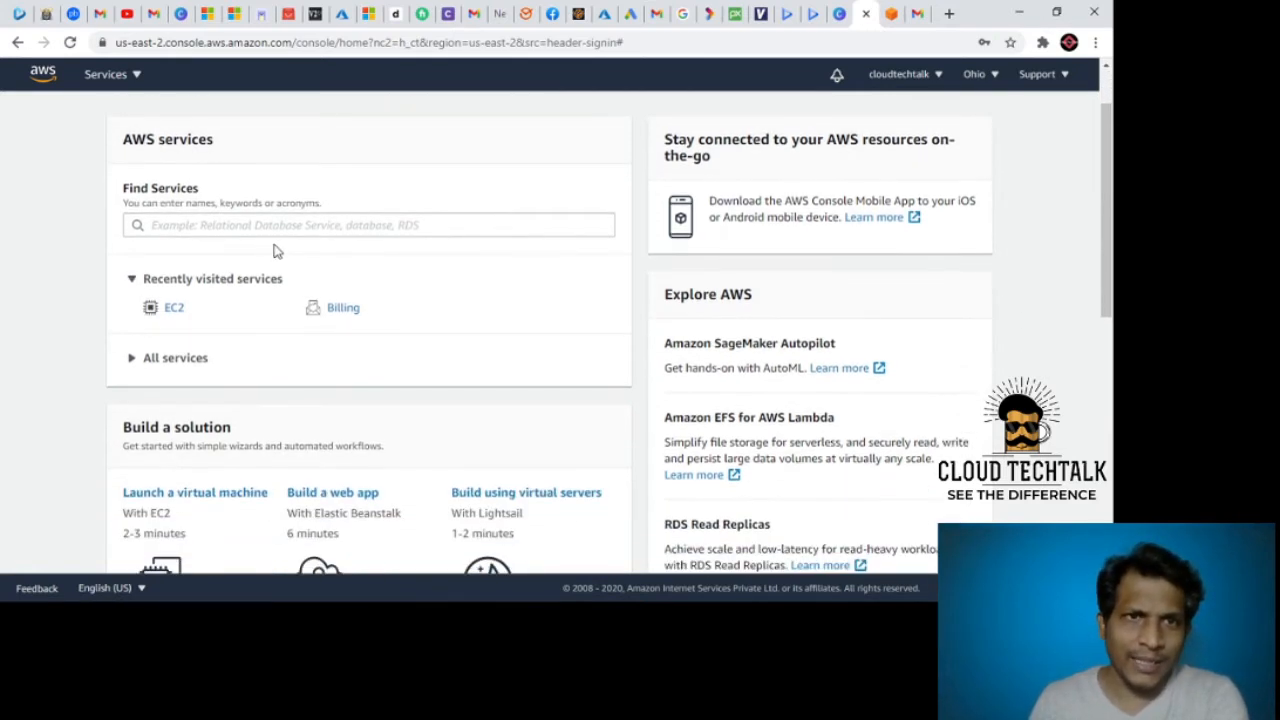
{"action": "scroll", "scroll_direction": "down", "scroll_amount": 3}
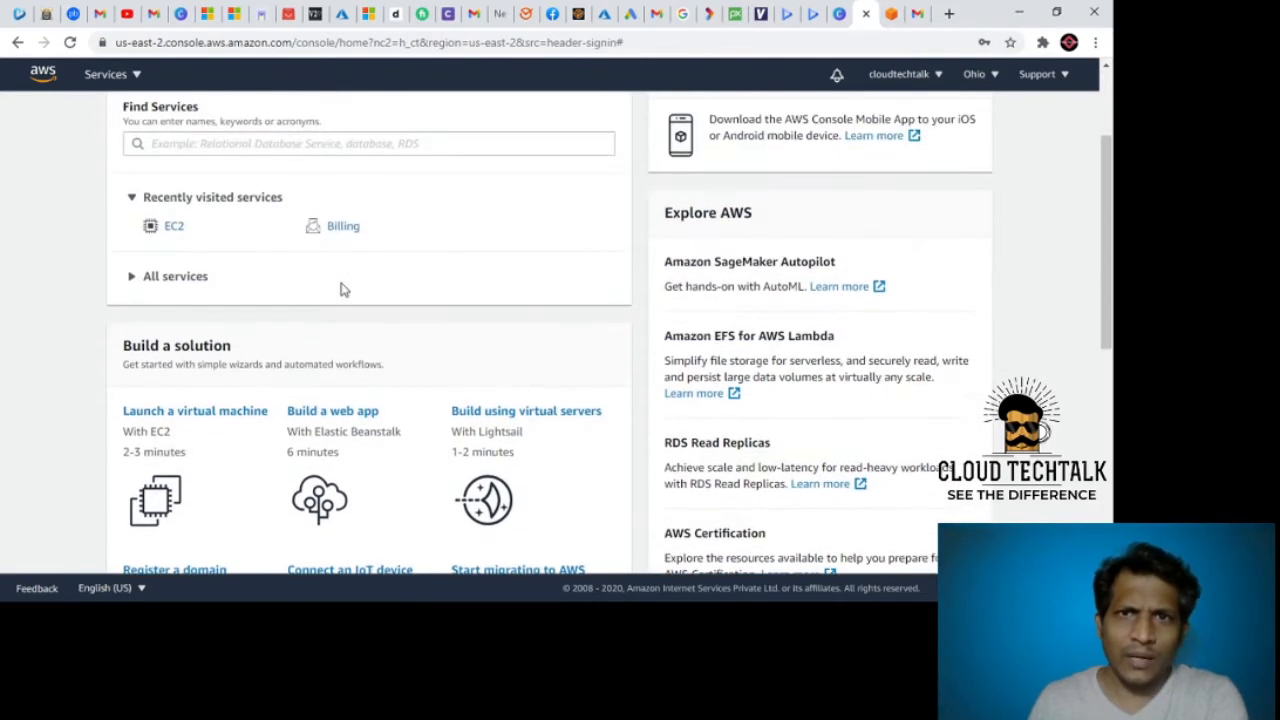
{"action": "scroll", "scroll_direction": "up", "scroll_amount": 3}
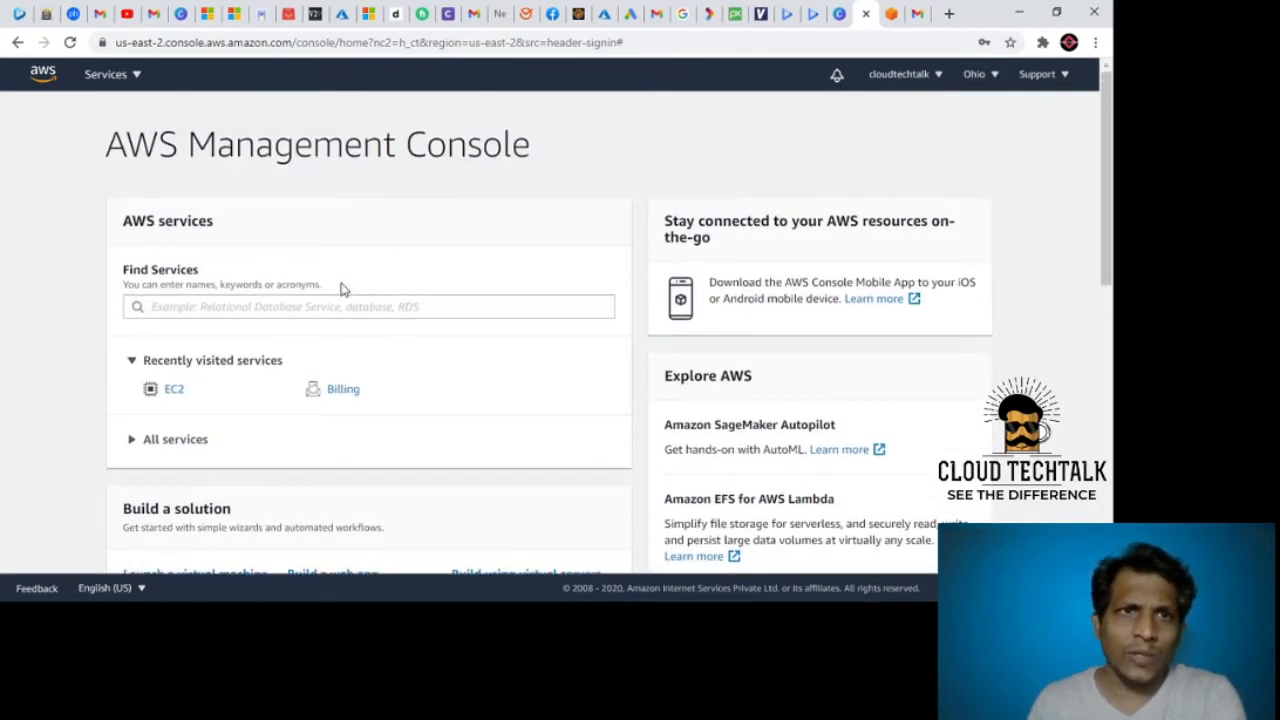
{"action": "scroll", "scroll_direction": "down", "scroll_amount": 3}
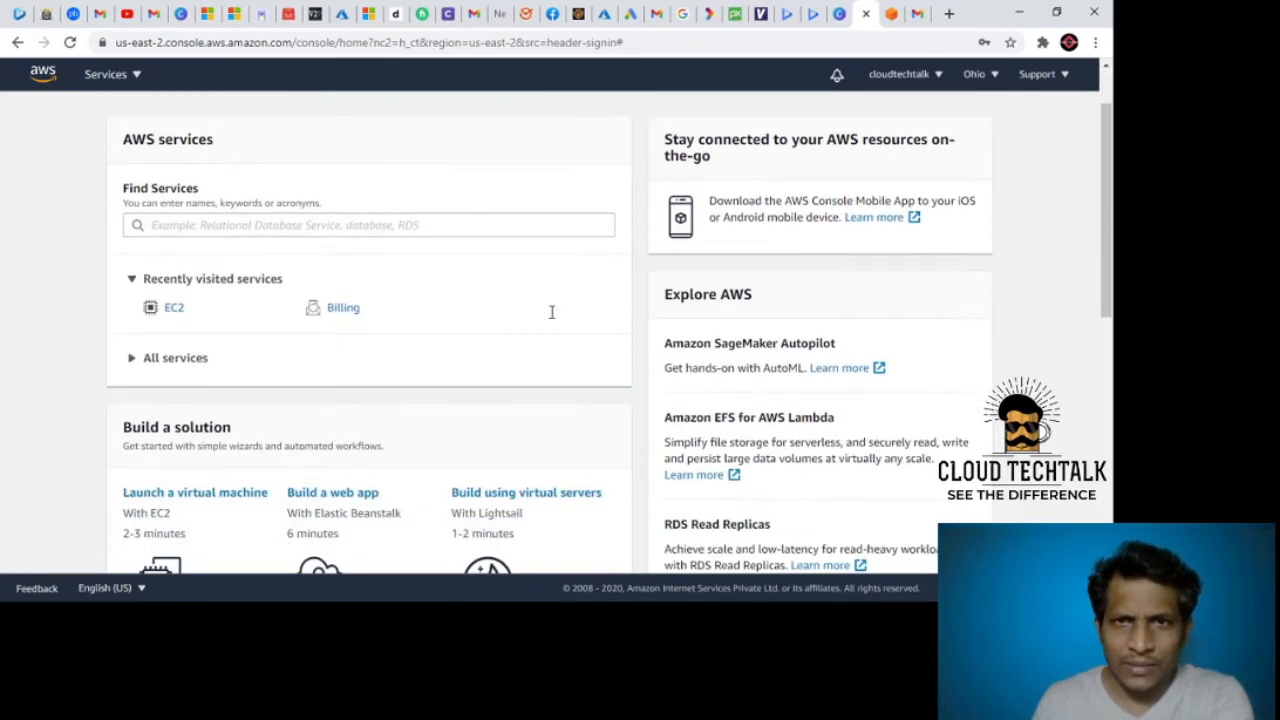
{"action": "scroll", "scroll_direction": "down", "scroll_amount": 3}
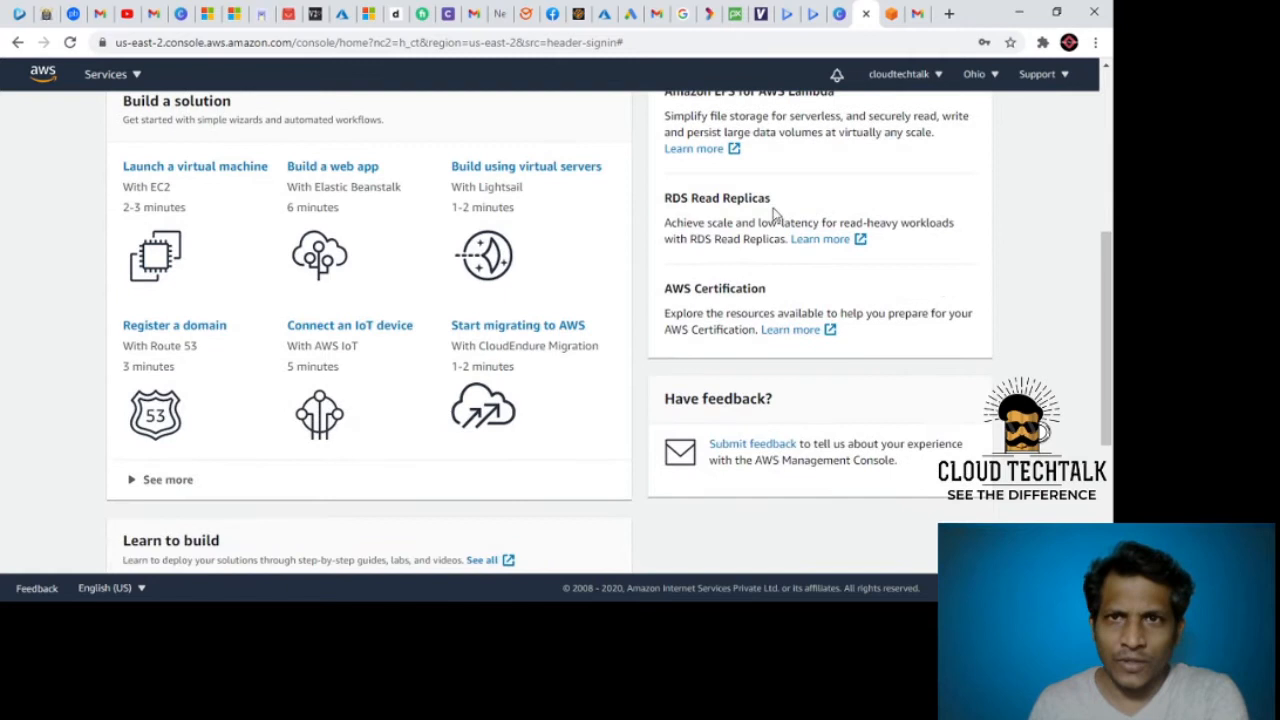
Open My Account from the account dropdown and highlight the Account Id number.
{"action": "left_click", "coordinate": [898, 73]}
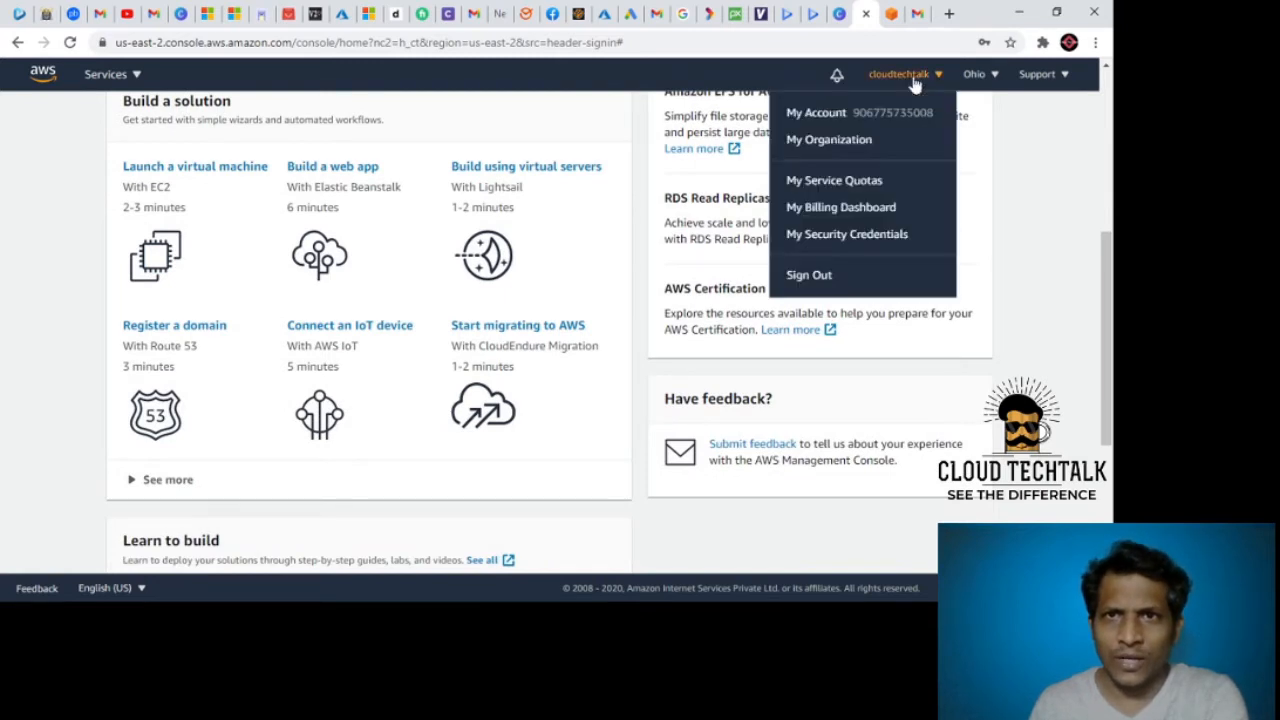
{"action": "mouse_move", "coordinate": [816, 112]}
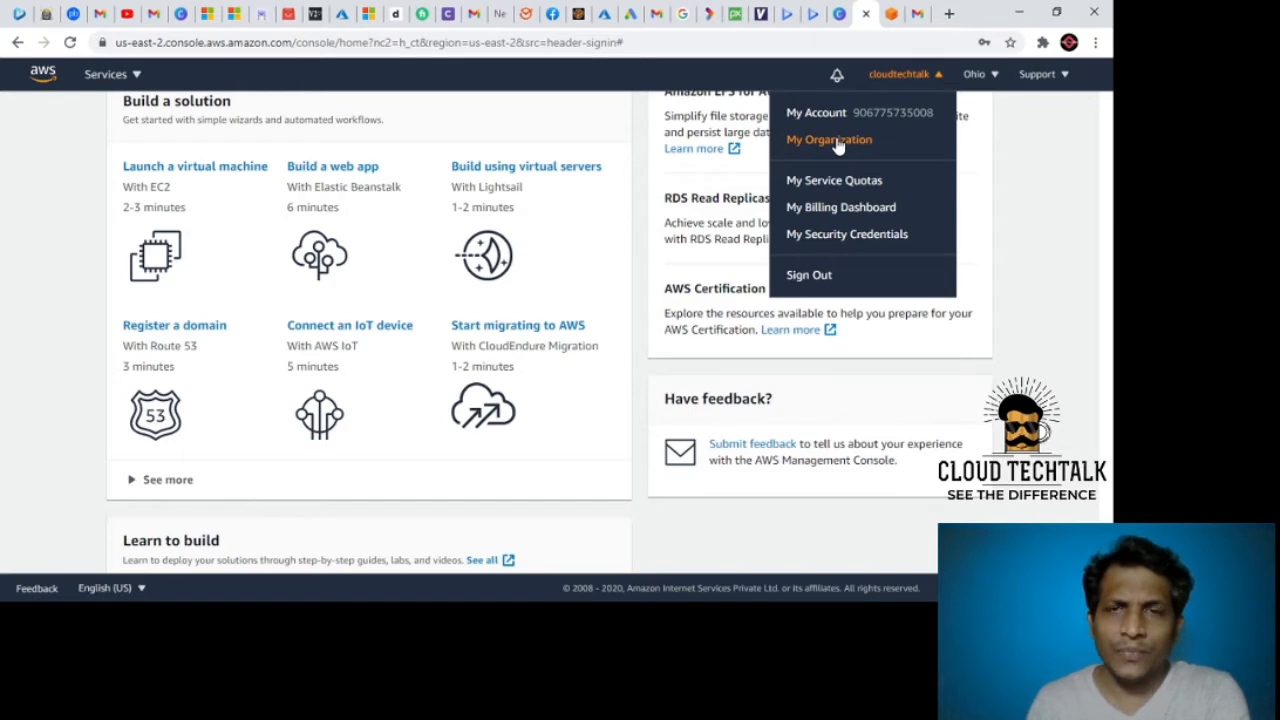
{"action": "mouse_move", "coordinate": [830, 205]}
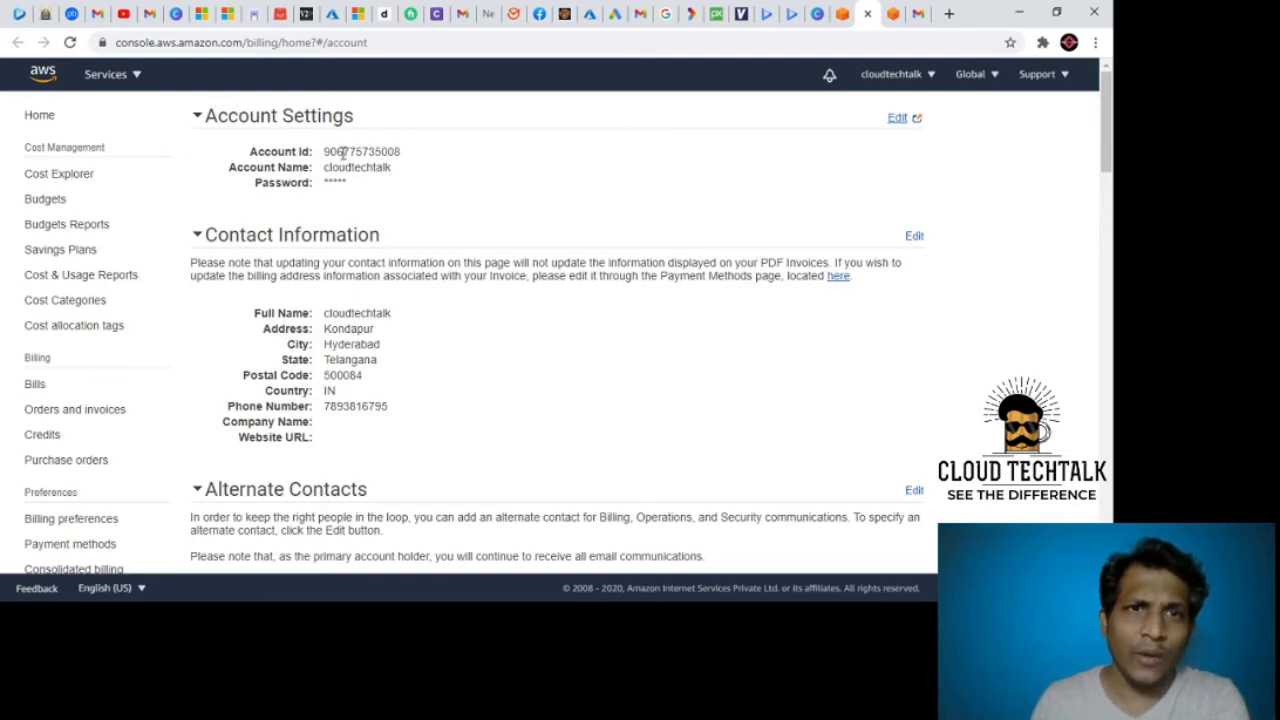
{"action": "left_click_drag", "start_coordinate": [337, 151], "coordinate": [400, 151]}
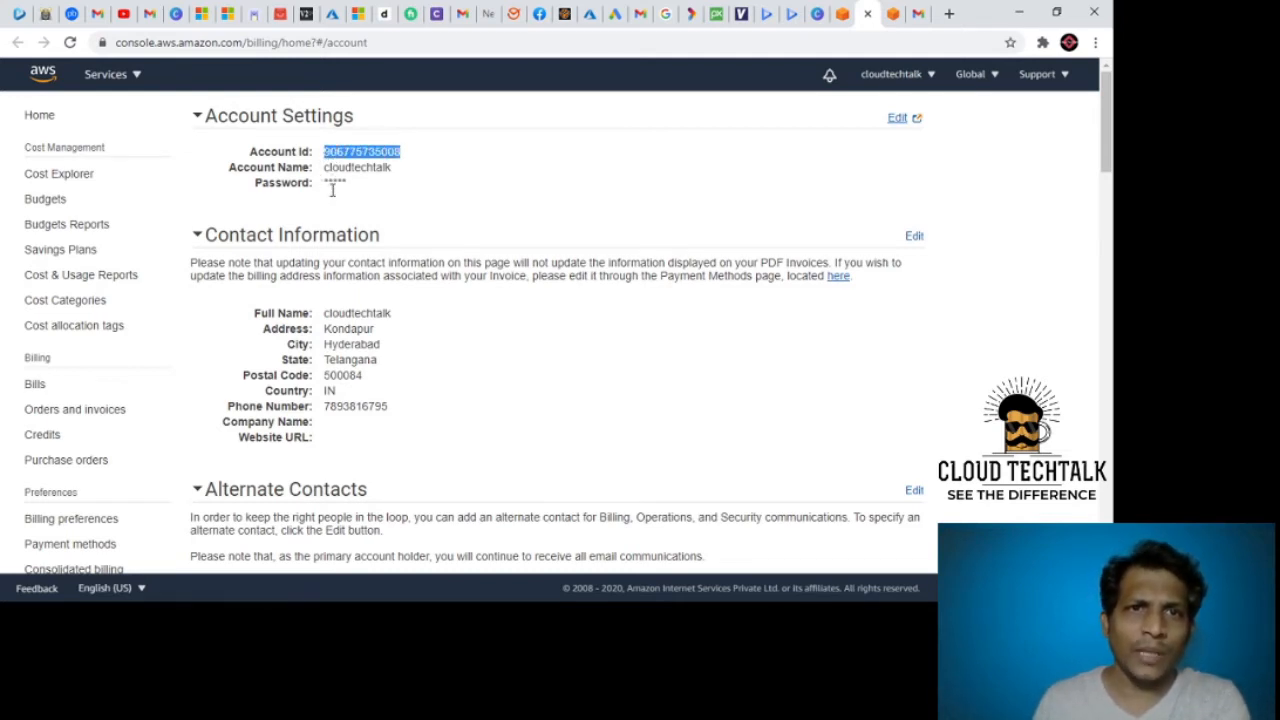
{"action": "mouse_move", "coordinate": [131, 209]}
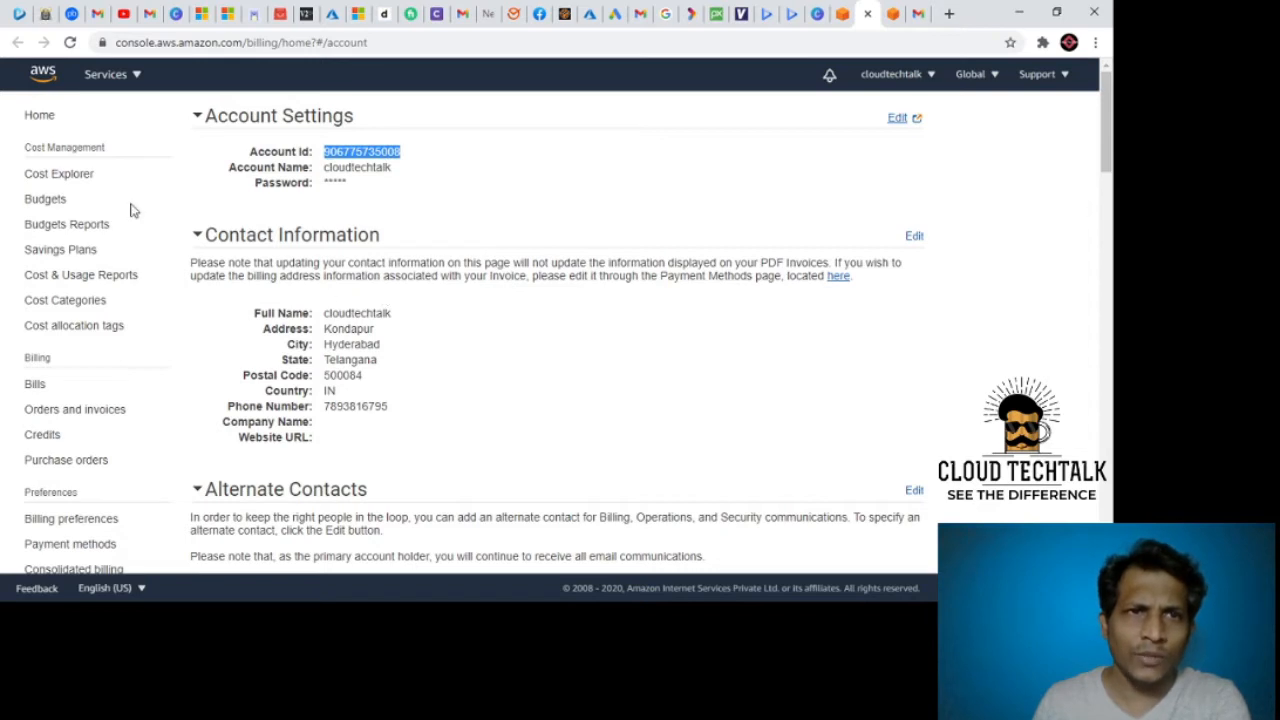
{"action": "mouse_move", "coordinate": [255, 298]}
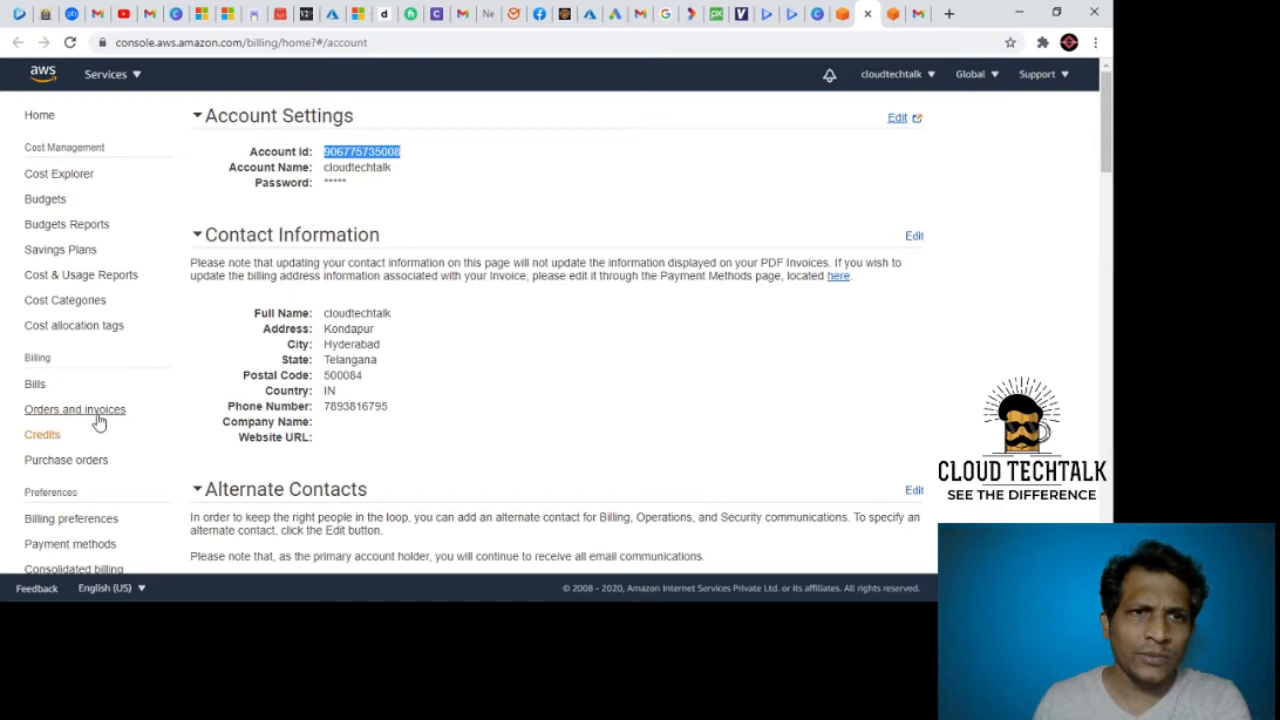
{"action": "mouse_move", "coordinate": [45, 199]}
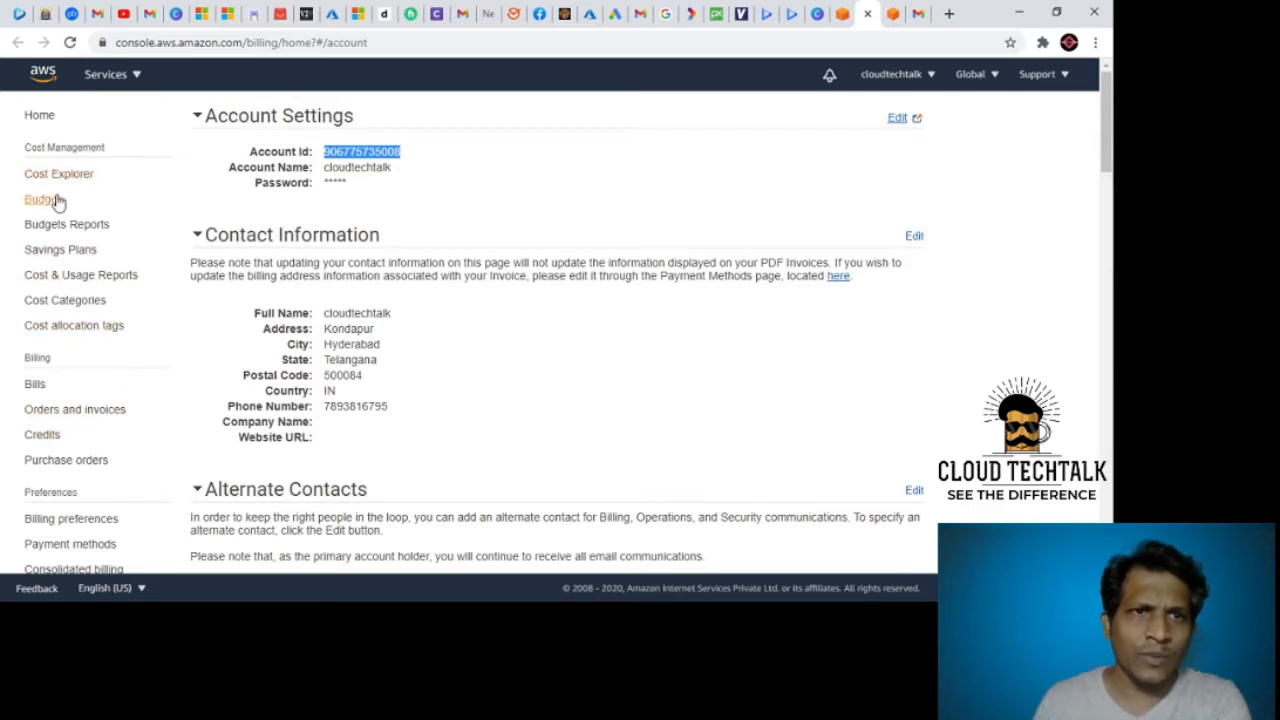
{"action": "mouse_move", "coordinate": [67, 223]}
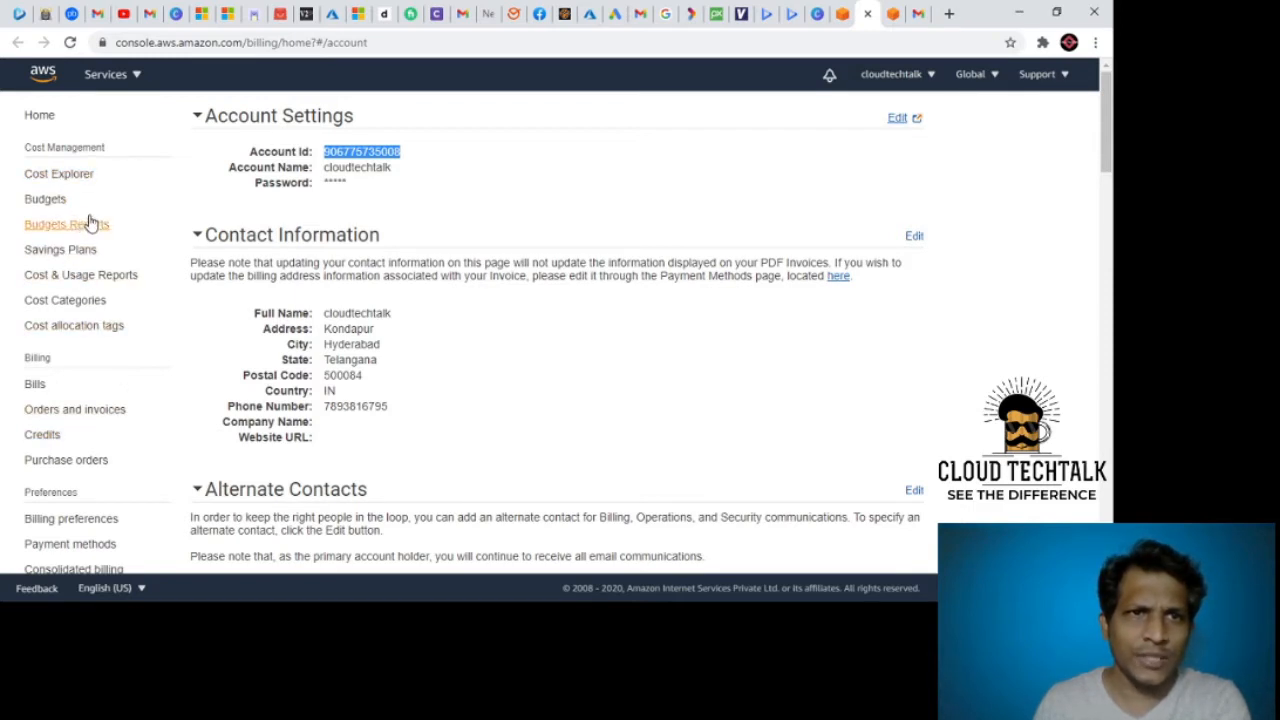
{"action": "mouse_move", "coordinate": [65, 299]}
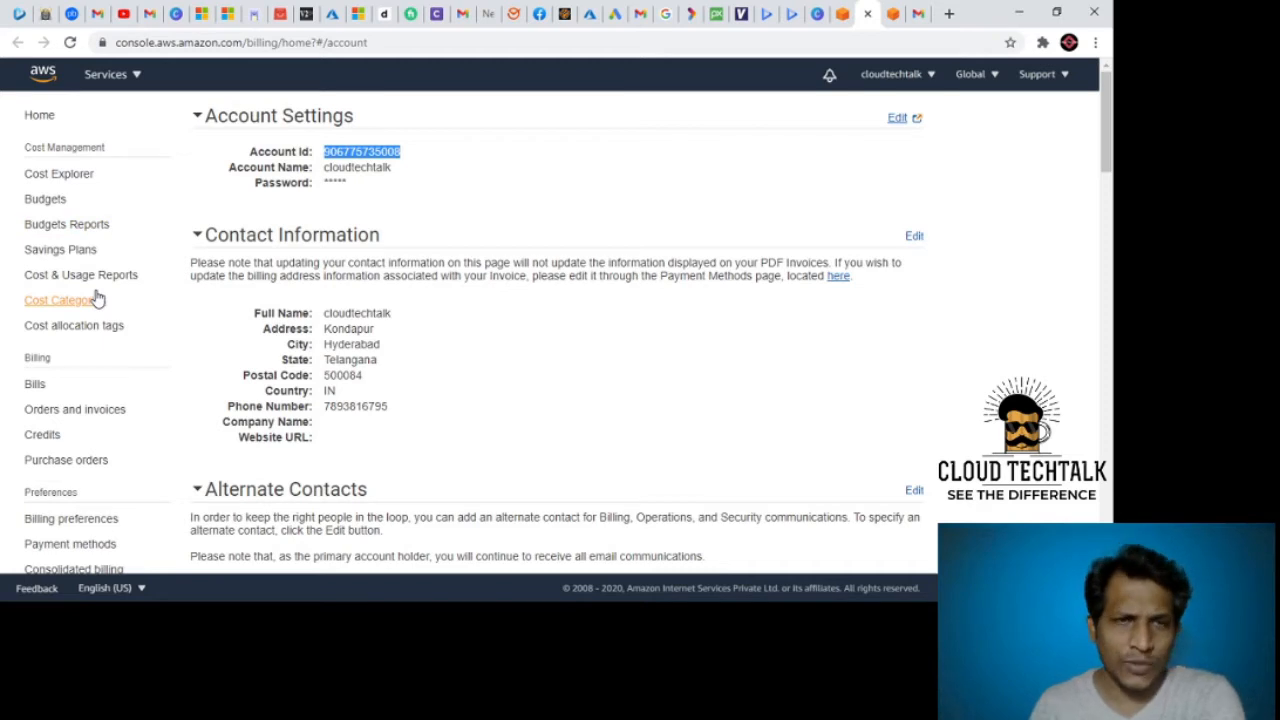
{"action": "mouse_move", "coordinate": [74, 325]}
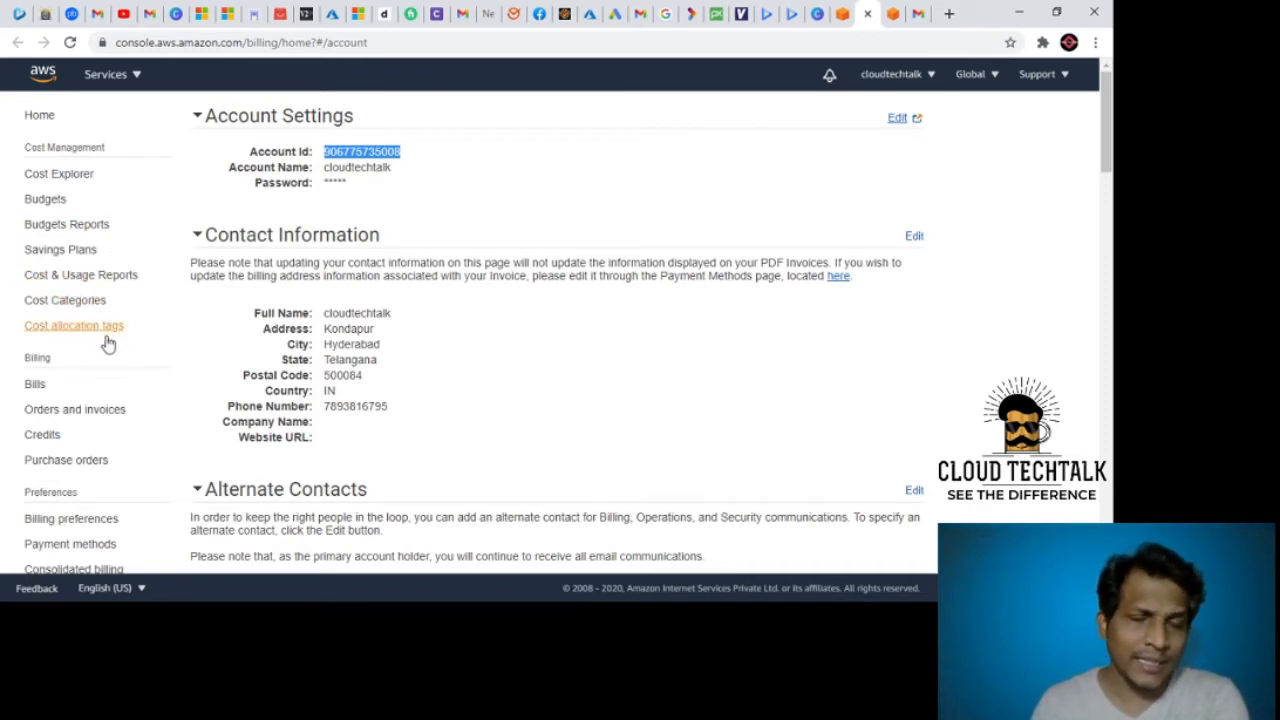
Review the AWS Regions table's four disabled regions, then reopen the account dropdown.
{"action": "scroll", "scroll_direction": "down", "scroll_amount": 3}
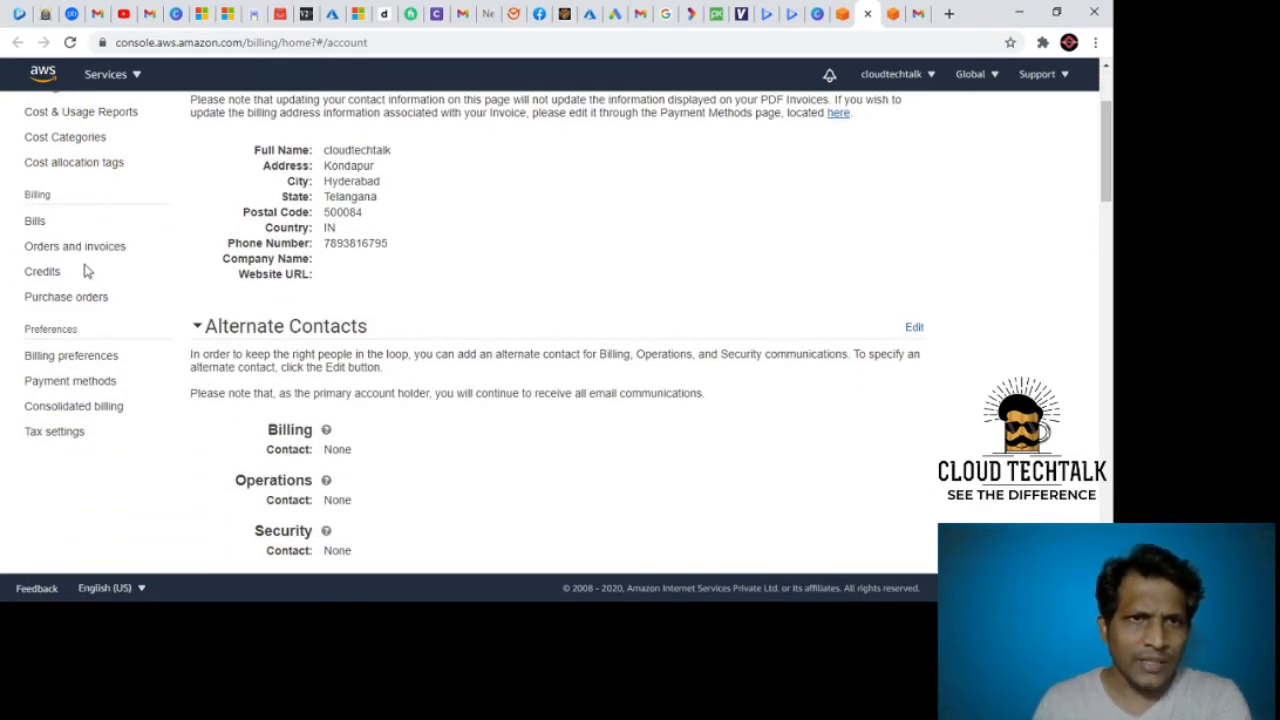
{"action": "scroll", "scroll_direction": "down", "scroll_amount": 3}
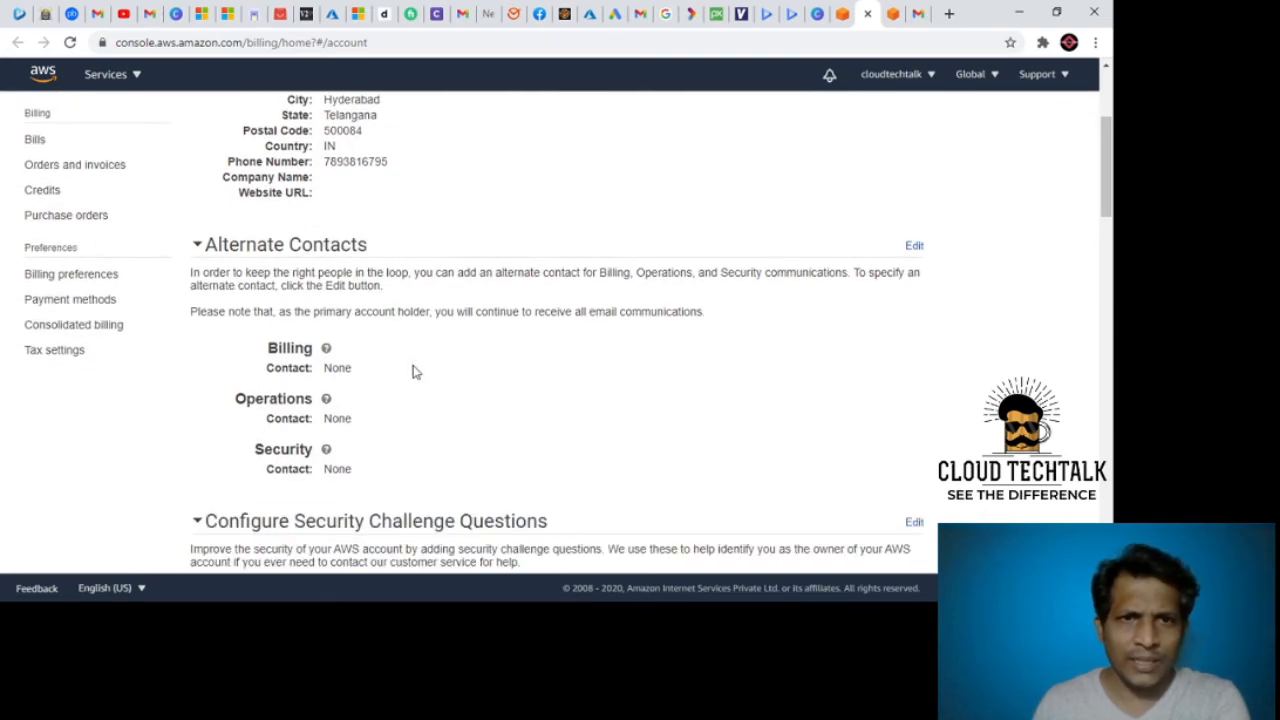
{"action": "scroll", "scroll_direction": "down", "scroll_amount": 3}
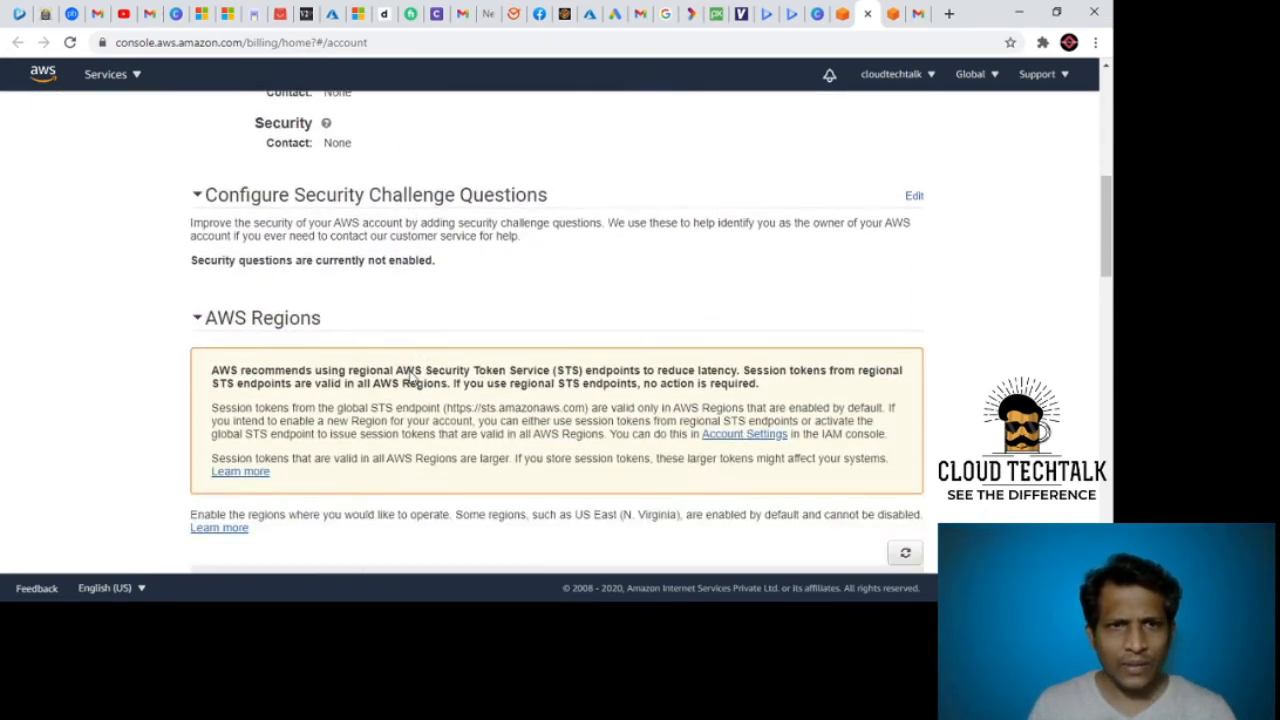
{"action": "scroll", "scroll_direction": "down", "scroll_amount": 3}
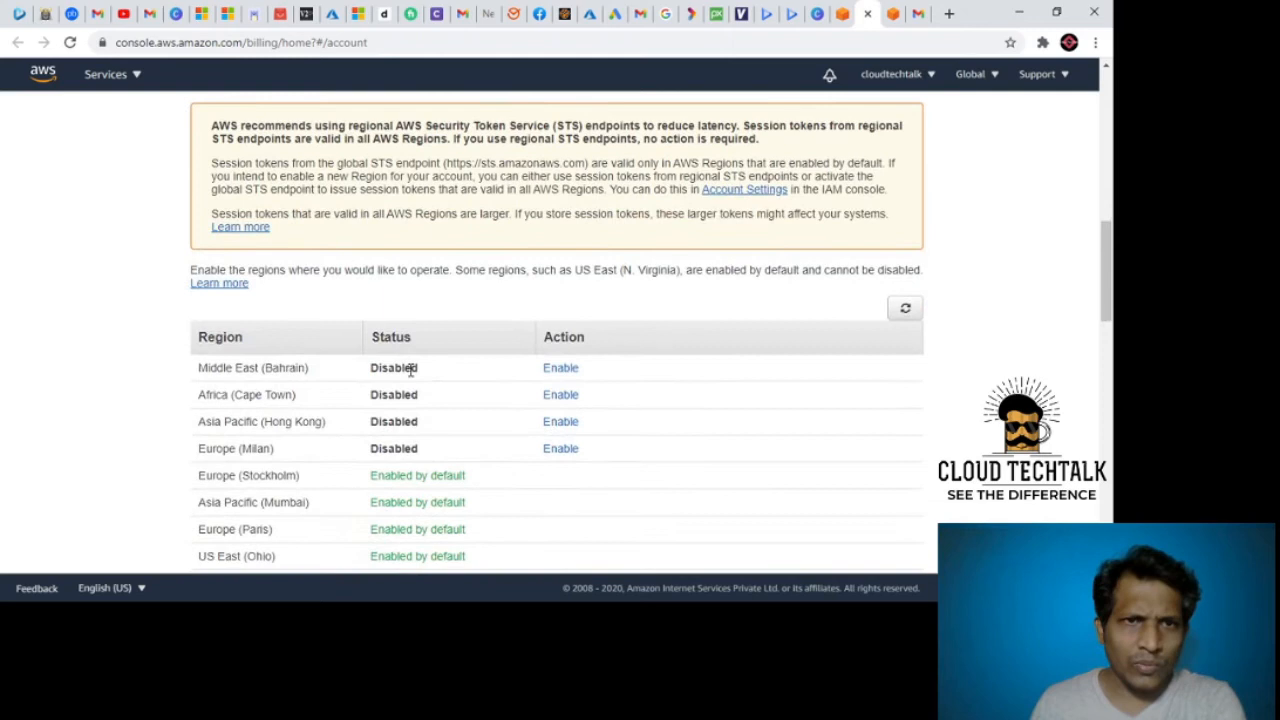
{"action": "scroll", "scroll_direction": "down", "scroll_amount": 3}
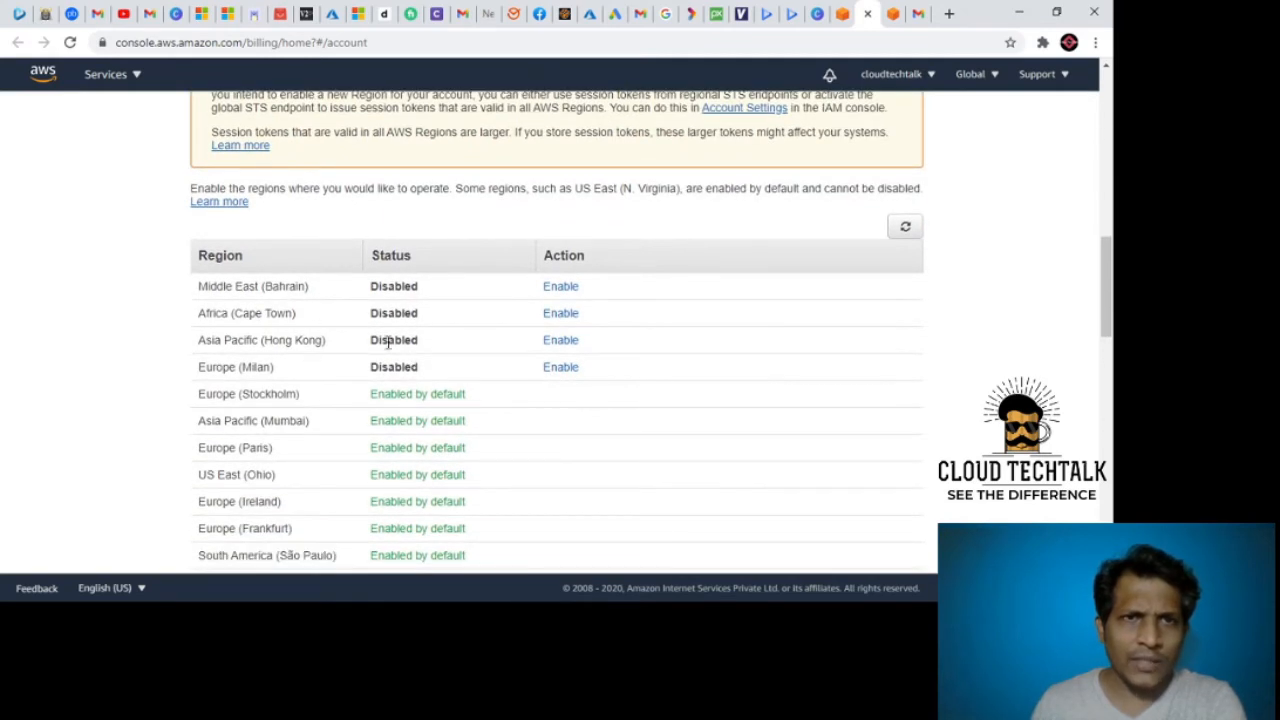
{"action": "mouse_move", "coordinate": [331, 323]}
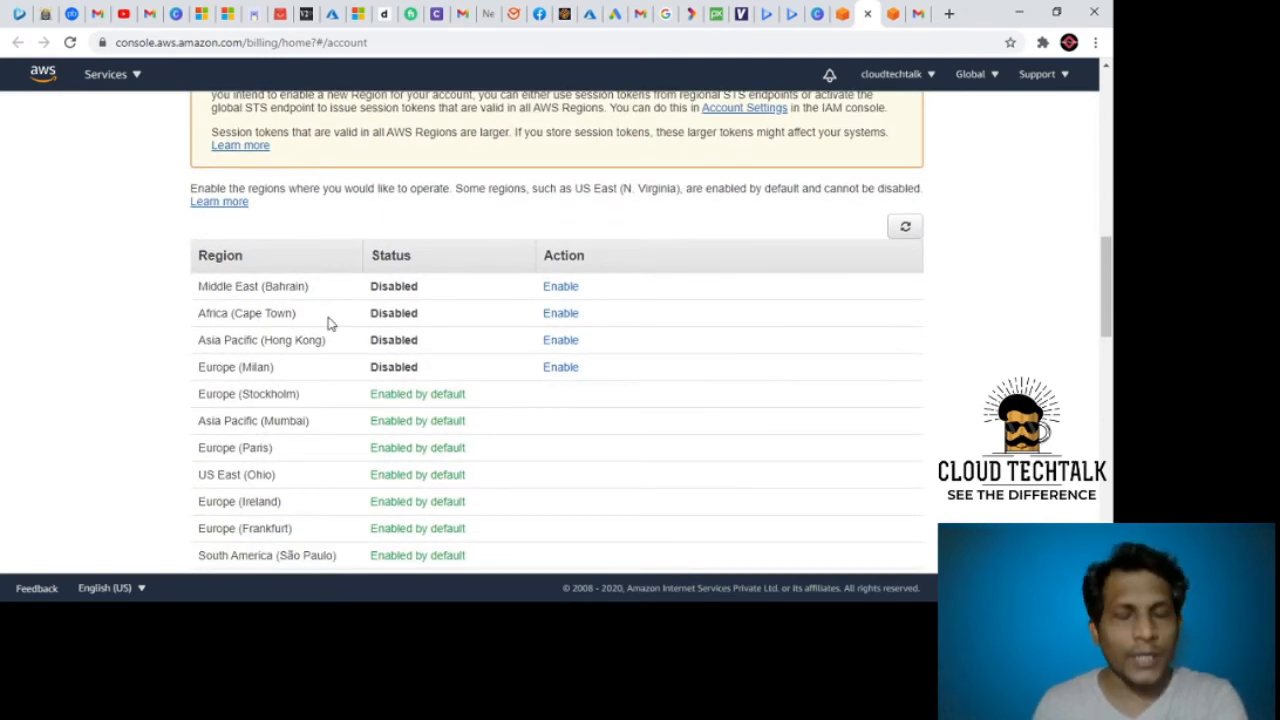
{"action": "mouse_move", "coordinate": [428, 313]}
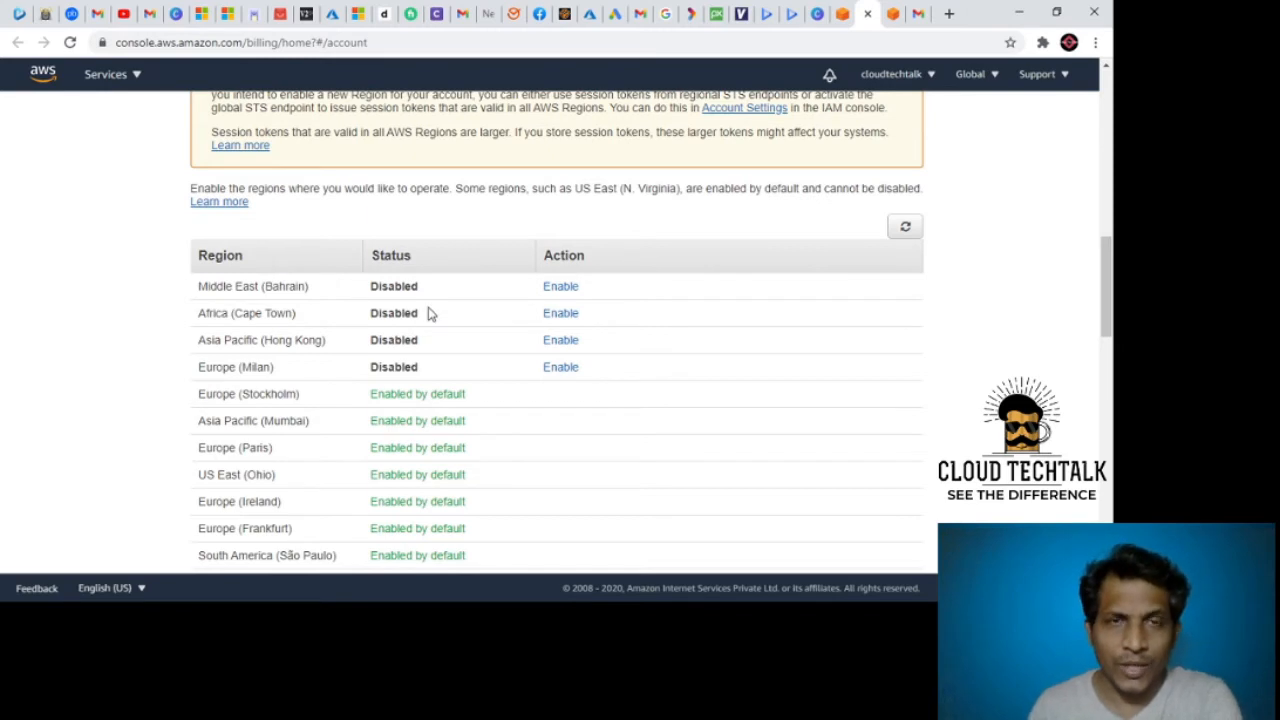
{"action": "scroll", "scroll_direction": "down", "scroll_amount": 3}
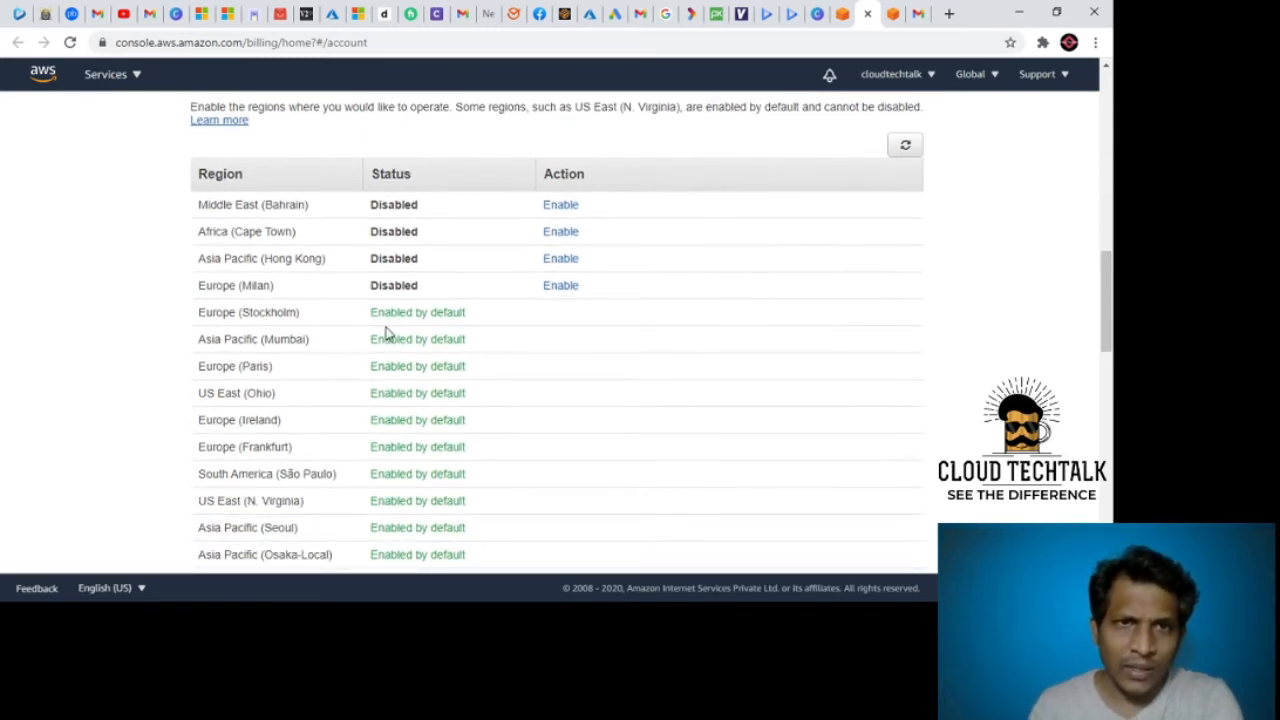
{"action": "mouse_move", "coordinate": [268, 248]}
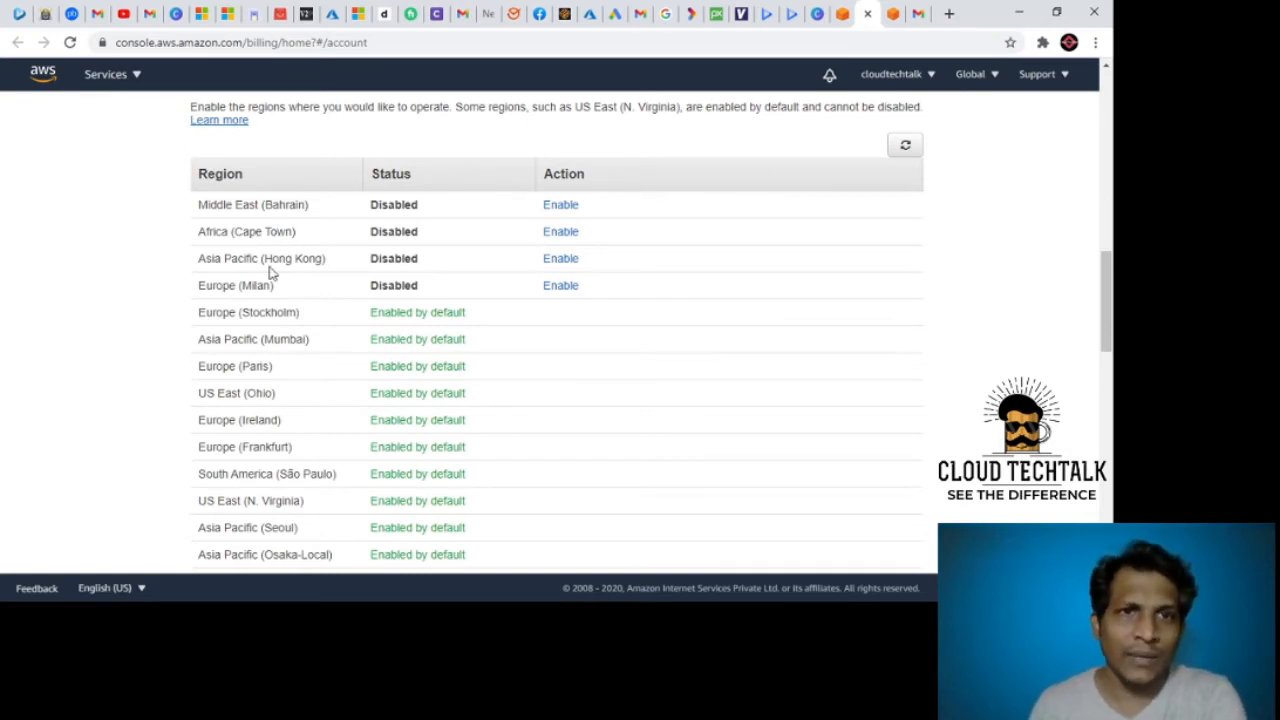
{"action": "mouse_move", "coordinate": [288, 291]}
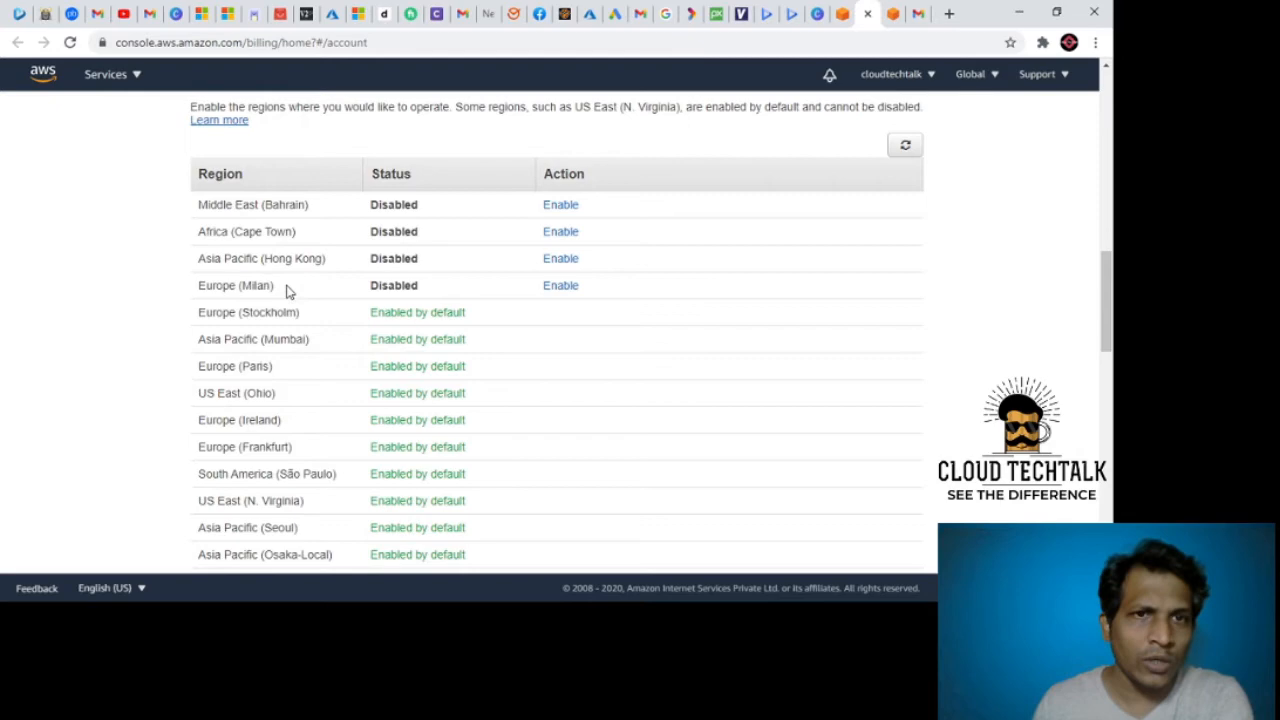
{"action": "mouse_move", "coordinate": [315, 361]}
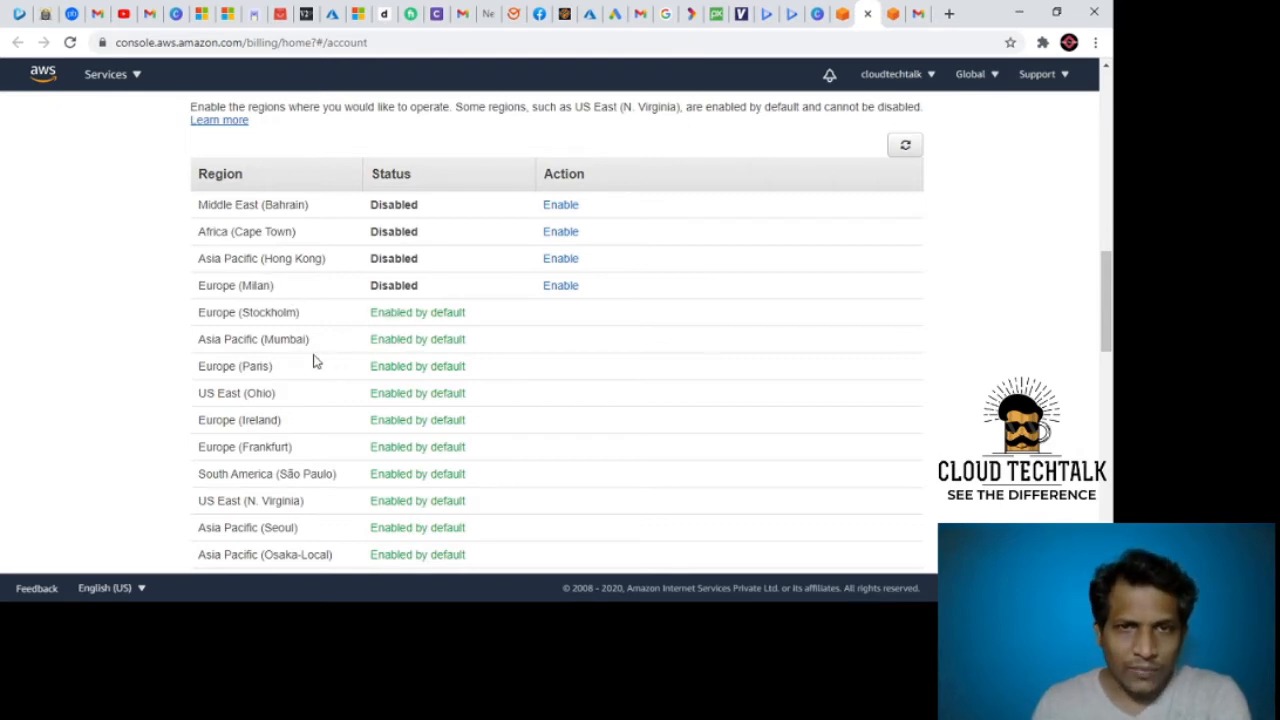
{"action": "scroll", "scroll_direction": "down", "scroll_amount": 3}
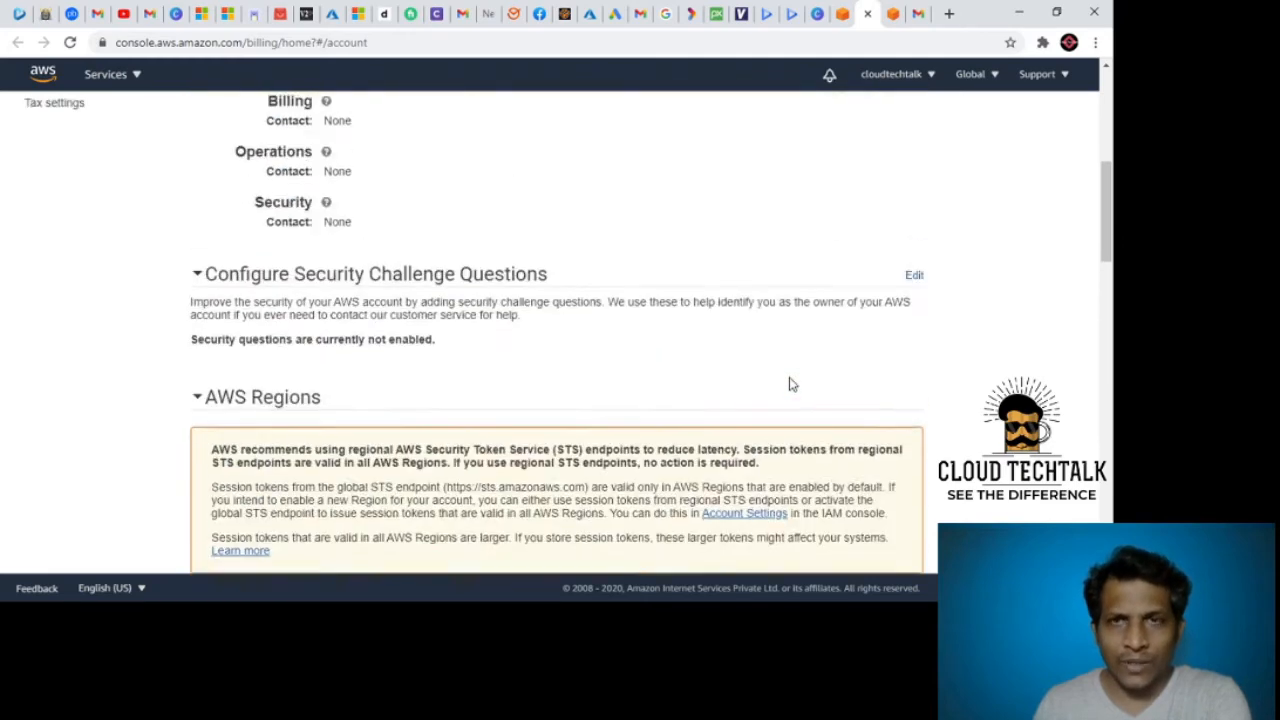
{"action": "left_click", "coordinate": [891, 73]}
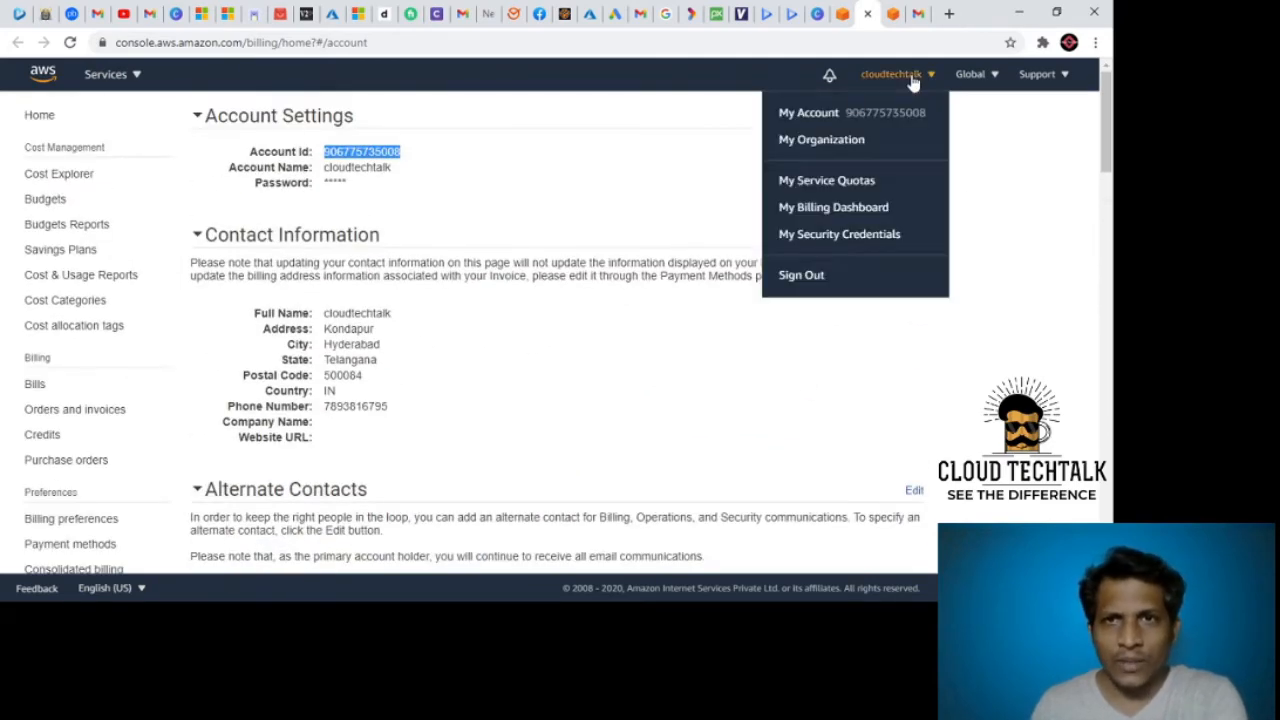
Choose My Organization and scroll through the AWS Organizations welcome page.
{"action": "left_click", "coordinate": [821, 139]}
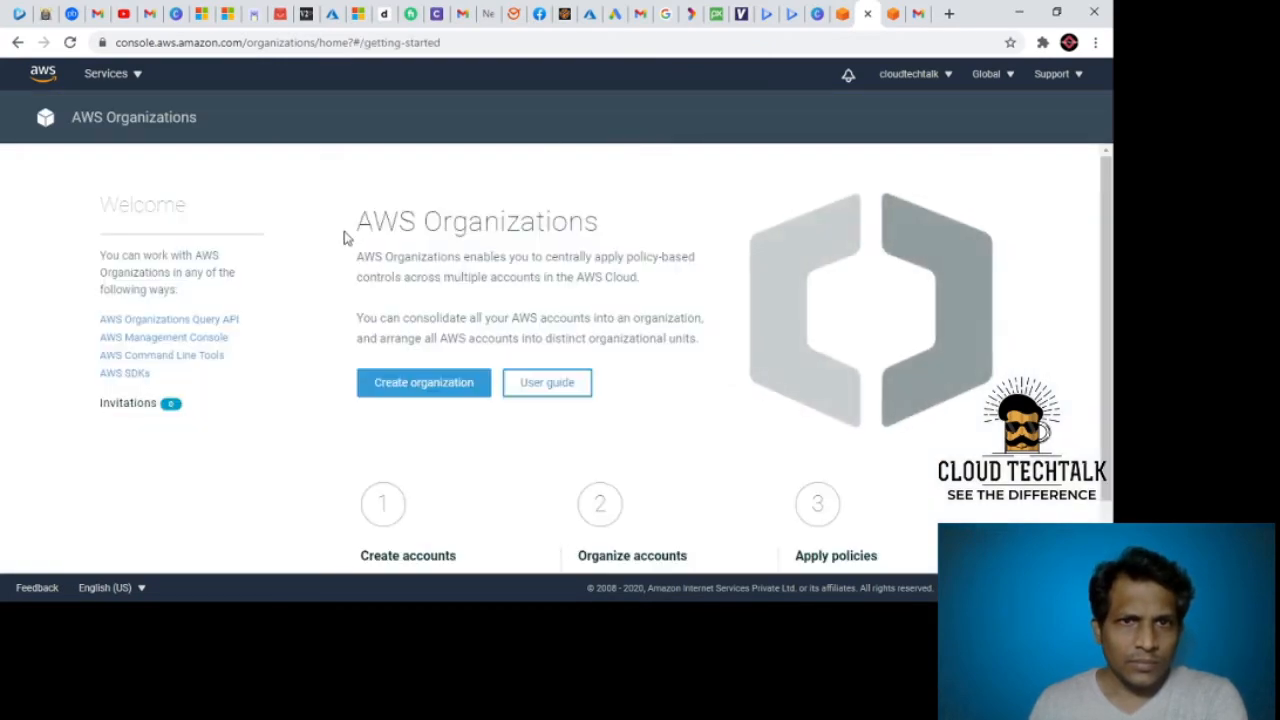
{"action": "scroll", "scroll_direction": "down", "scroll_amount": 3}
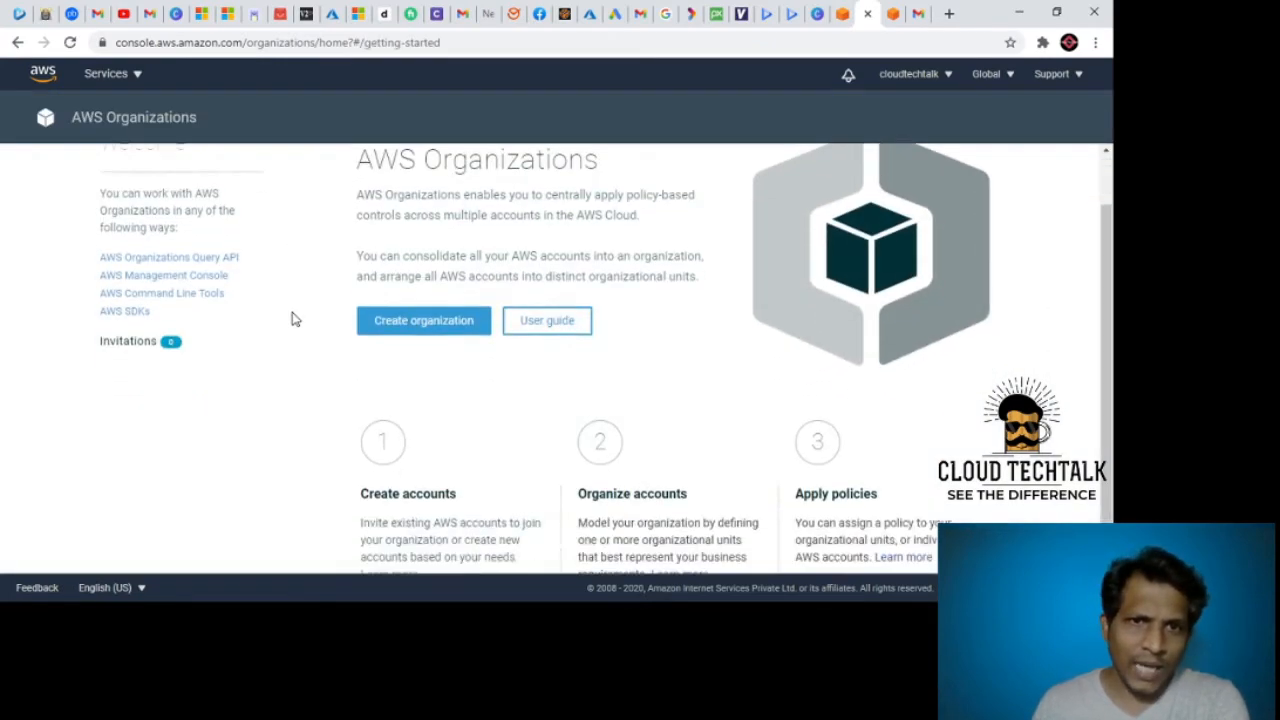
{"action": "scroll", "scroll_direction": "down", "scroll_amount": 3}
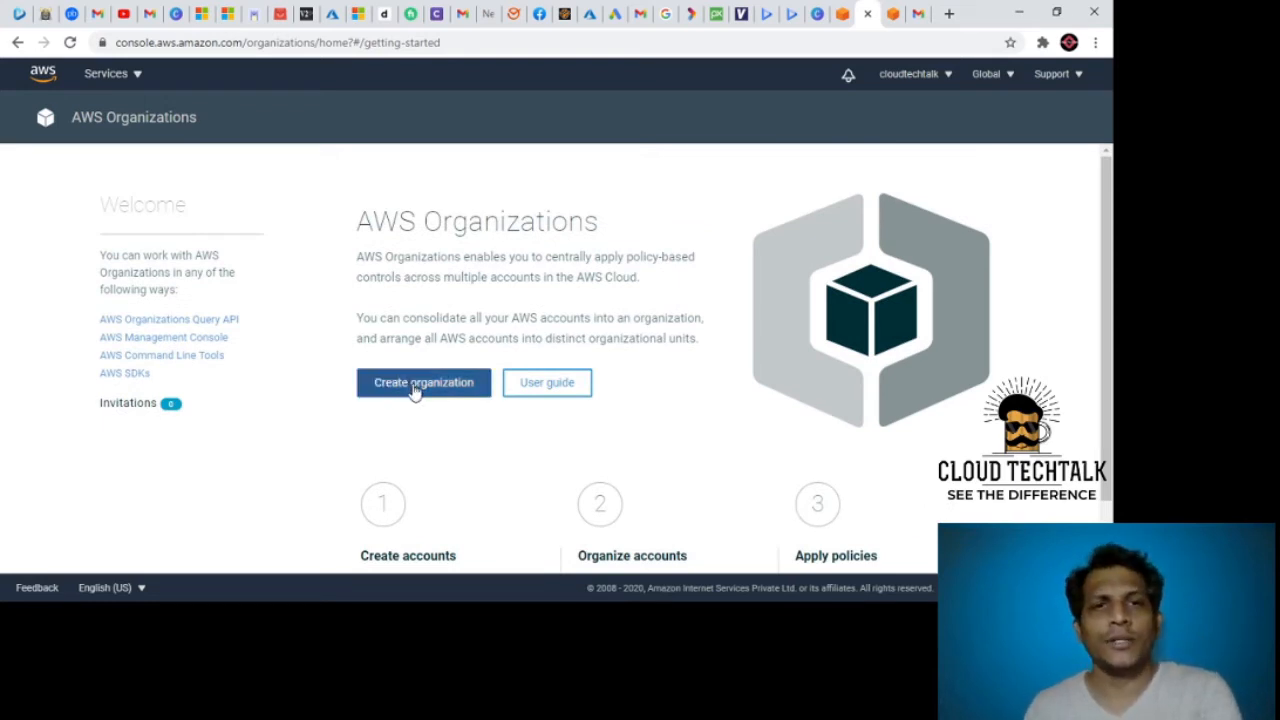
Create an organization and confirm it in the dialog, joining the cloudtechtalk account.
{"action": "left_click", "coordinate": [423, 382]}
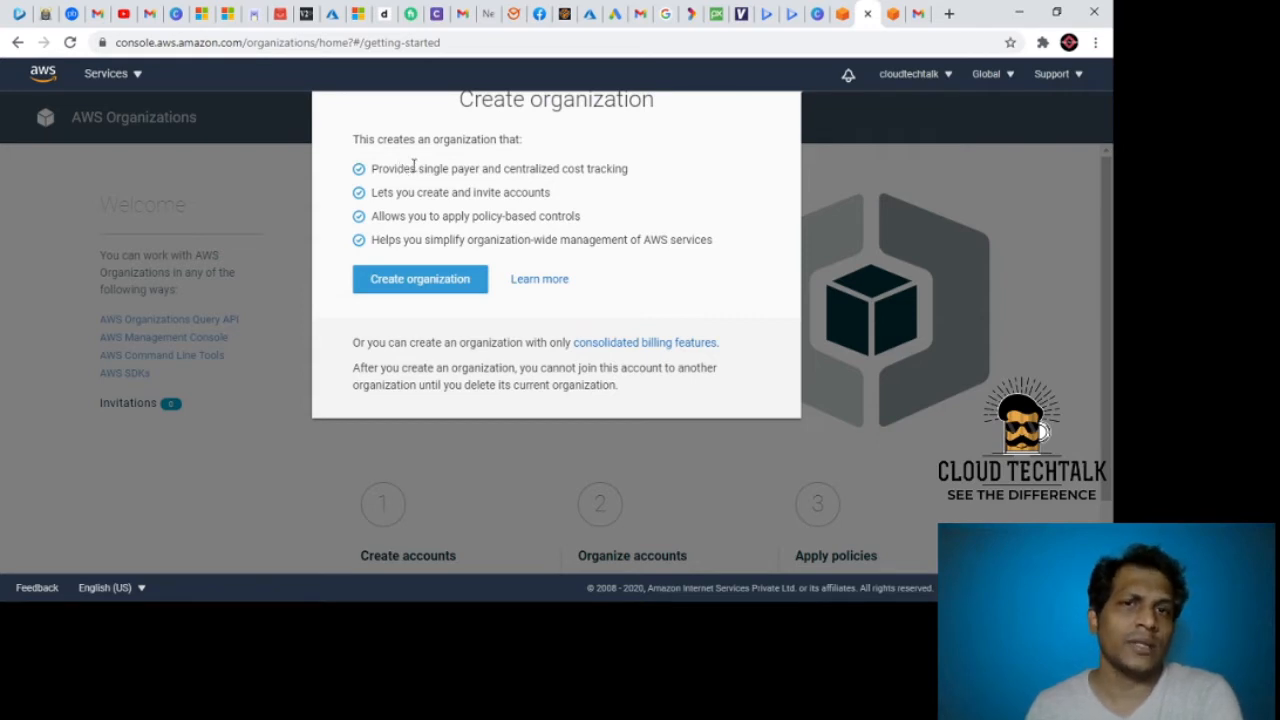
{"action": "mouse_move", "coordinate": [480, 190]}
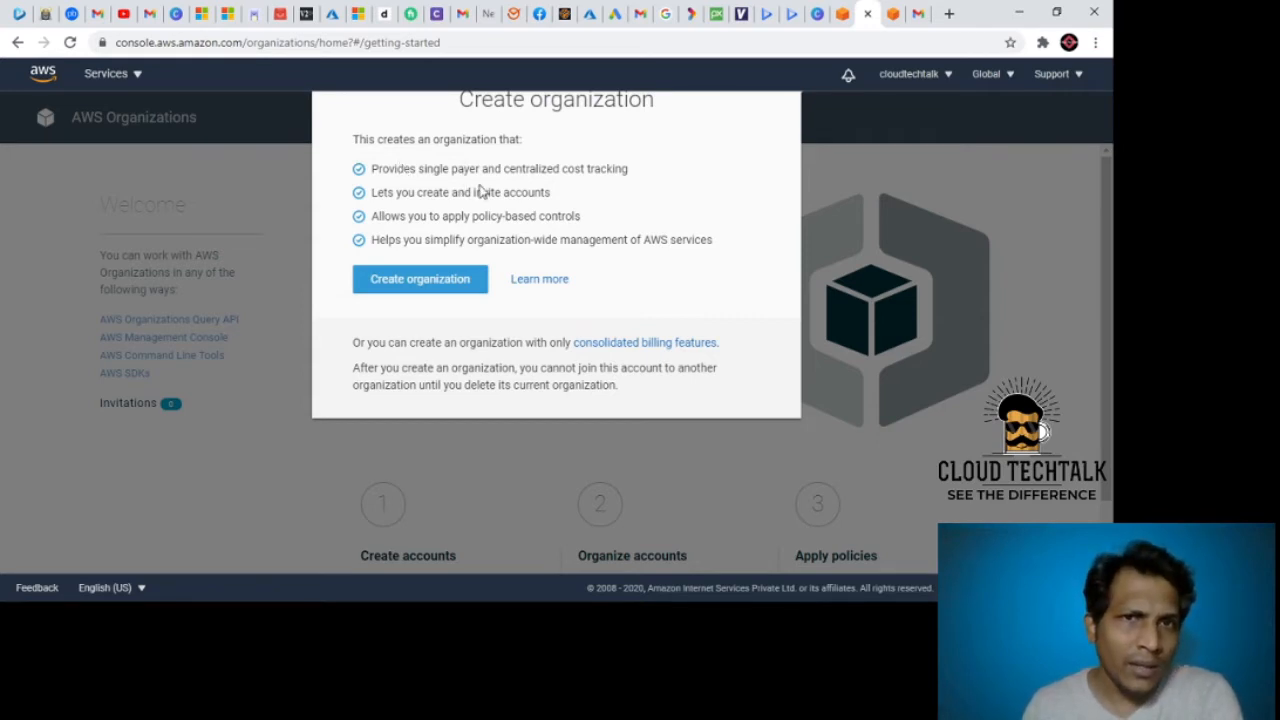
{"action": "mouse_move", "coordinate": [565, 197]}
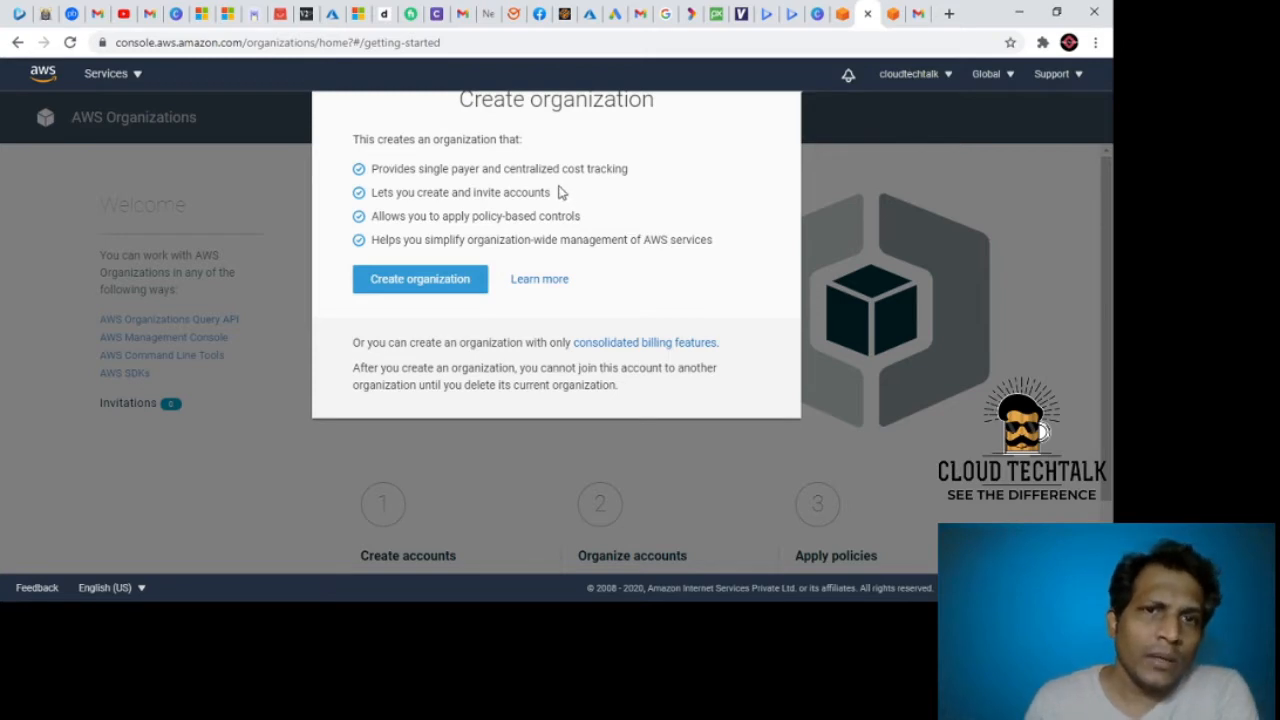
{"action": "mouse_move", "coordinate": [556, 191]}
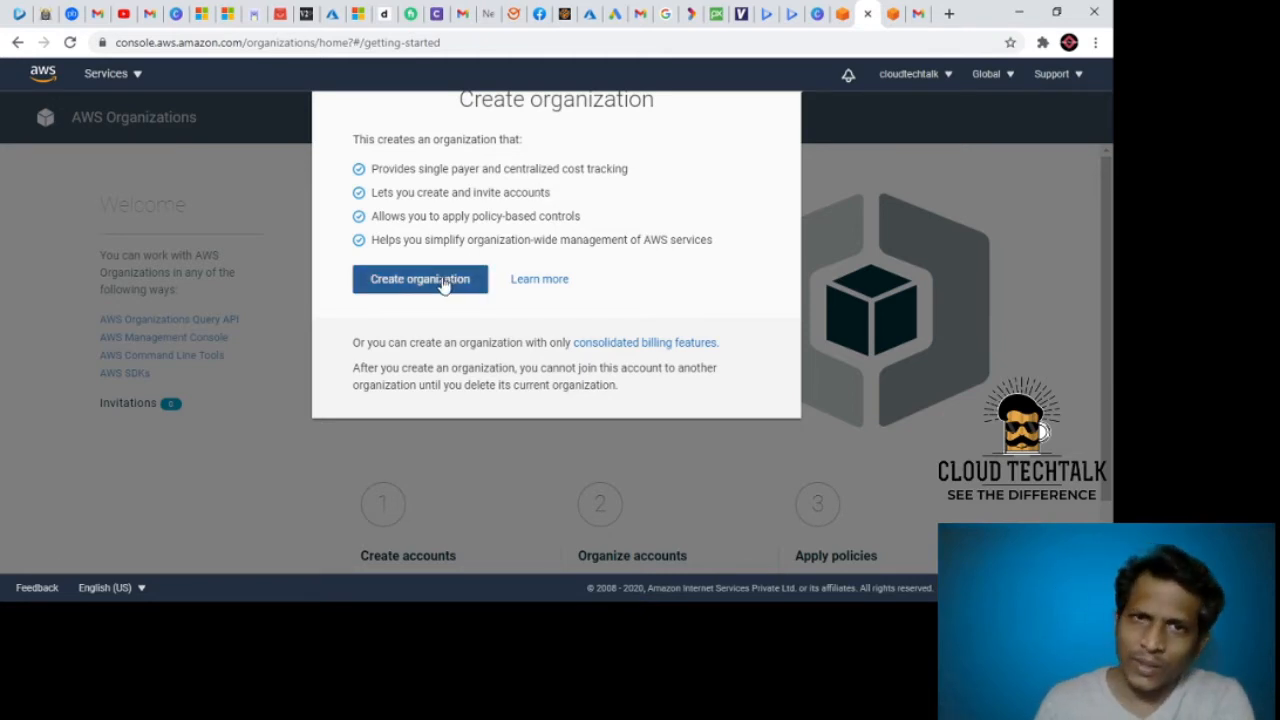
{"action": "left_click", "coordinate": [419, 279]}
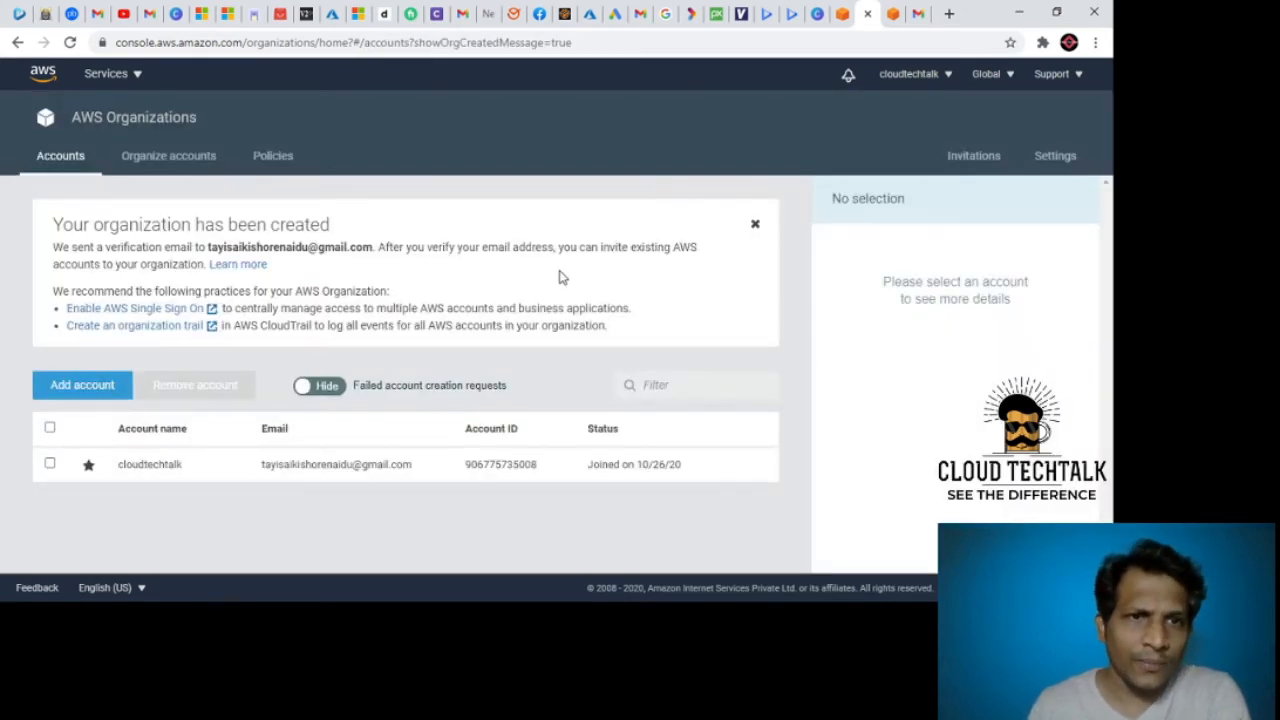
{"action": "mouse_move", "coordinate": [255, 422]}
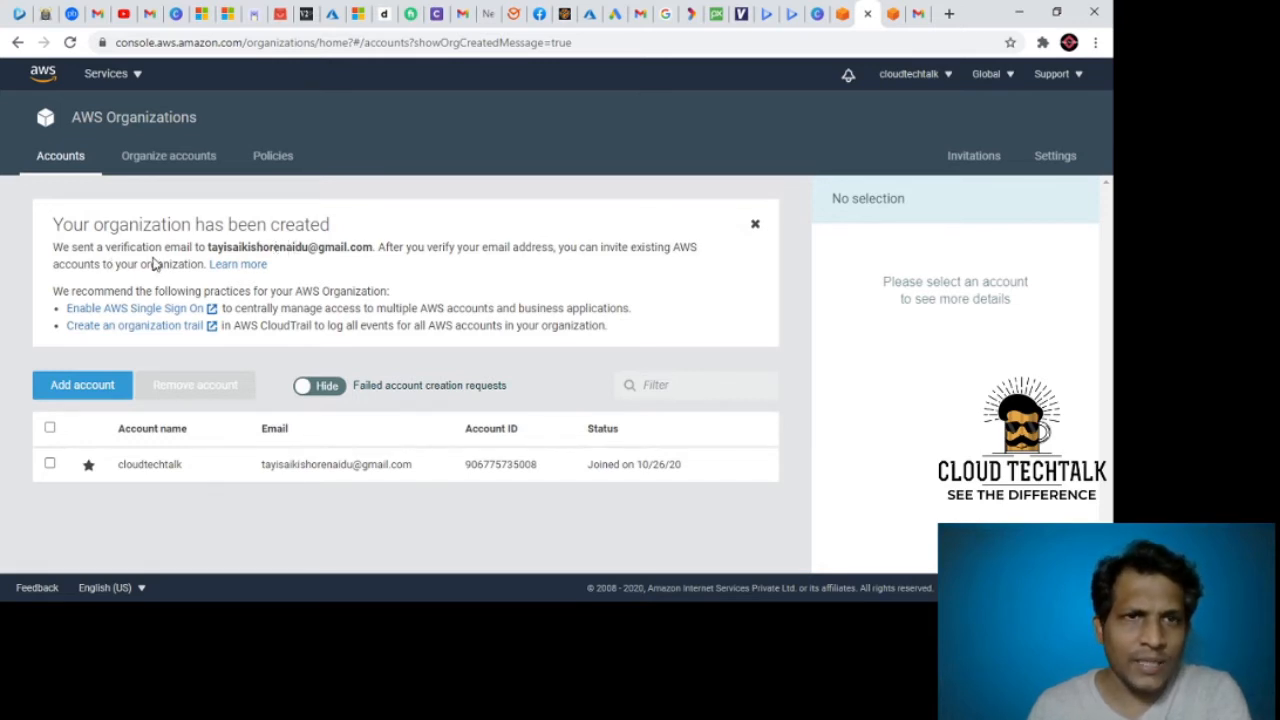
{"action": "mouse_move", "coordinate": [371, 274]}
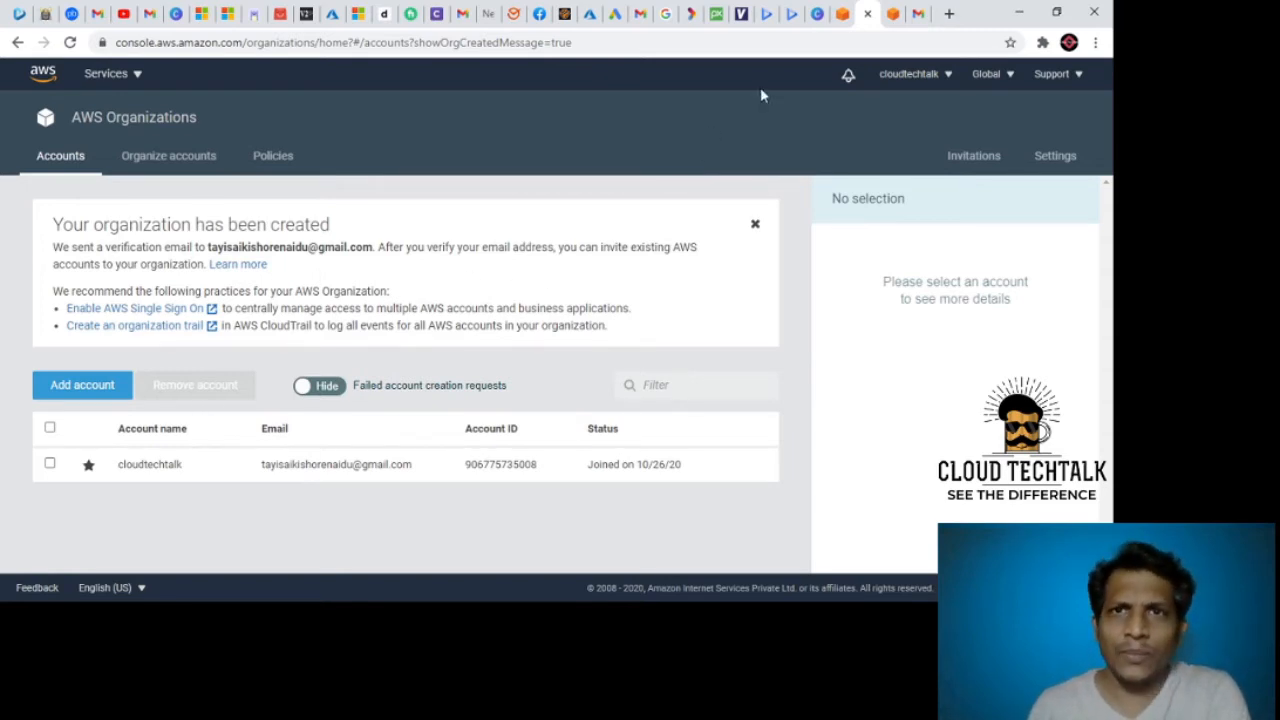
Open the AWS Organizations verification email in Gmail and follow its verify link.
{"action": "left_click", "coordinate": [867, 13]}
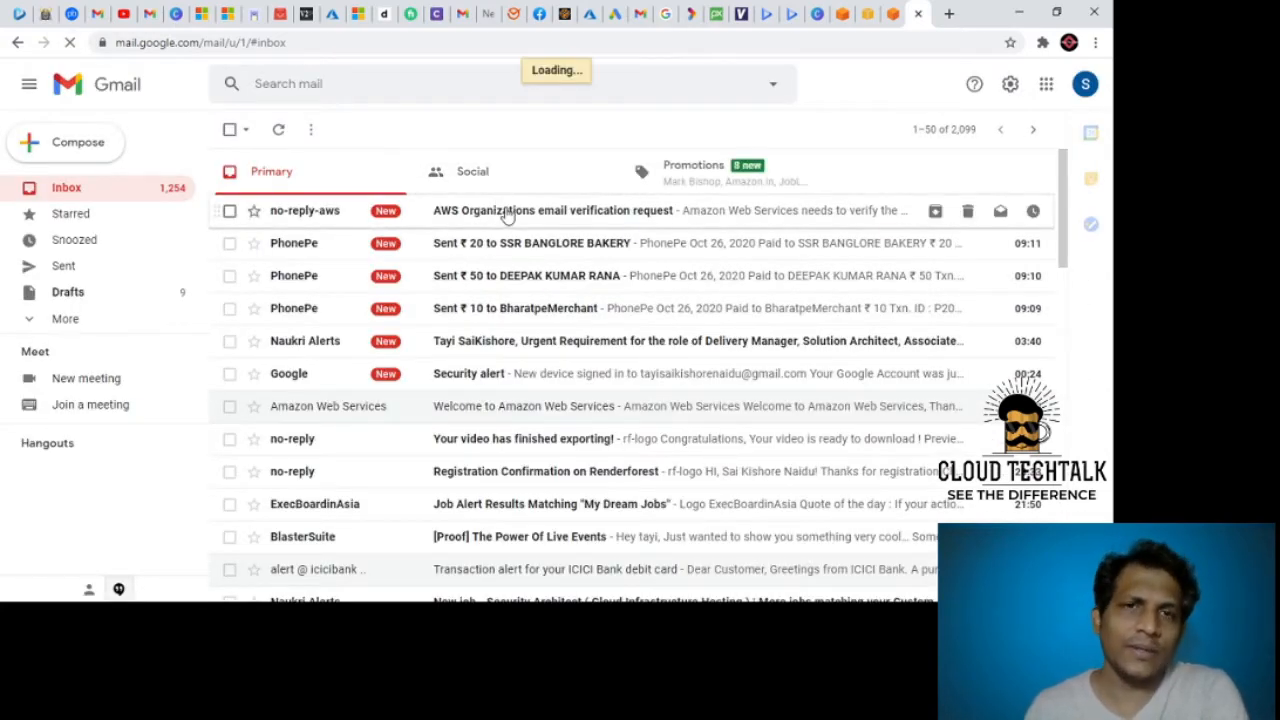
{"action": "left_click", "coordinate": [552, 210]}
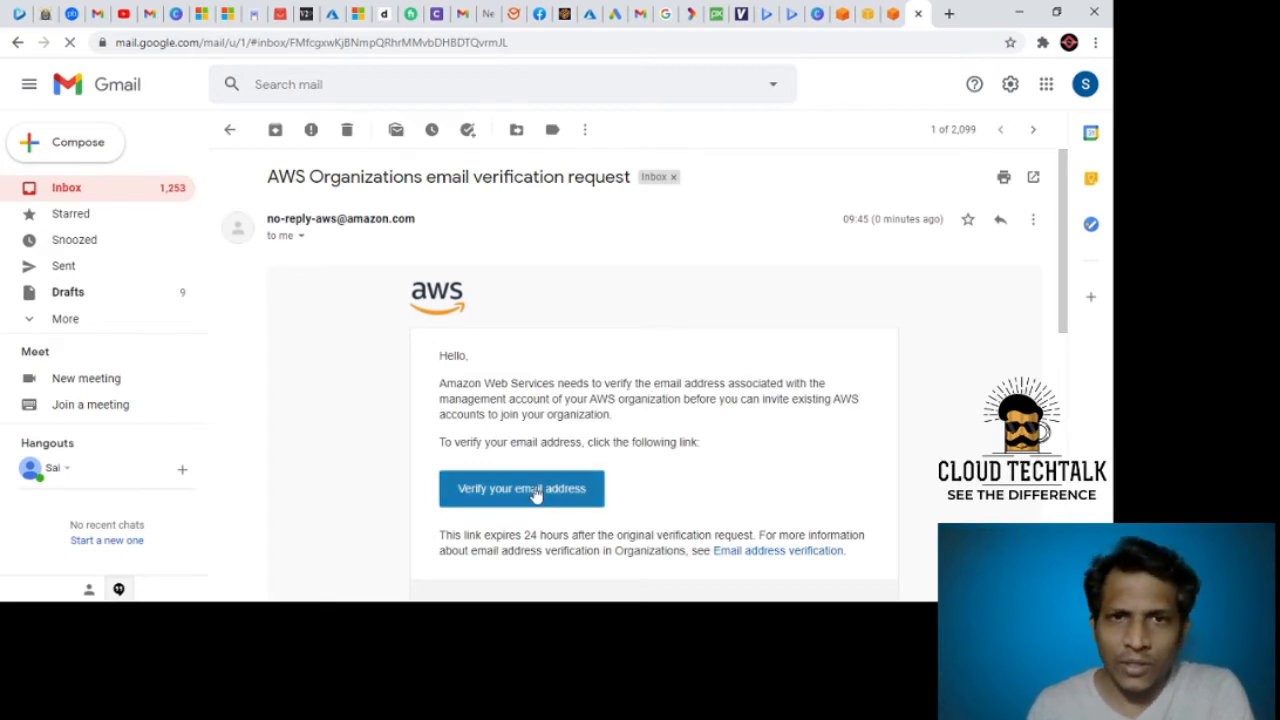
{"action": "left_click", "coordinate": [521, 488]}
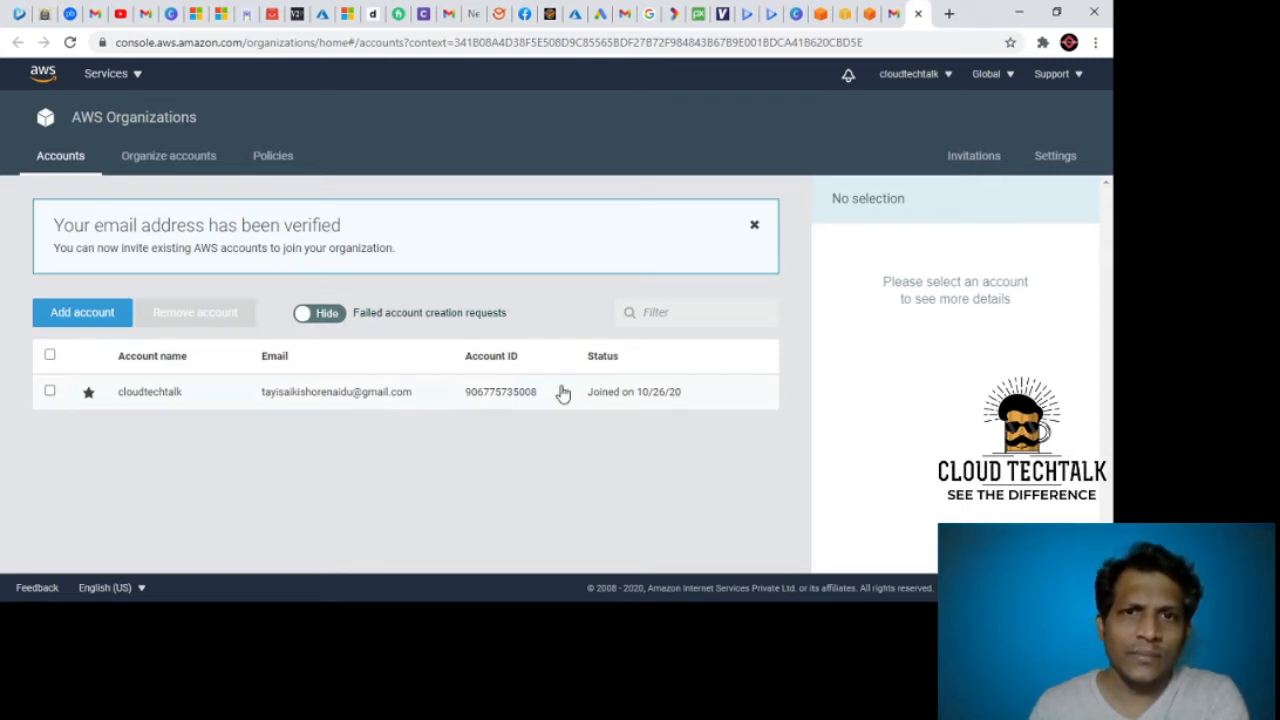
{"action": "mouse_move", "coordinate": [168, 155]}
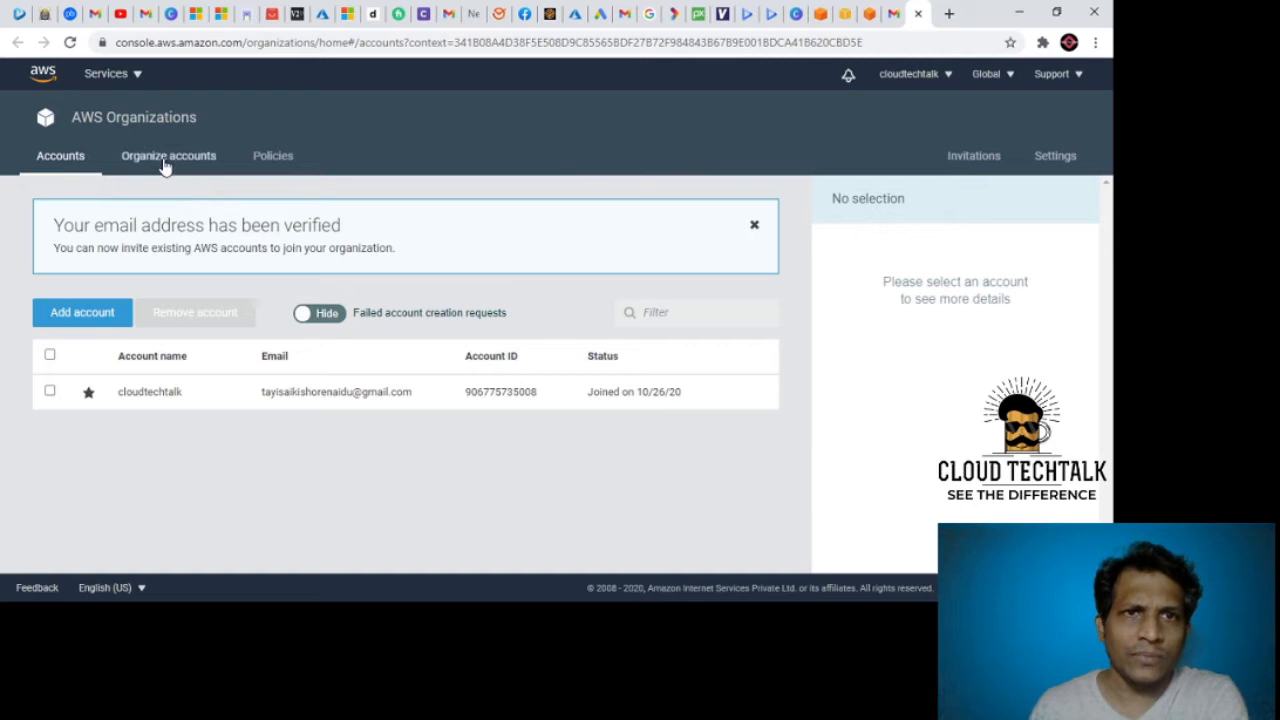
Browse the Organize accounts and policy-type views, then return to the Root account view.
{"action": "left_click", "coordinate": [168, 155]}
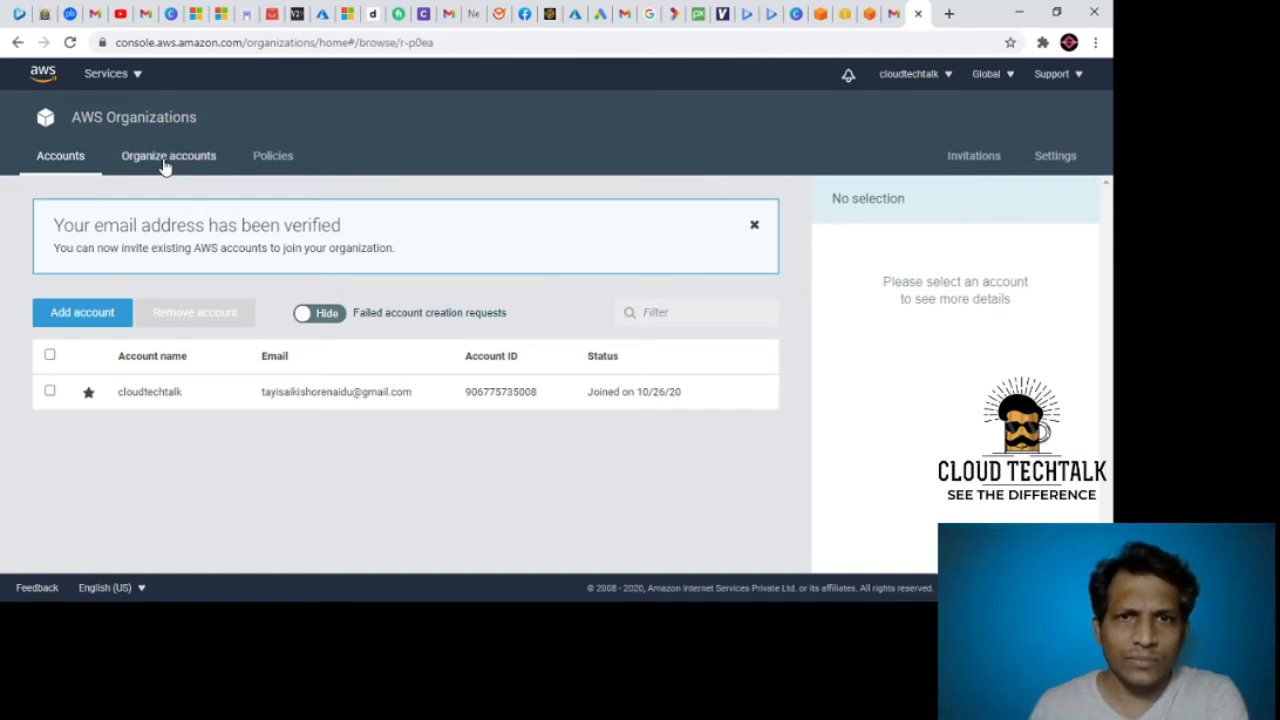
{"action": "left_click", "coordinate": [168, 155]}
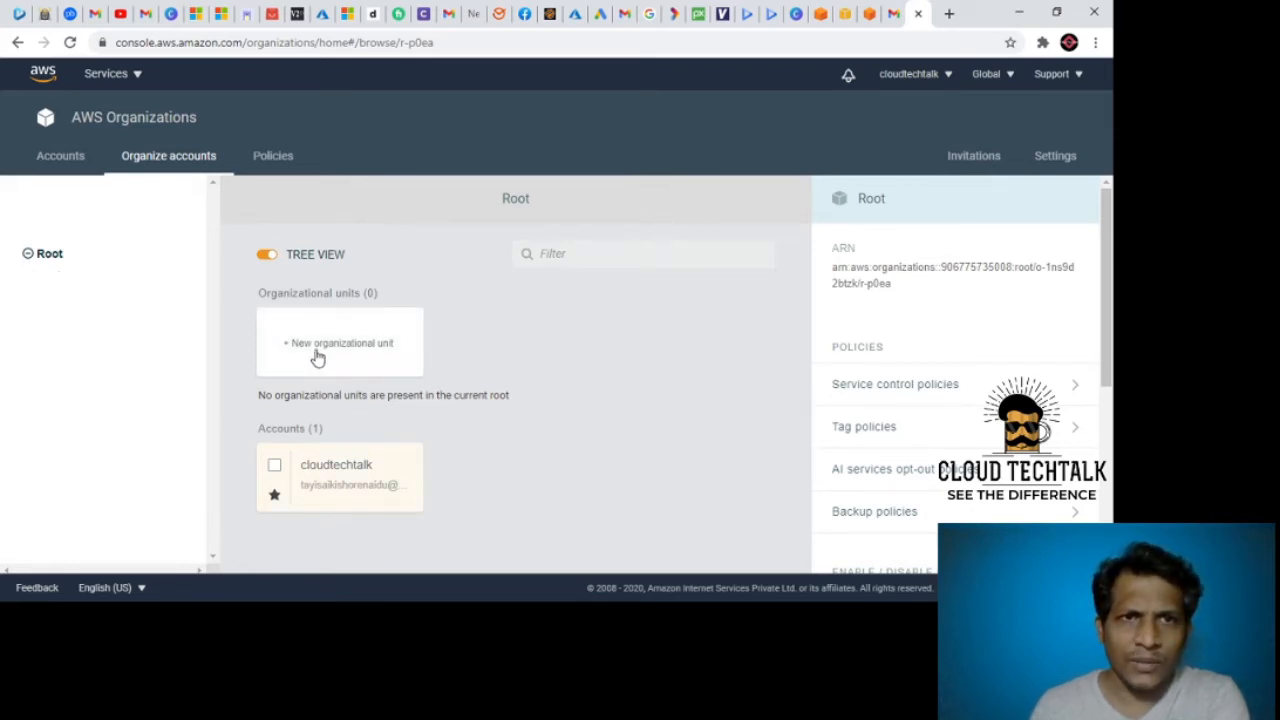
{"action": "left_click", "coordinate": [273, 155]}
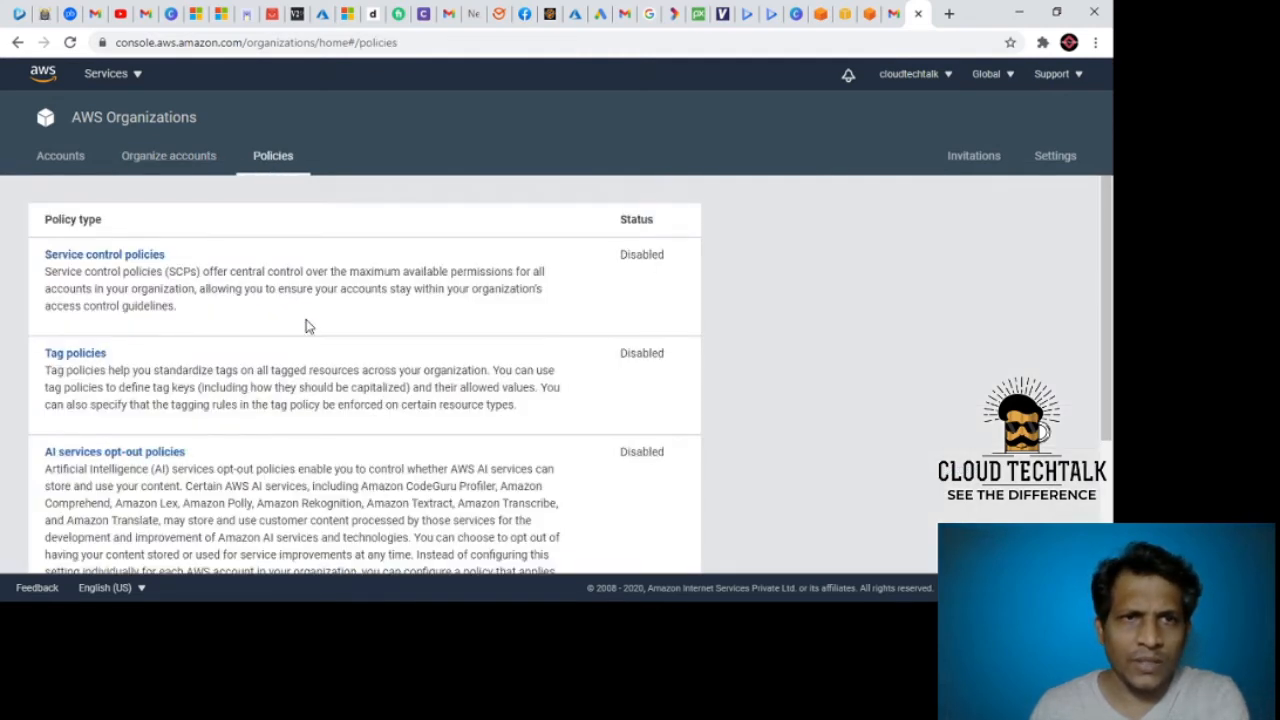
{"action": "scroll", "scroll_direction": "down", "scroll_amount": 3}
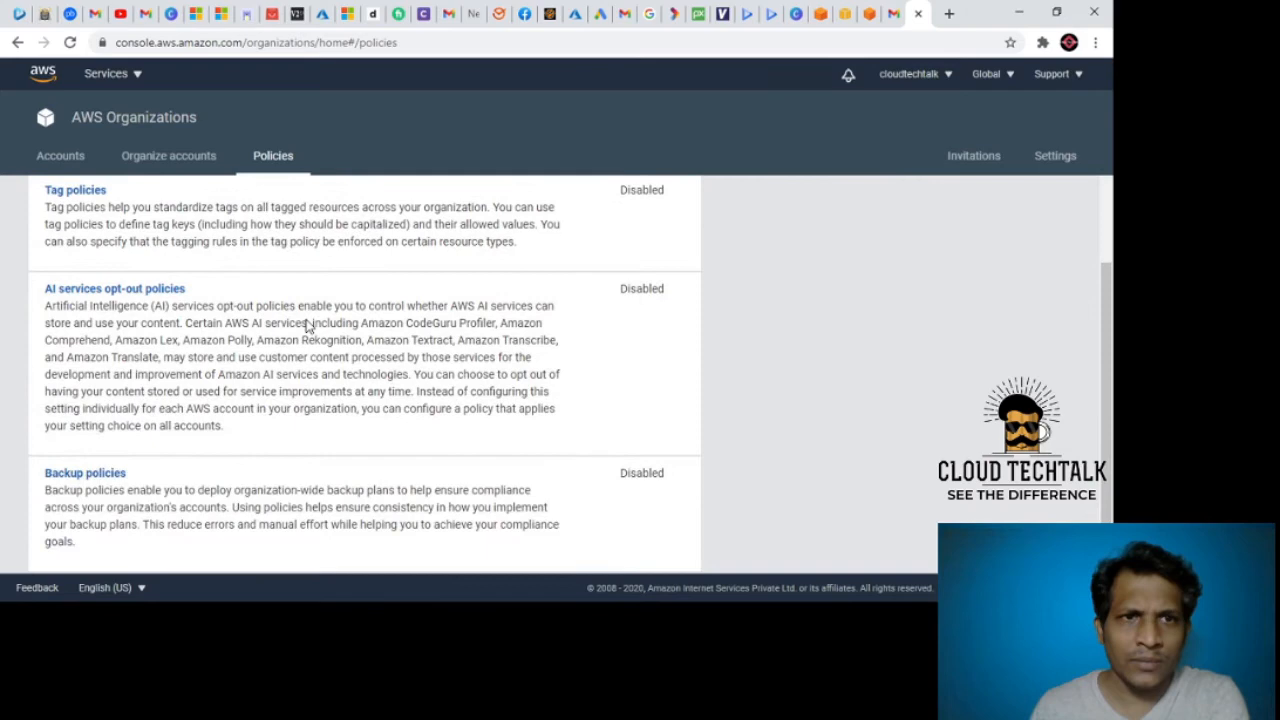
{"action": "scroll", "scroll_direction": "up", "scroll_amount": 3}
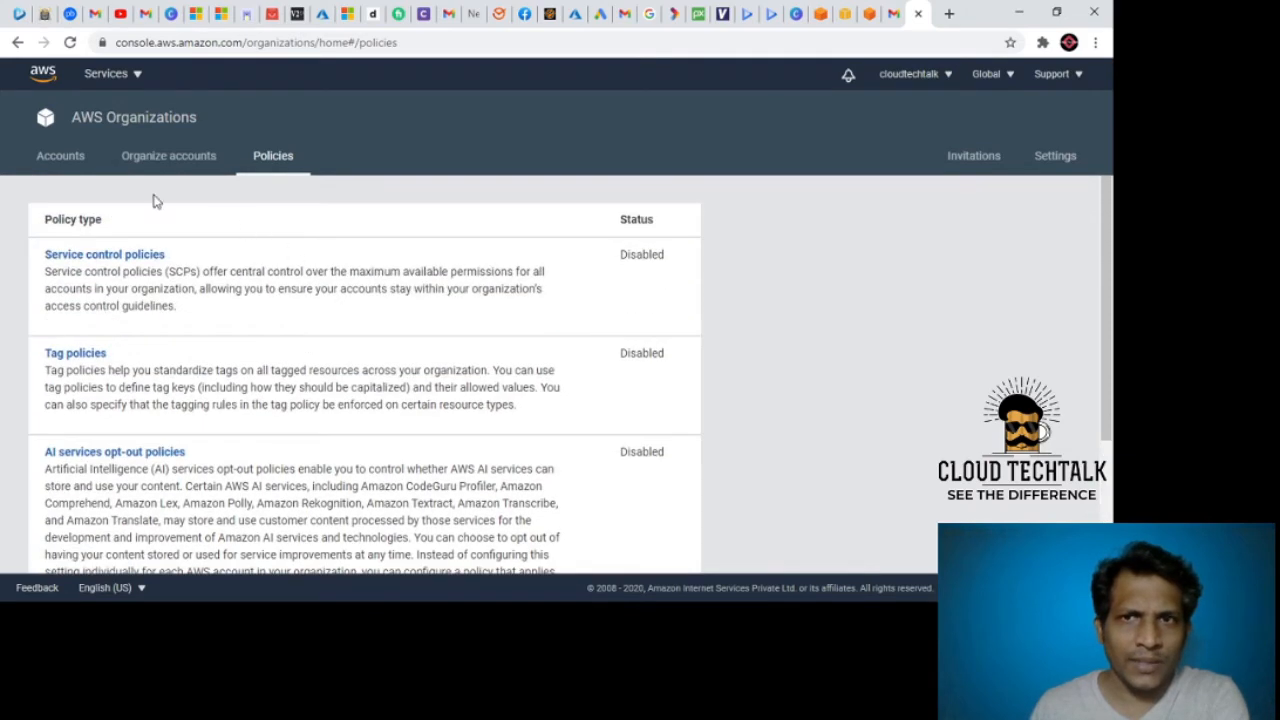
{"action": "left_click", "coordinate": [60, 155]}
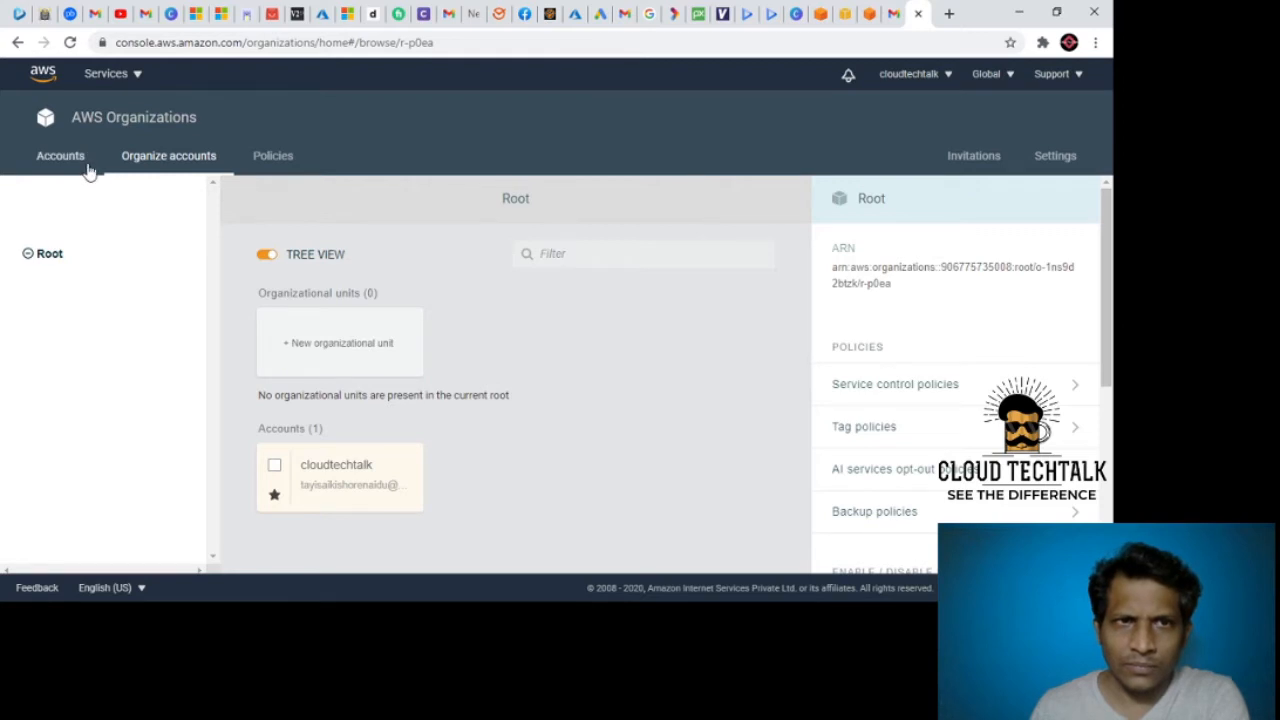
{"action": "left_click", "coordinate": [60, 155]}
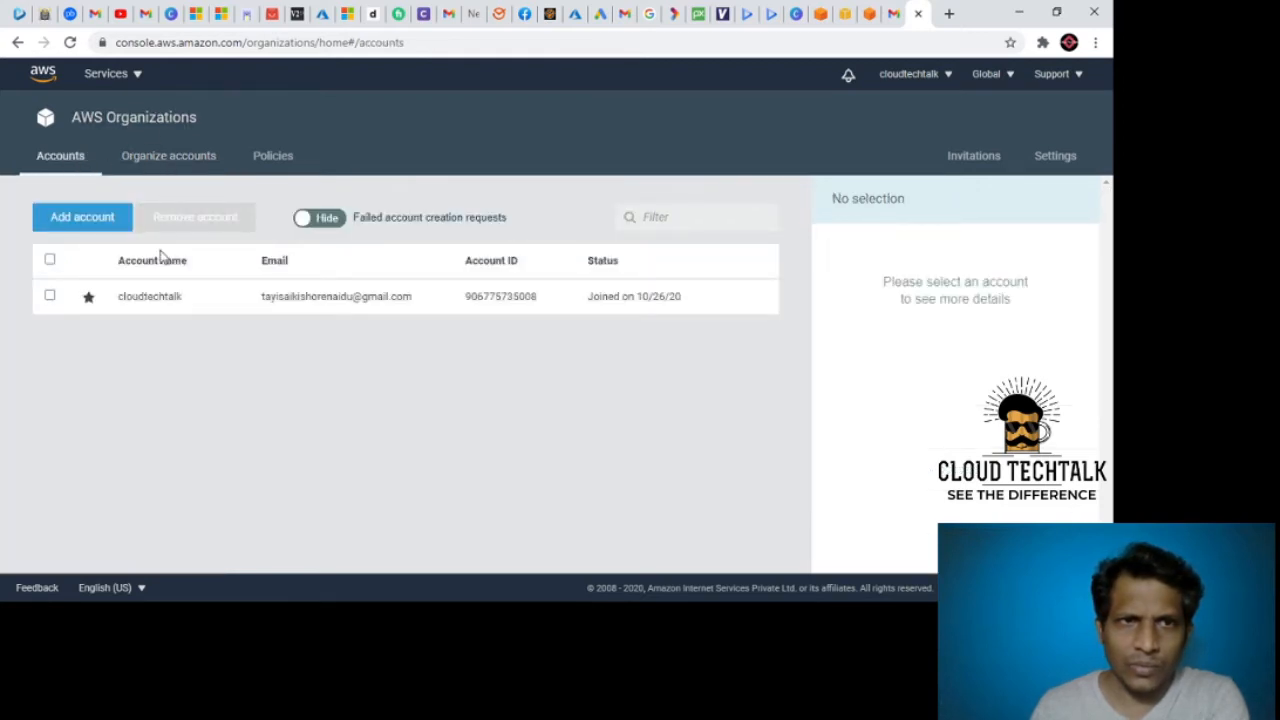
{"action": "left_click", "coordinate": [50, 296]}
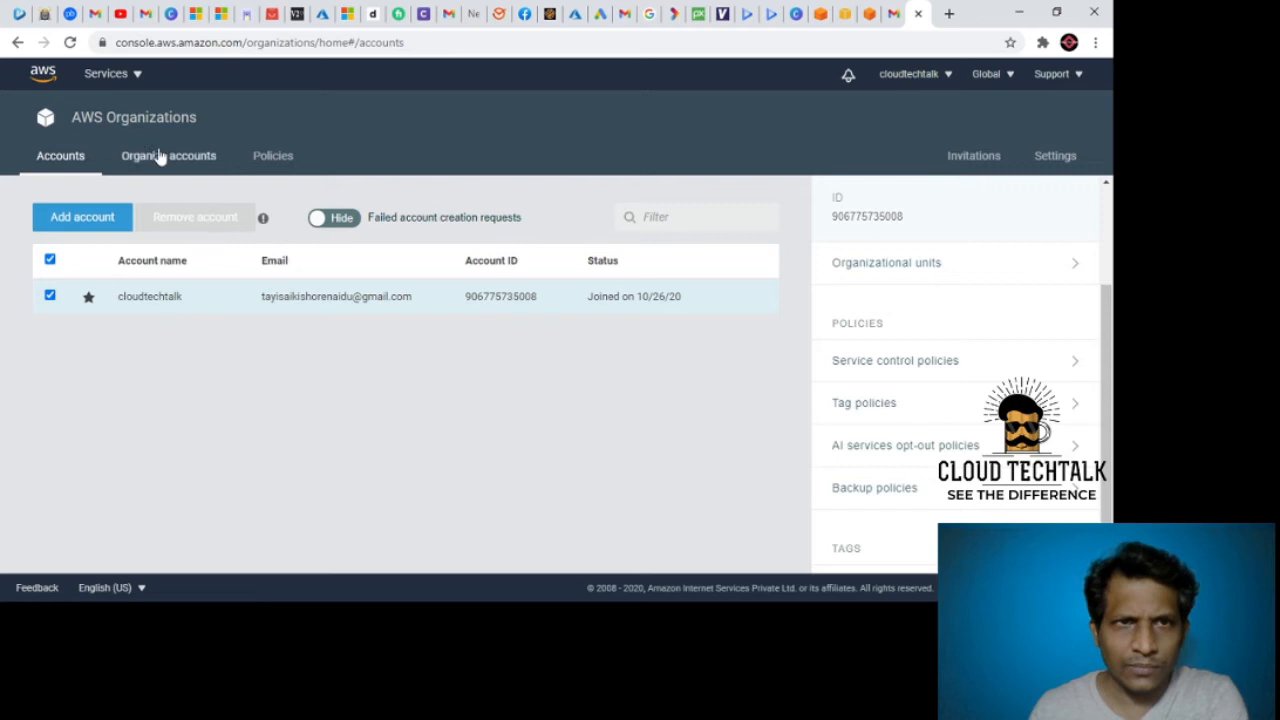
{"action": "left_click", "coordinate": [168, 155]}
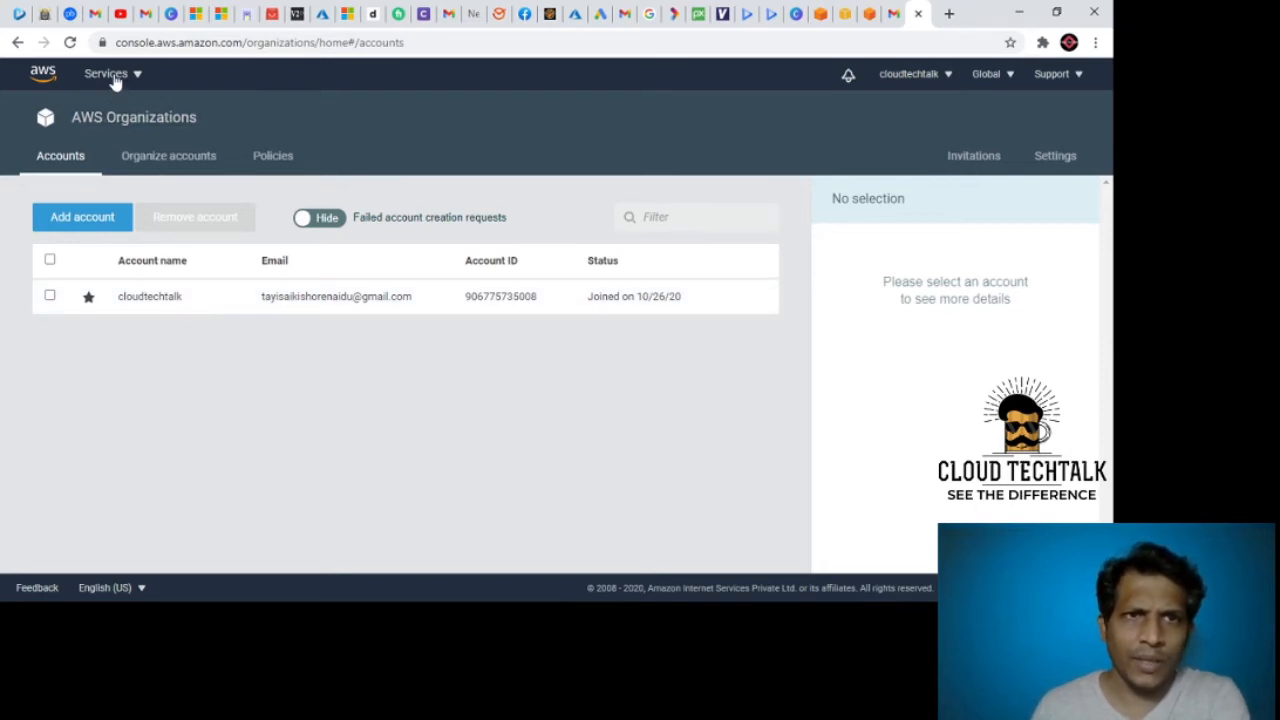
{"action": "left_click", "coordinate": [106, 73]}
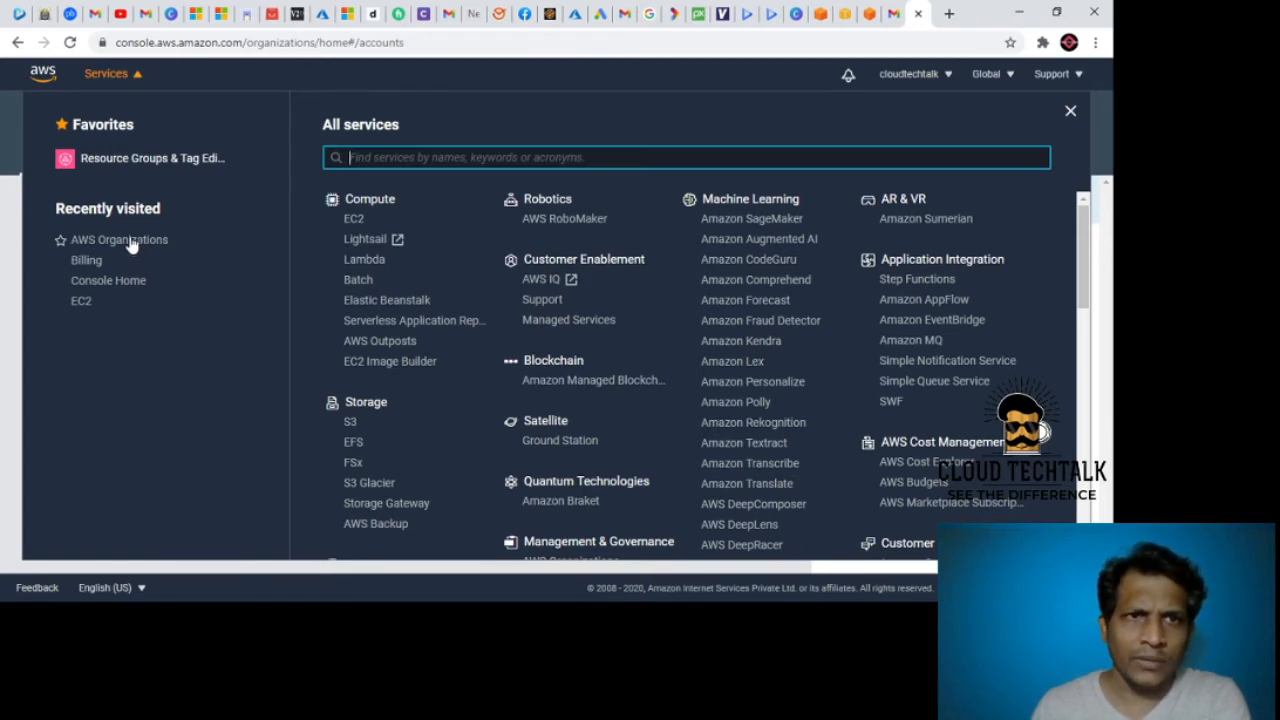
{"action": "mouse_move", "coordinate": [879, 107]}
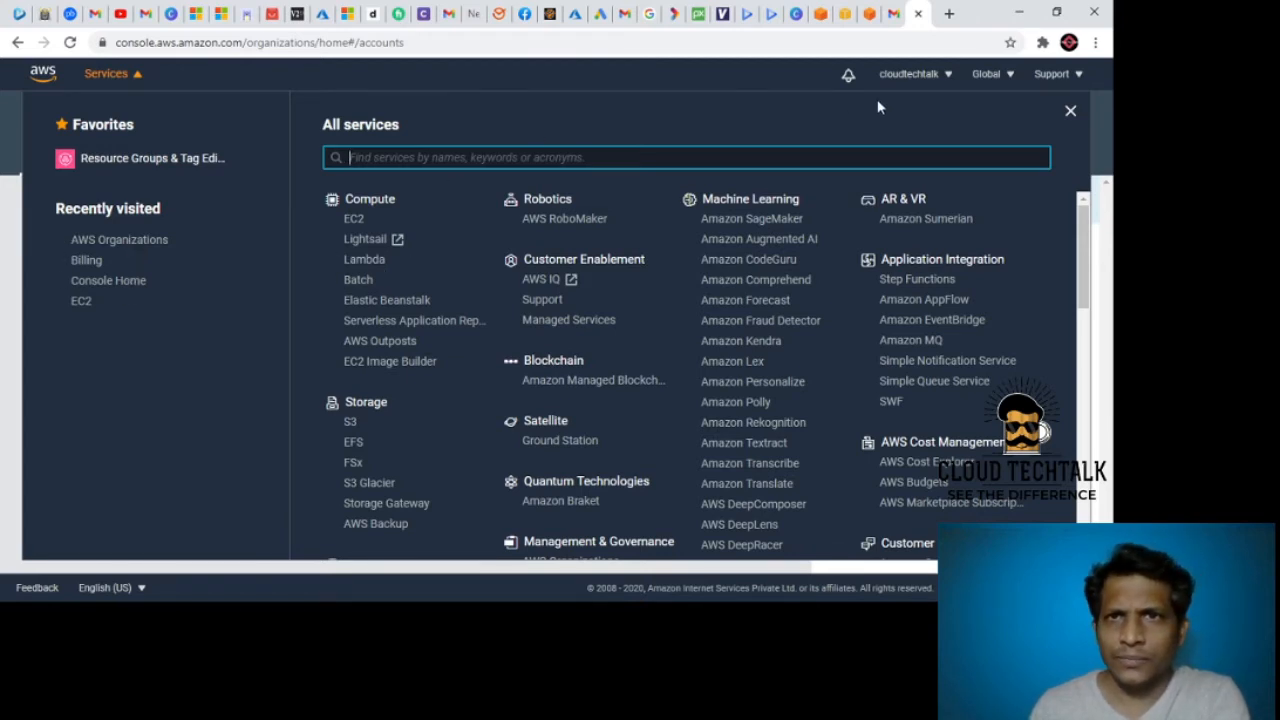
{"action": "left_click", "coordinate": [910, 73]}
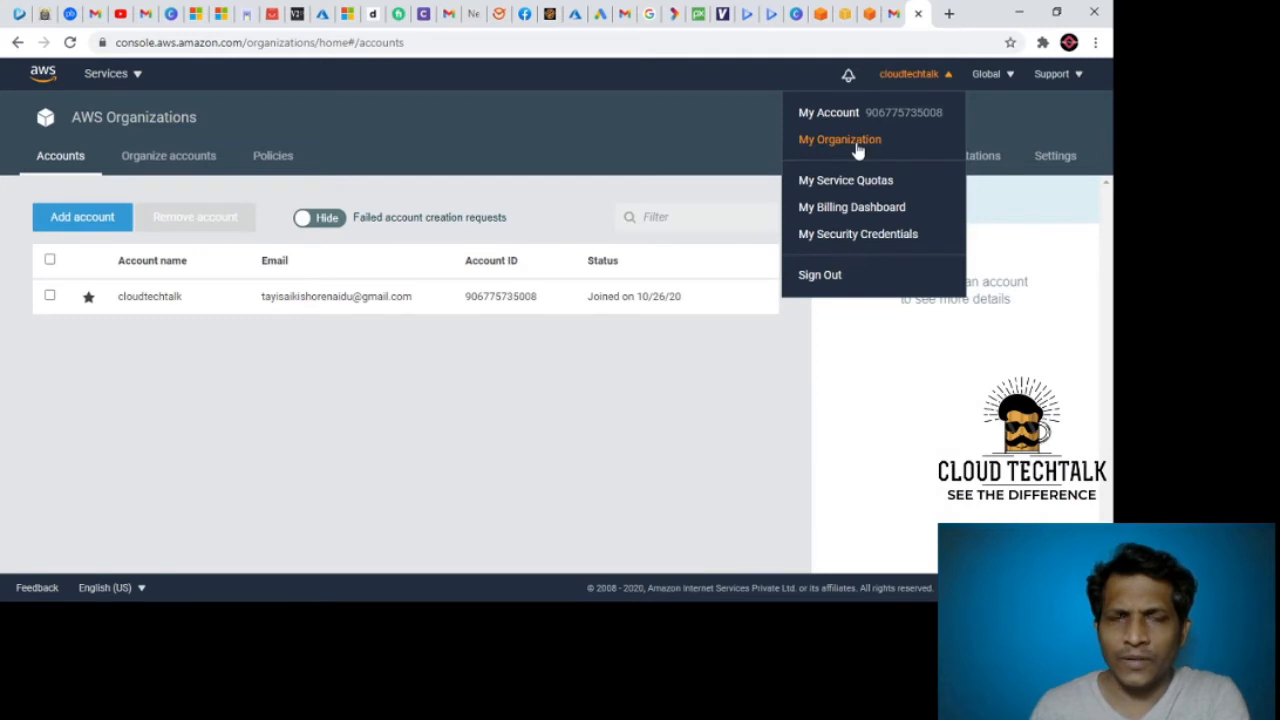
{"action": "left_click", "coordinate": [840, 139]}
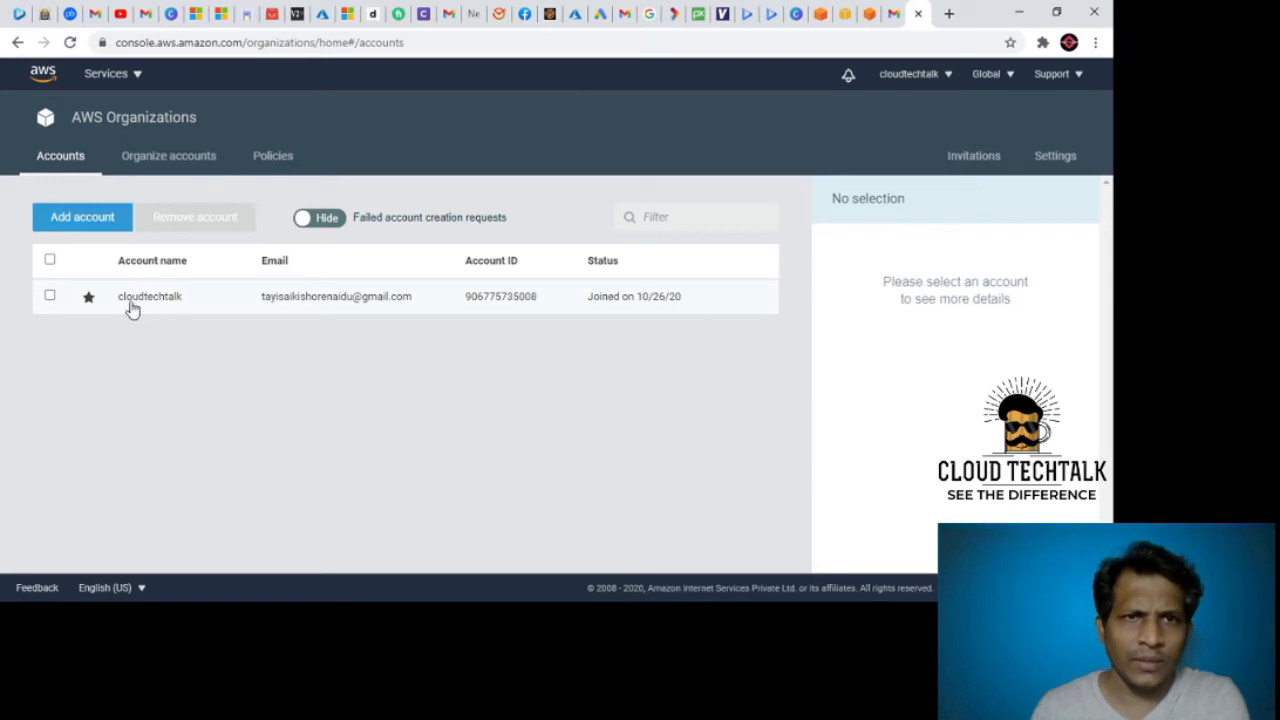
{"action": "mouse_move", "coordinate": [498, 311]}
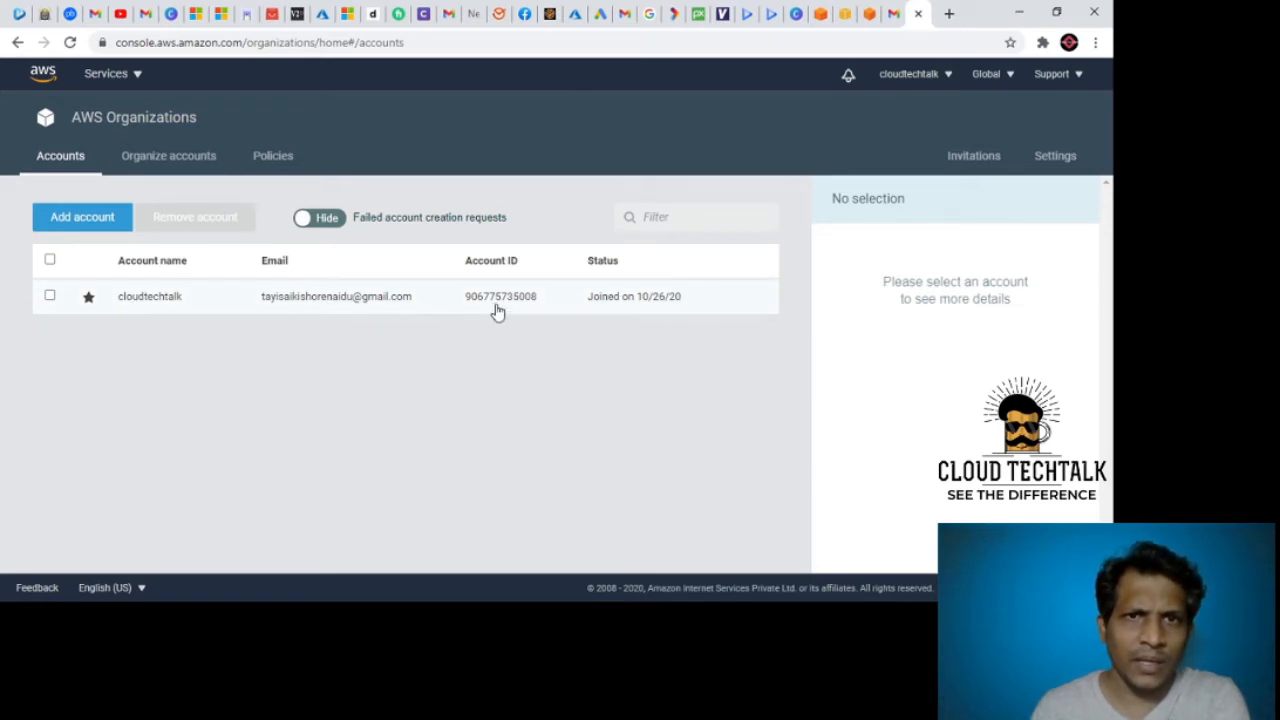
{"action": "left_click", "coordinate": [50, 295]}
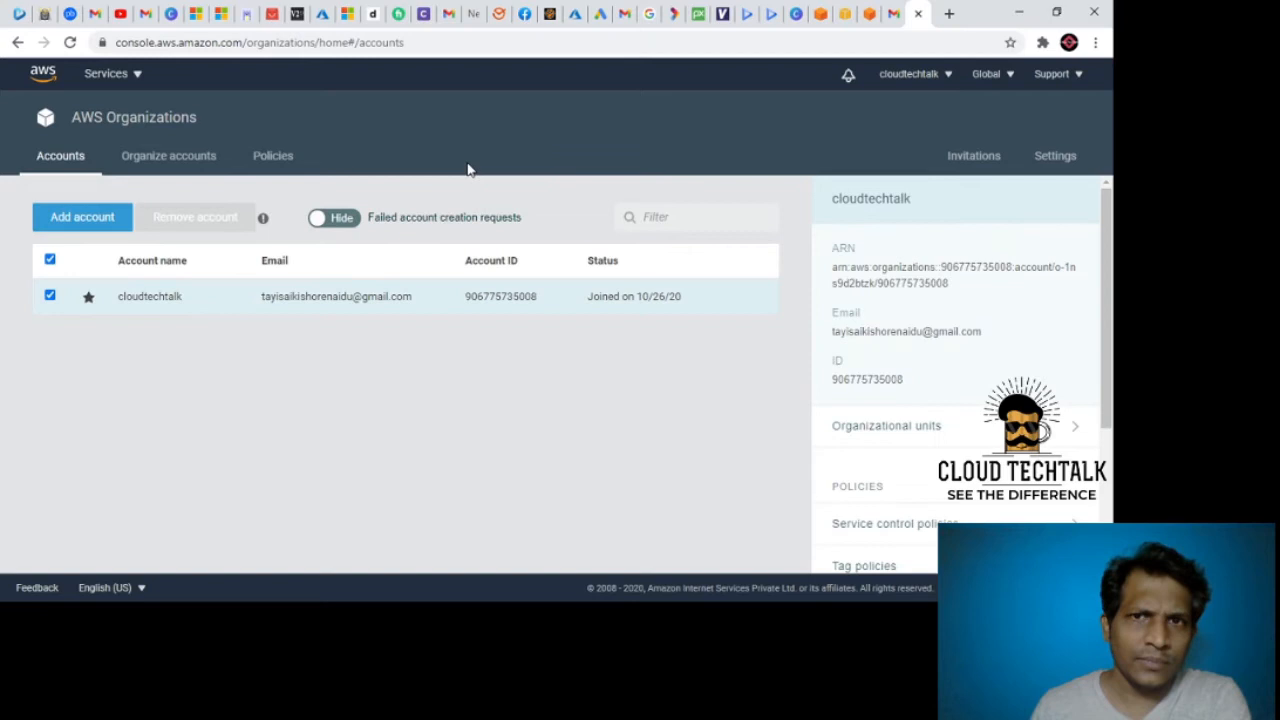
{"action": "mouse_move", "coordinate": [175, 237]}
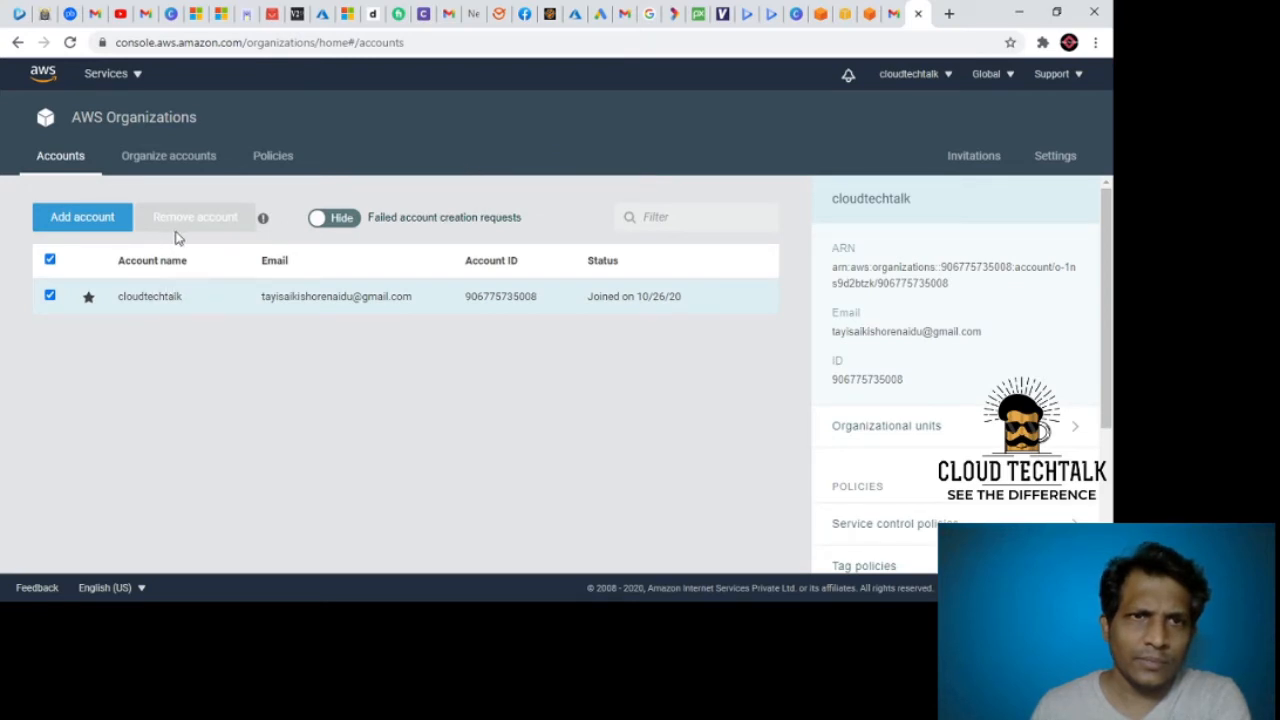
{"action": "left_click", "coordinate": [168, 155]}
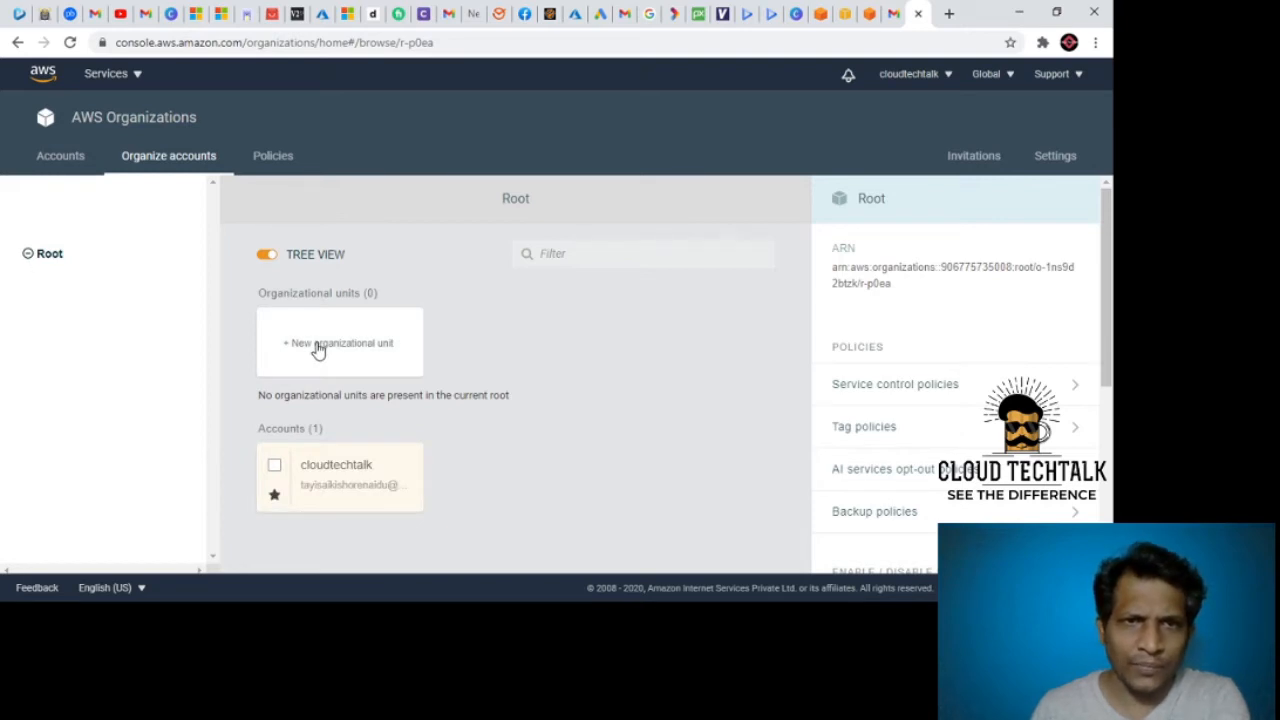
Start a new organizational unit, leave it unnamed, and open the Service Quotas dashboard.
{"action": "left_click", "coordinate": [338, 343]}
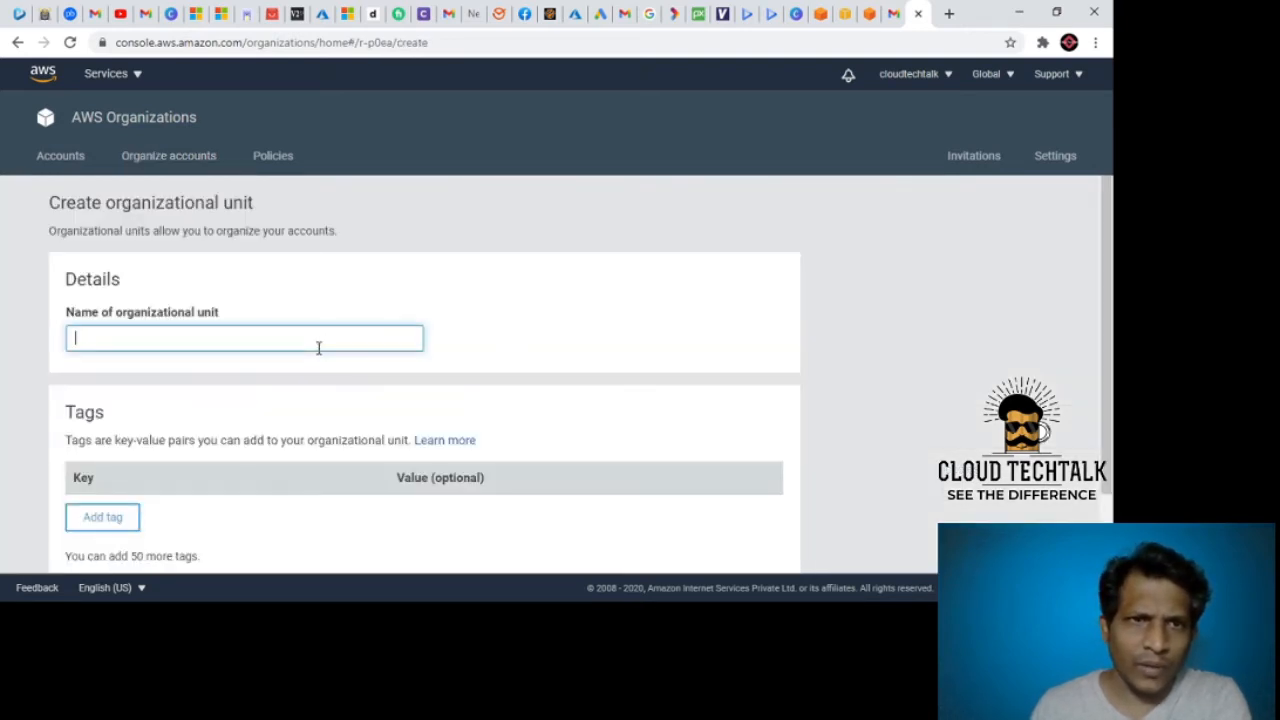
{"action": "scroll", "scroll_direction": "down", "scroll_amount": 3}
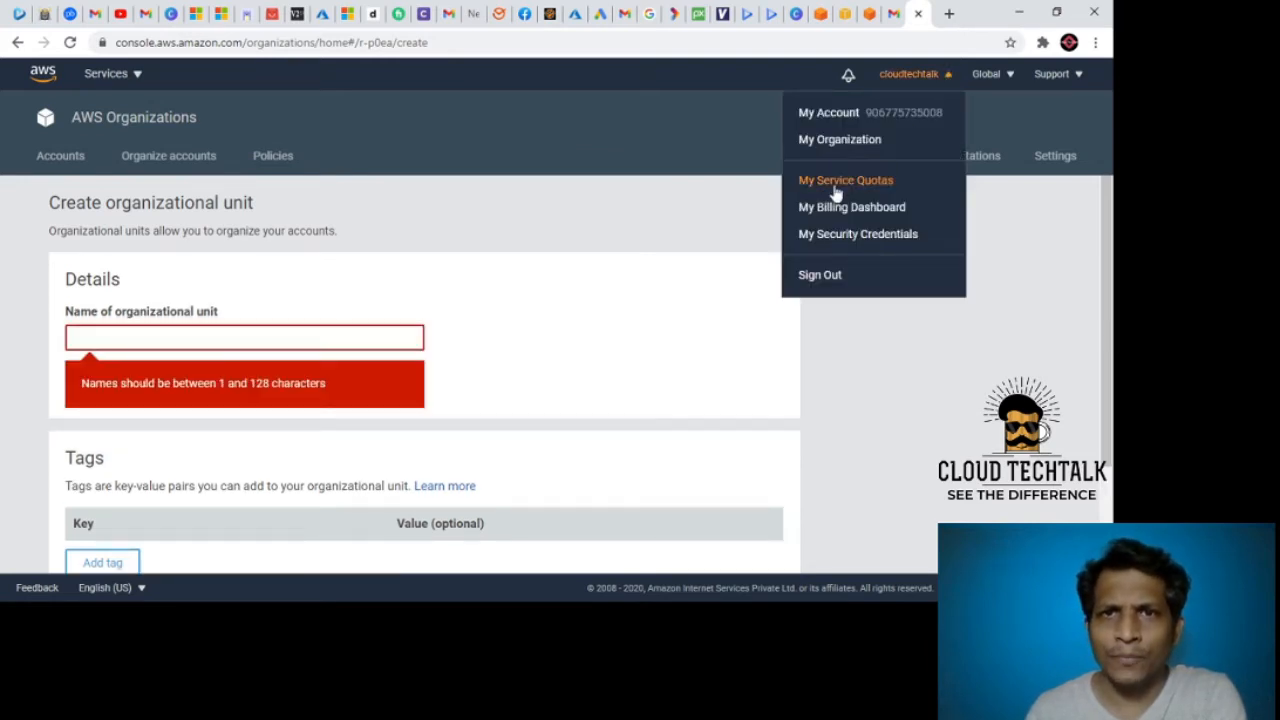
{"action": "left_click", "coordinate": [845, 180]}
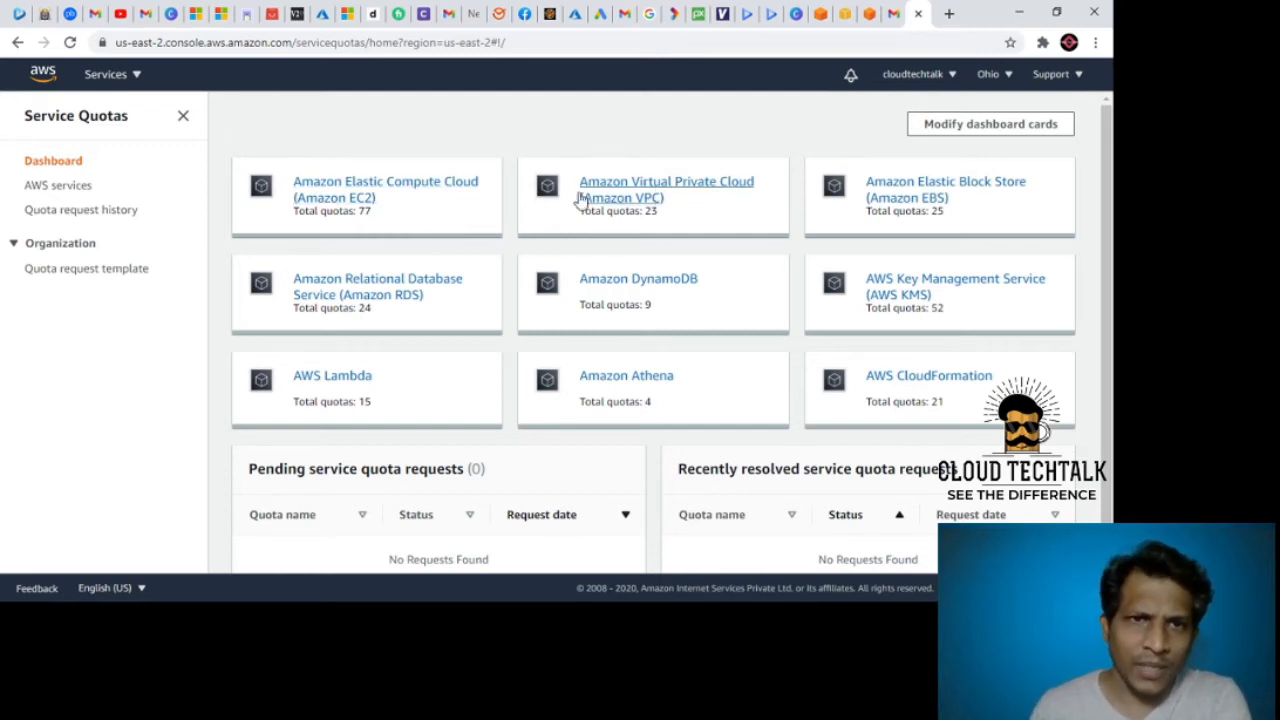
{"action": "mouse_move", "coordinate": [385, 317]}
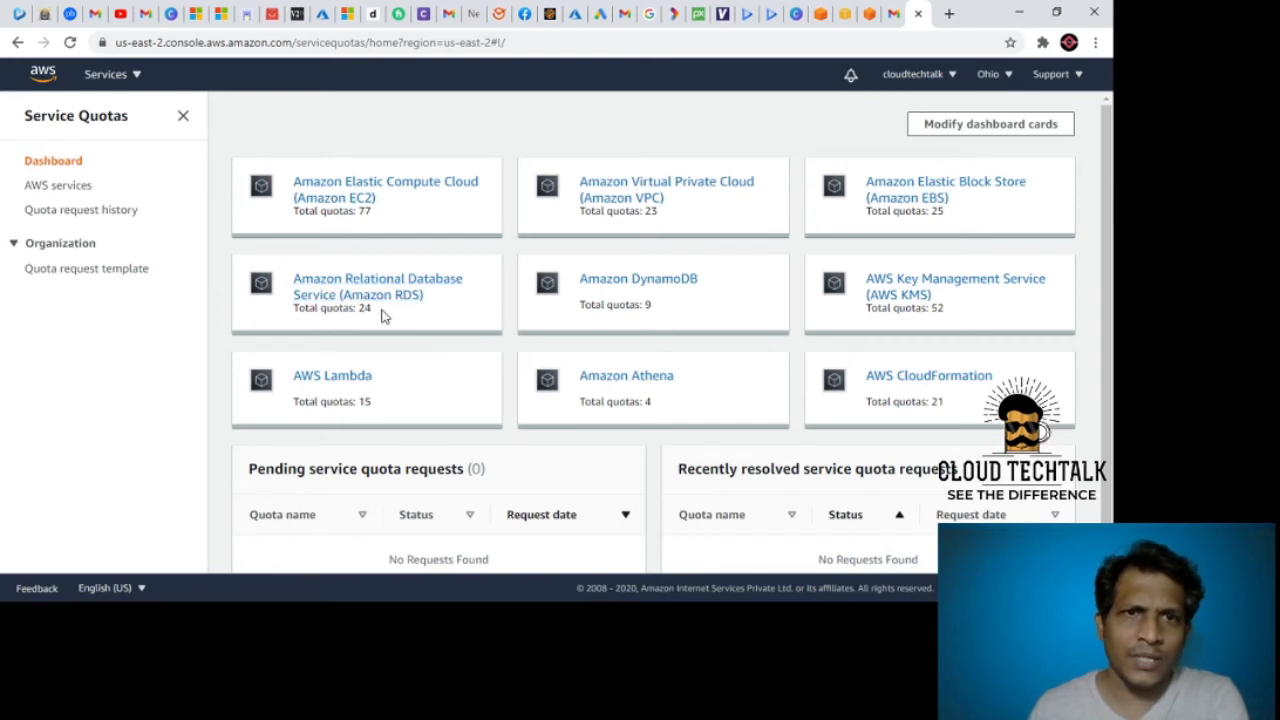
{"action": "mouse_move", "coordinate": [667, 291]}
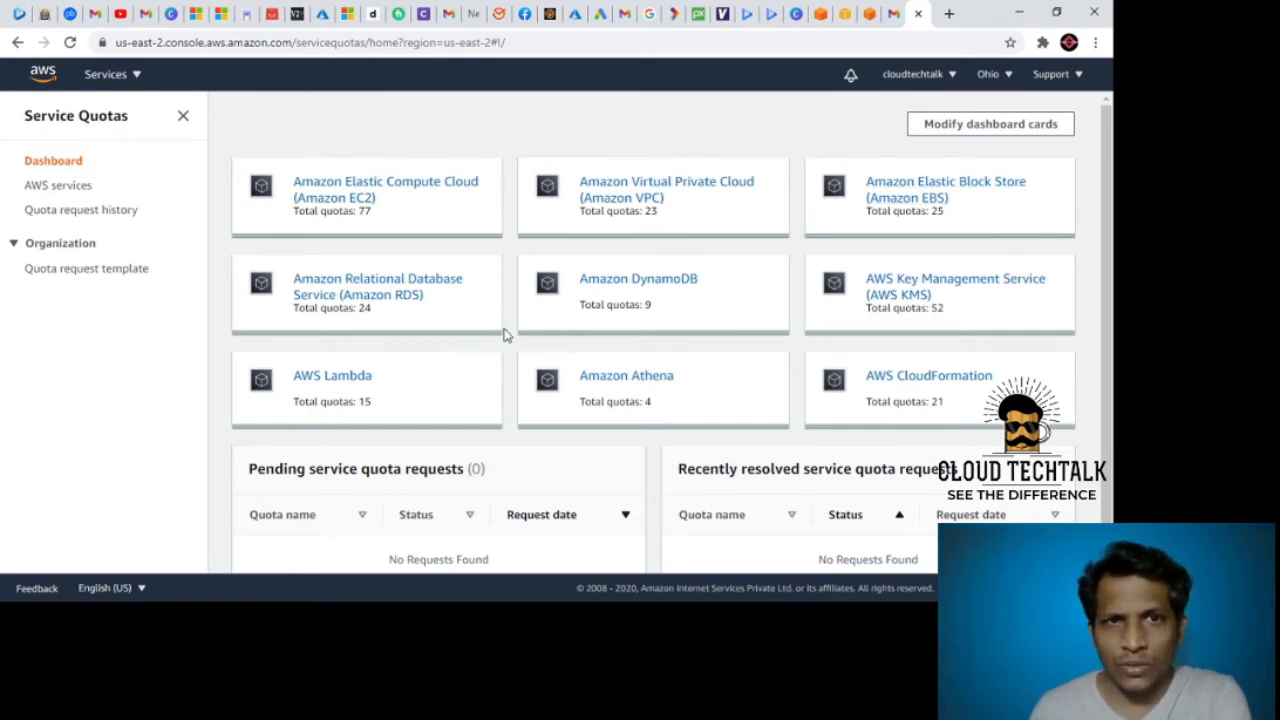
{"action": "mouse_move", "coordinate": [695, 380]}
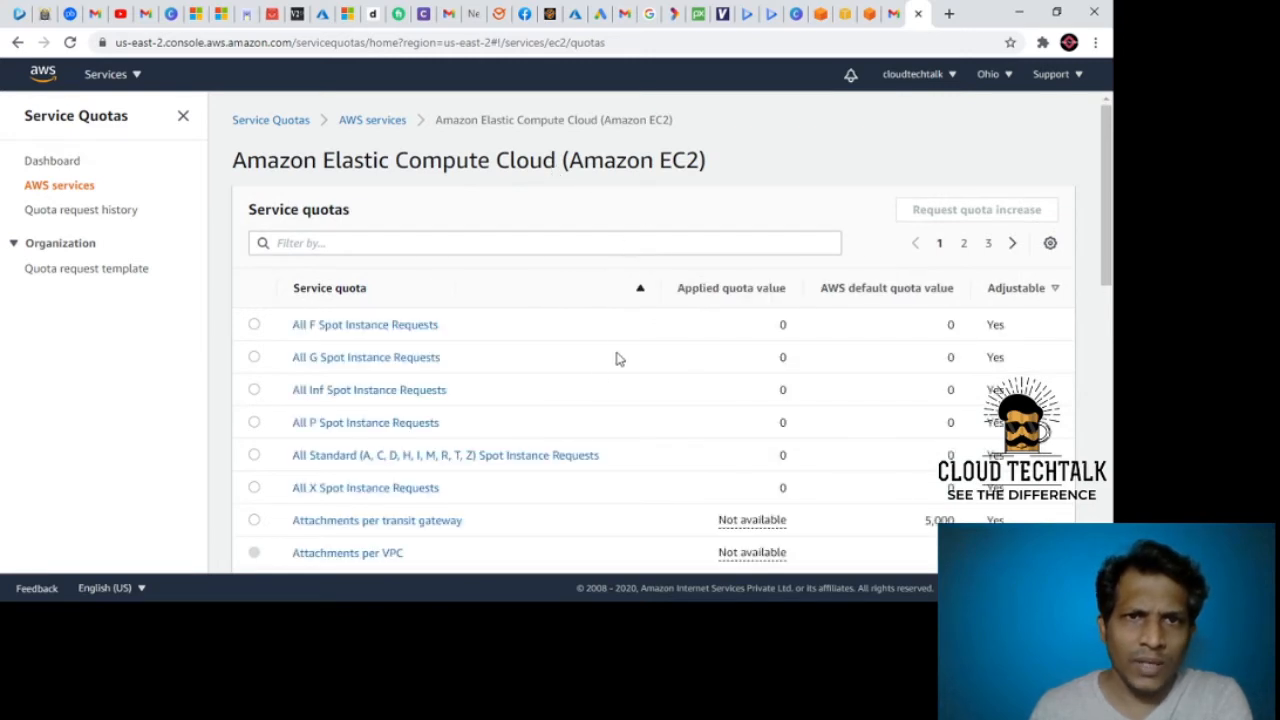
{"action": "mouse_move", "coordinate": [862, 358]}
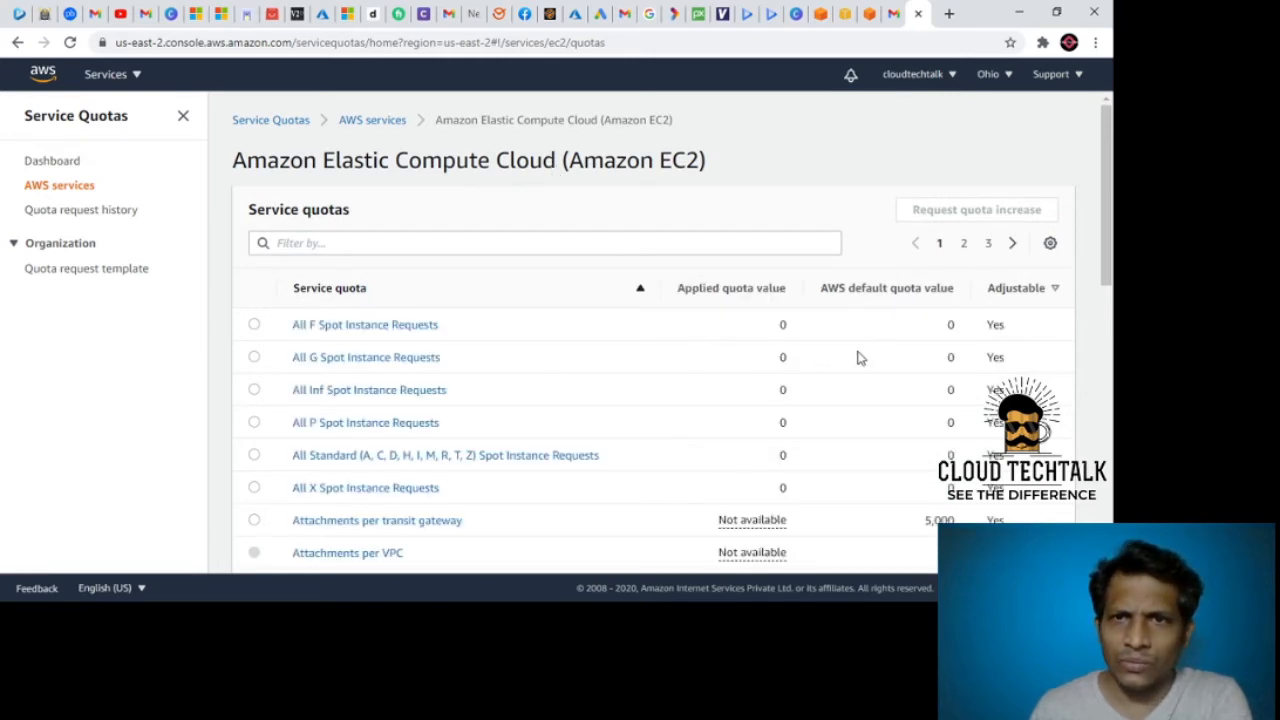
{"action": "mouse_move", "coordinate": [500, 345]}
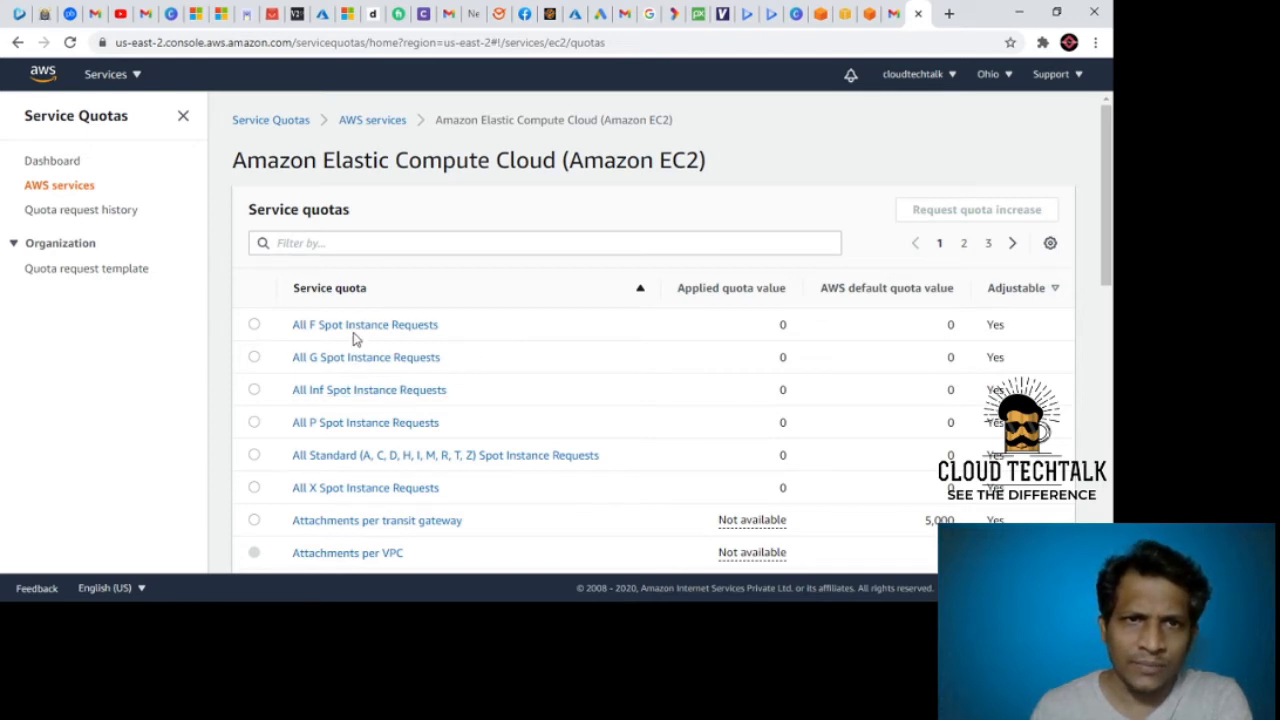
Scroll through the Amazon EC2 quotas and their default values.
{"action": "scroll", "scroll_direction": "down", "scroll_amount": 3}
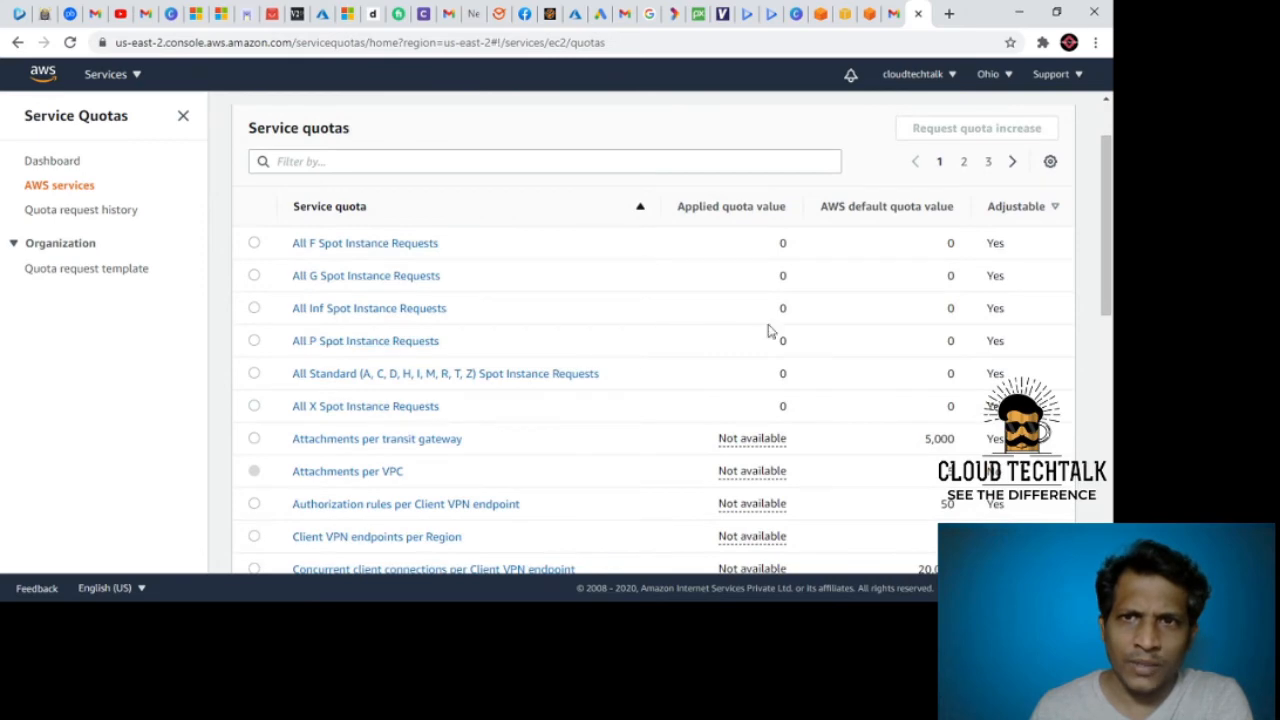
{"action": "scroll", "scroll_direction": "down", "scroll_amount": 3}
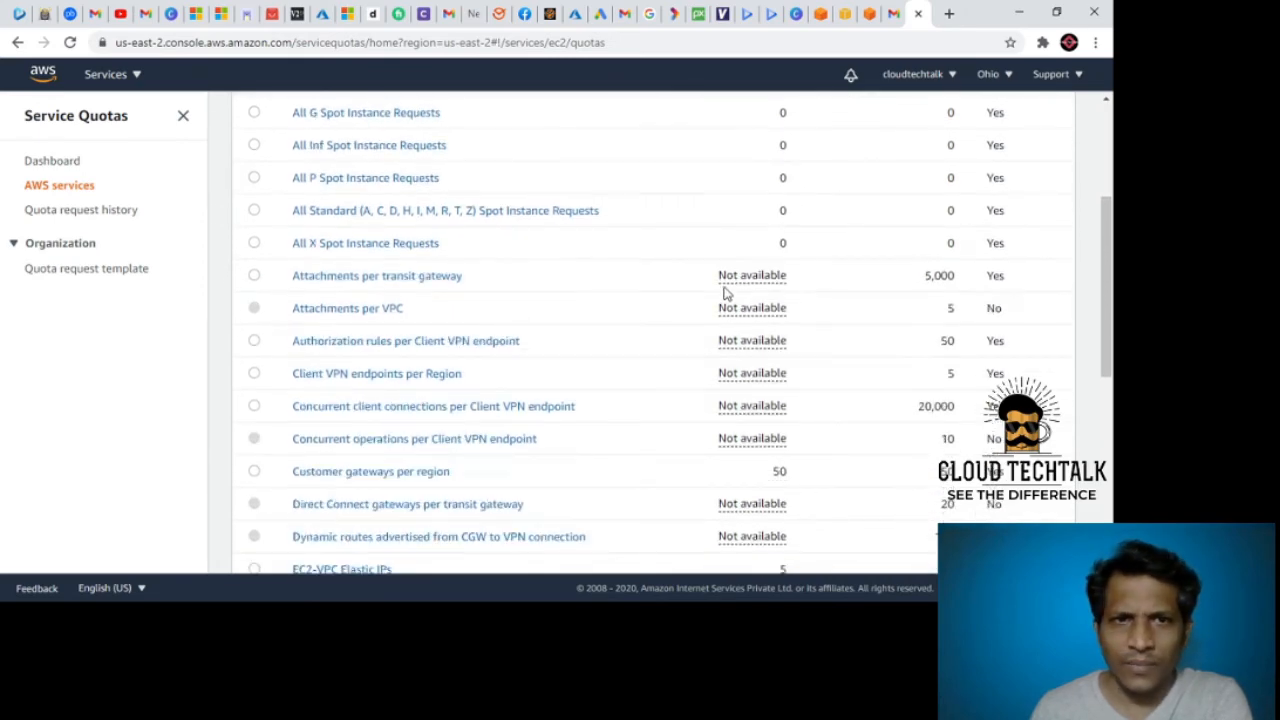
{"action": "scroll", "scroll_direction": "down", "scroll_amount": 3}
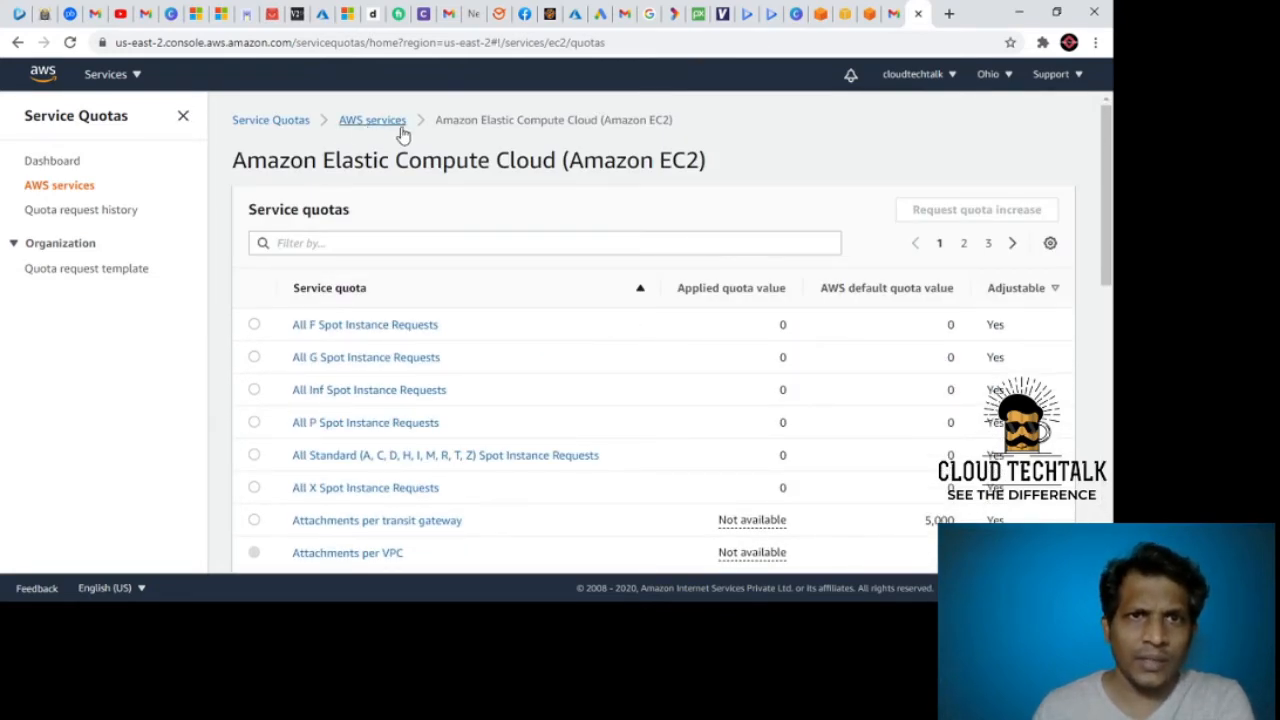
Return to the Service Quotas dashboard, then open My Billing Dashboard from the account menu.
{"action": "left_click", "coordinate": [52, 160]}
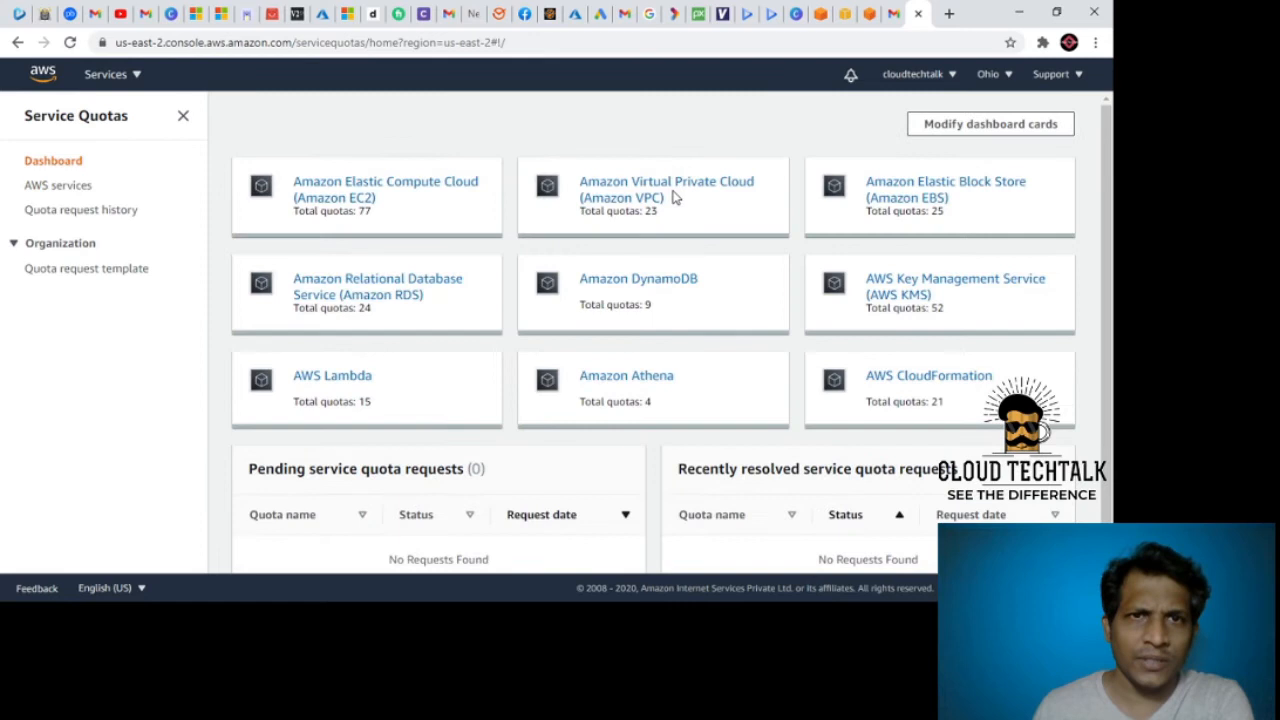
{"action": "mouse_move", "coordinate": [915, 113]}
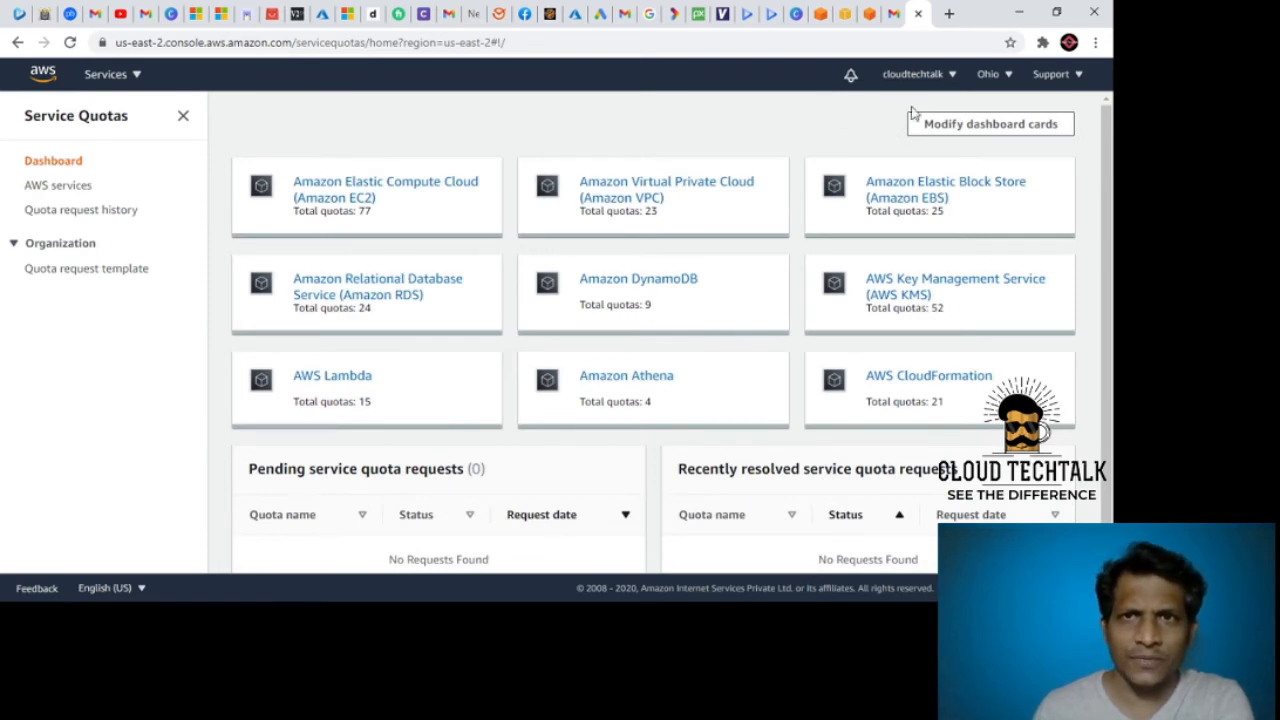
{"action": "left_click", "coordinate": [913, 73]}
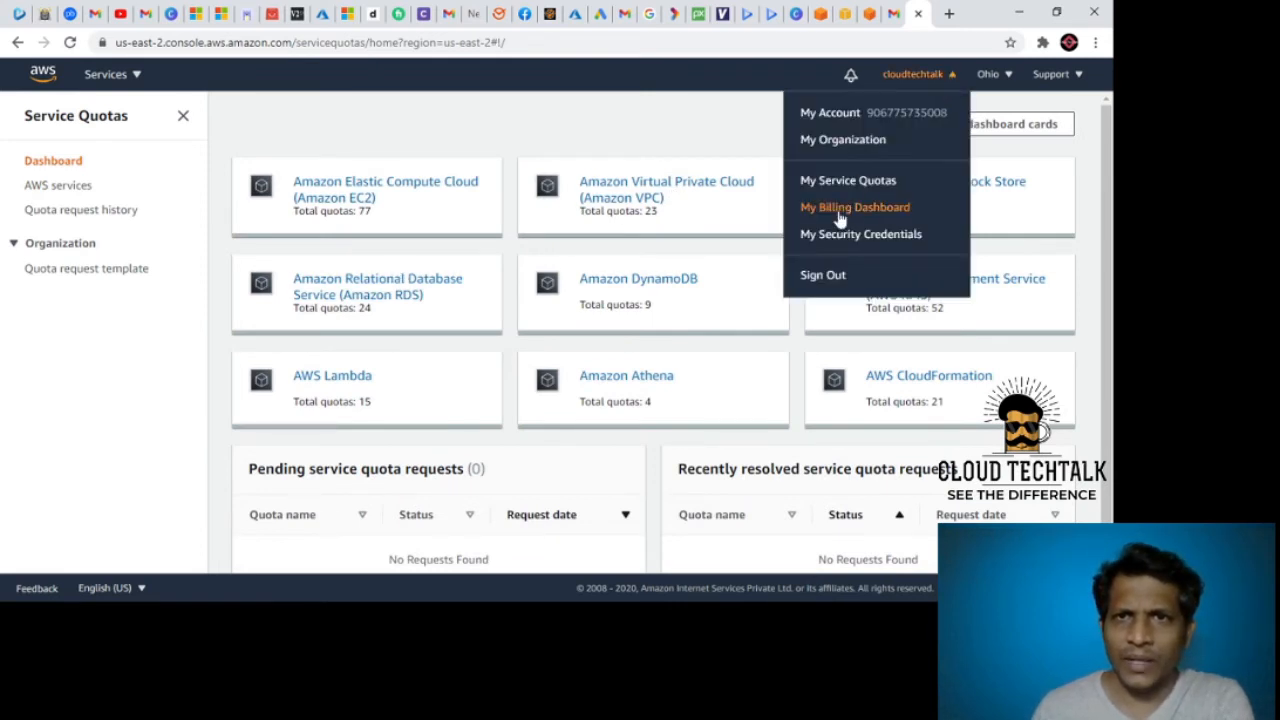
{"action": "left_click", "coordinate": [855, 207]}
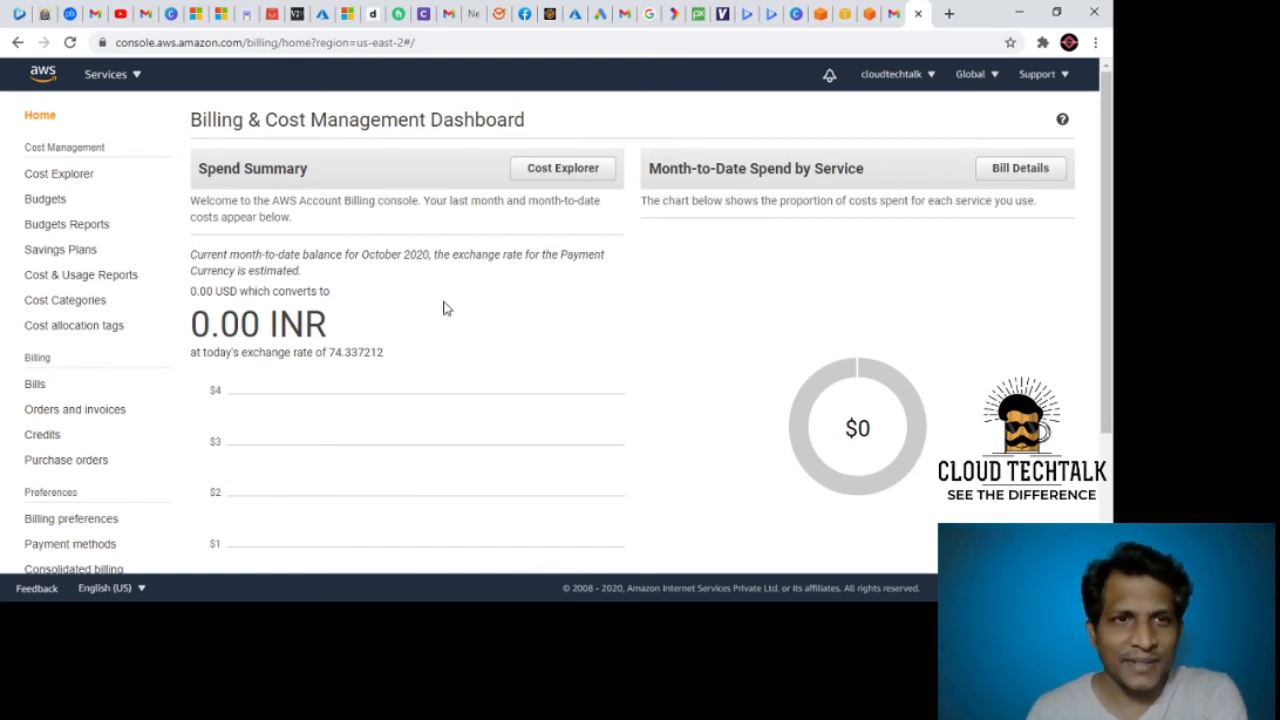
{"action": "mouse_move", "coordinate": [898, 85]}
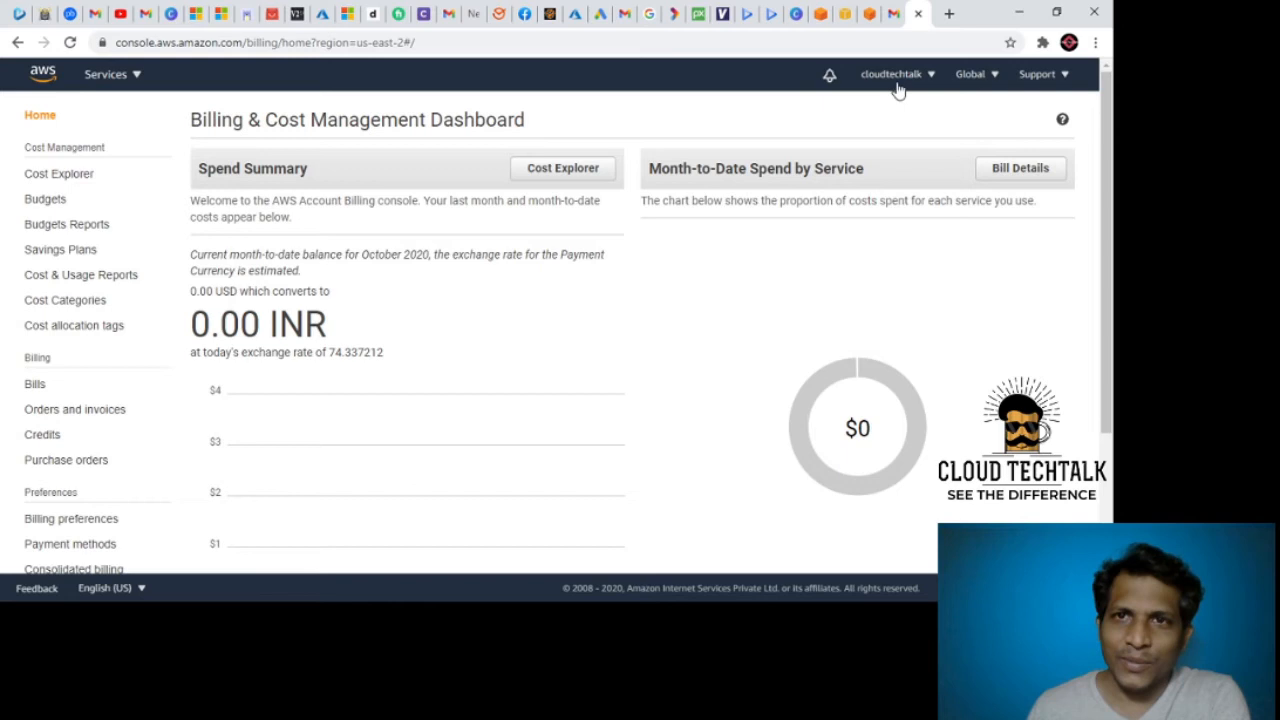
Choose My Security Credentials from the account name dropdown.
{"action": "left_click", "coordinate": [891, 73]}
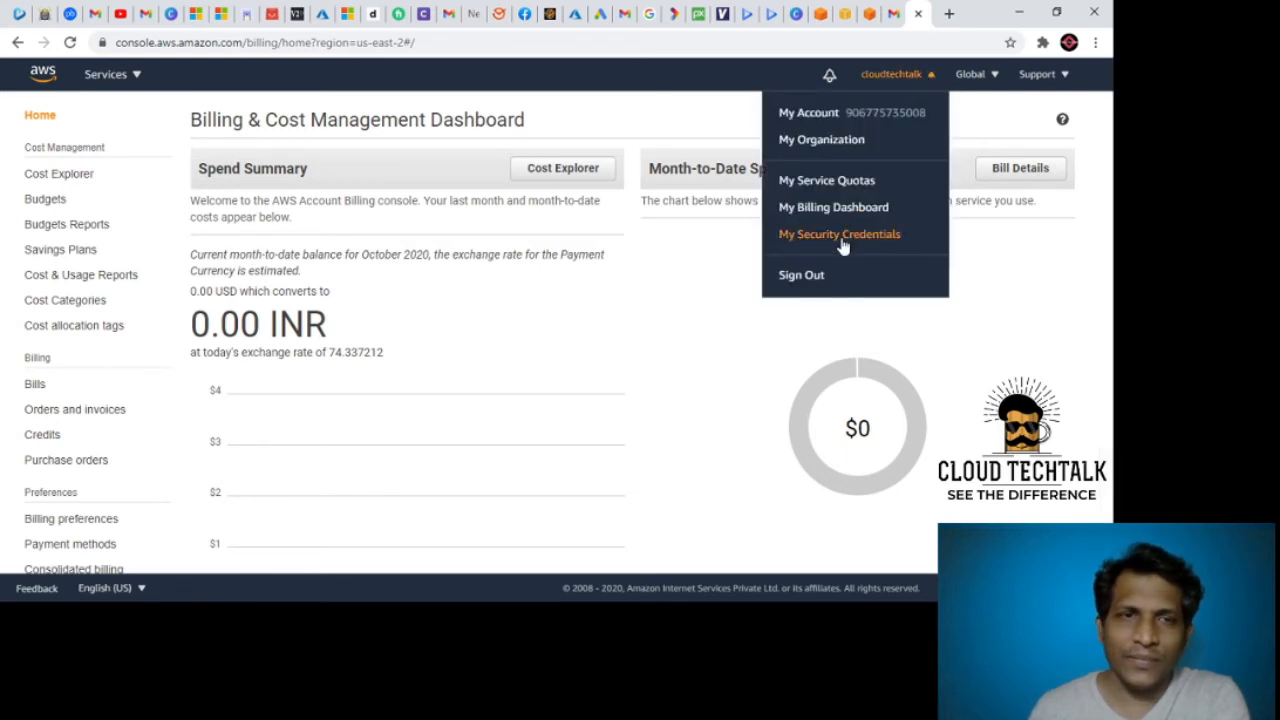
{"action": "left_click", "coordinate": [839, 233]}
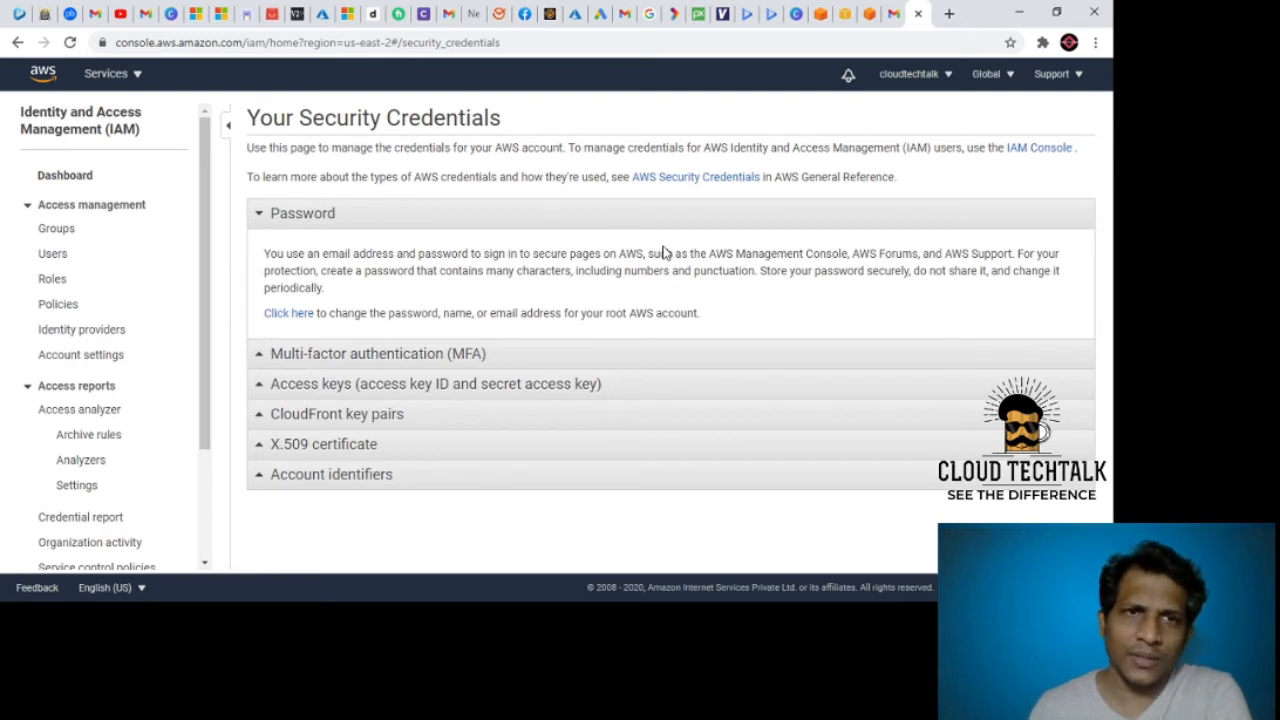
{"action": "mouse_move", "coordinate": [558, 390]}
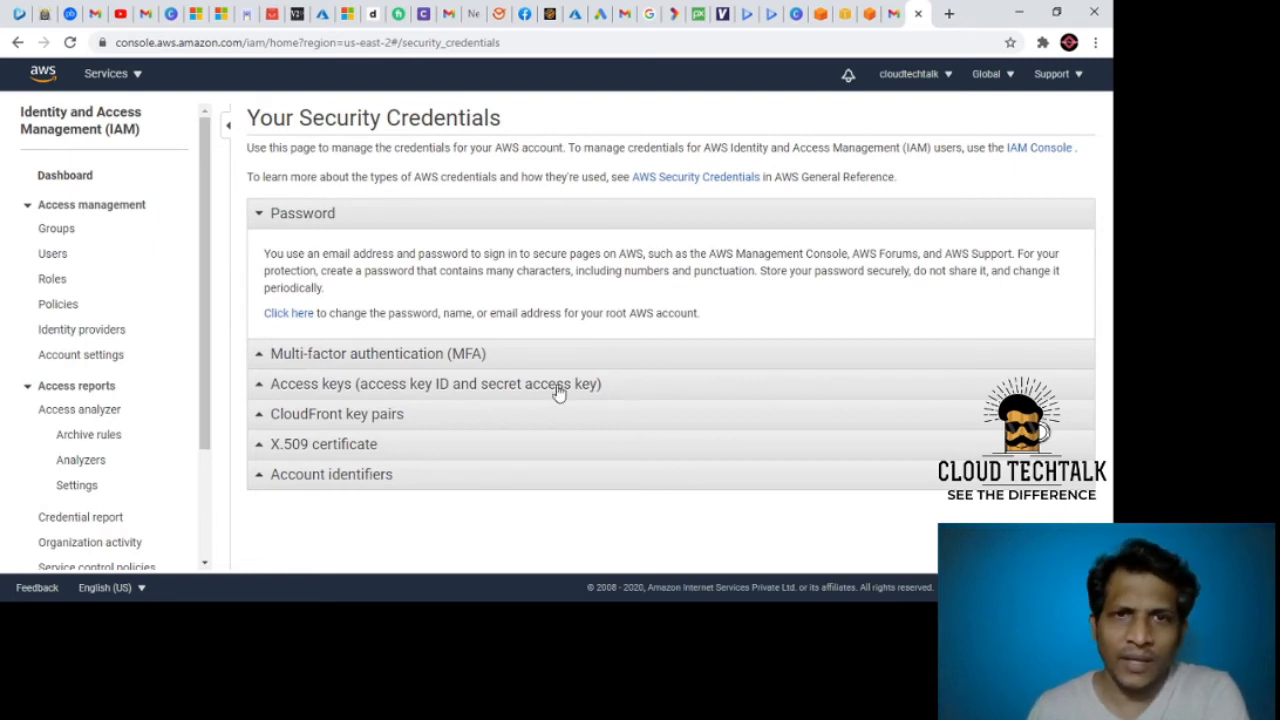
{"action": "mouse_move", "coordinate": [343, 415]}
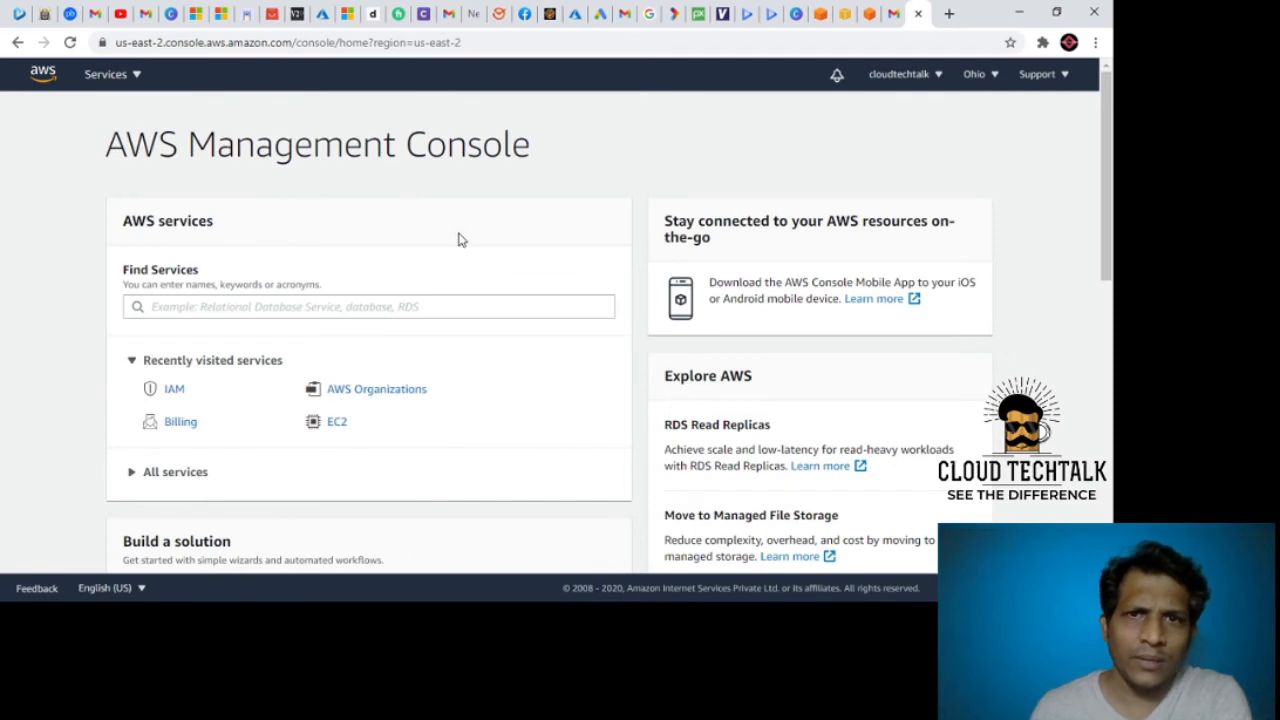
Scroll the home page, expand See more under Build a solution, and return to the top.
{"action": "scroll", "scroll_direction": "down", "scroll_amount": 3}
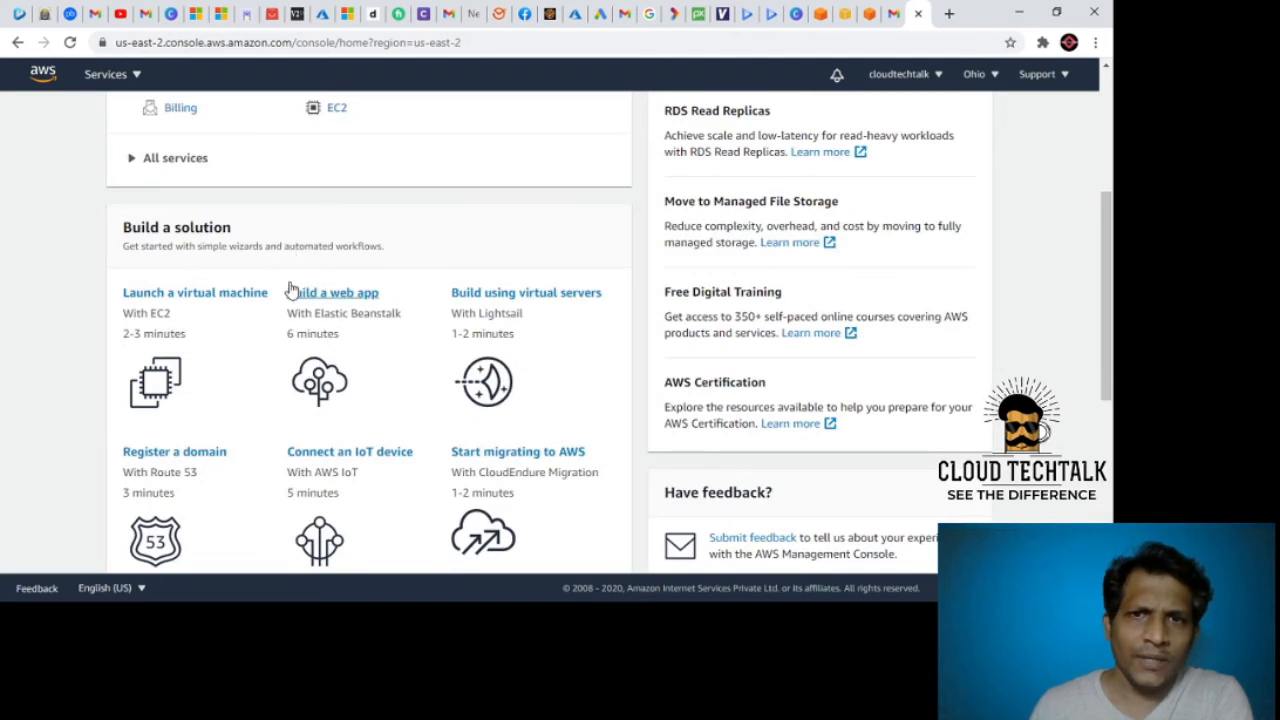
{"action": "mouse_move", "coordinate": [363, 280]}
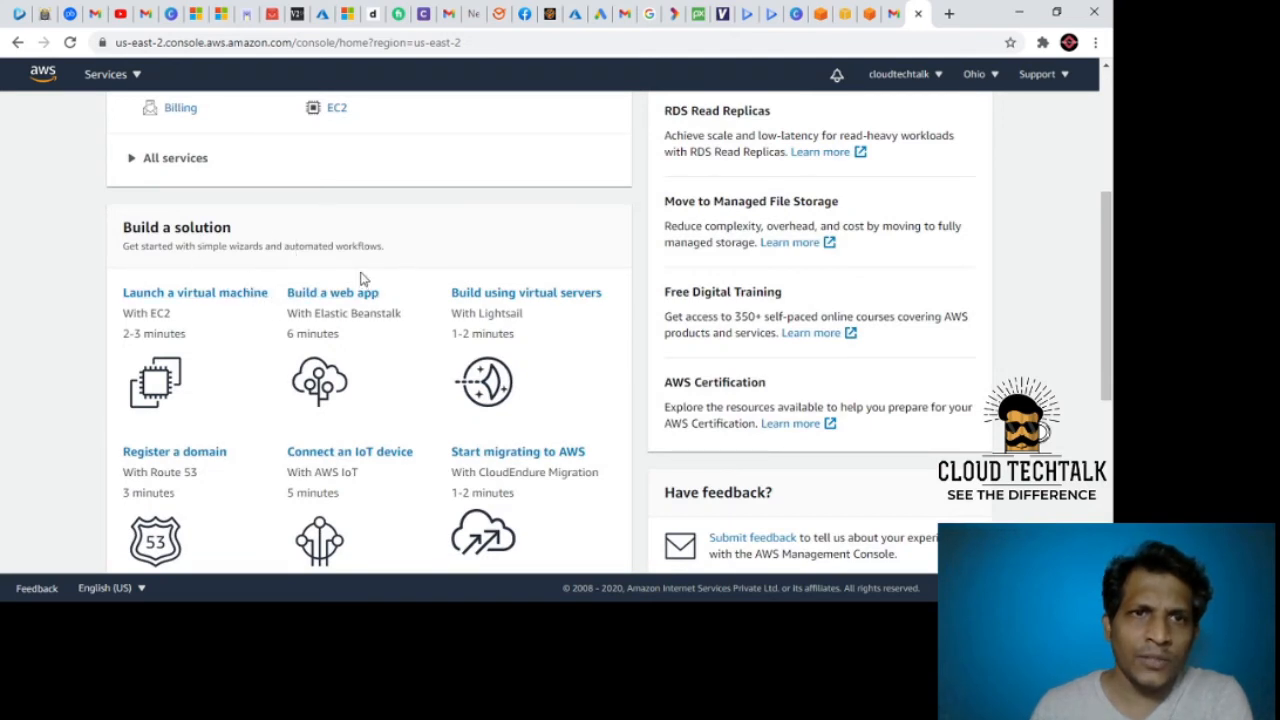
{"action": "scroll", "scroll_direction": "down", "scroll_amount": 3}
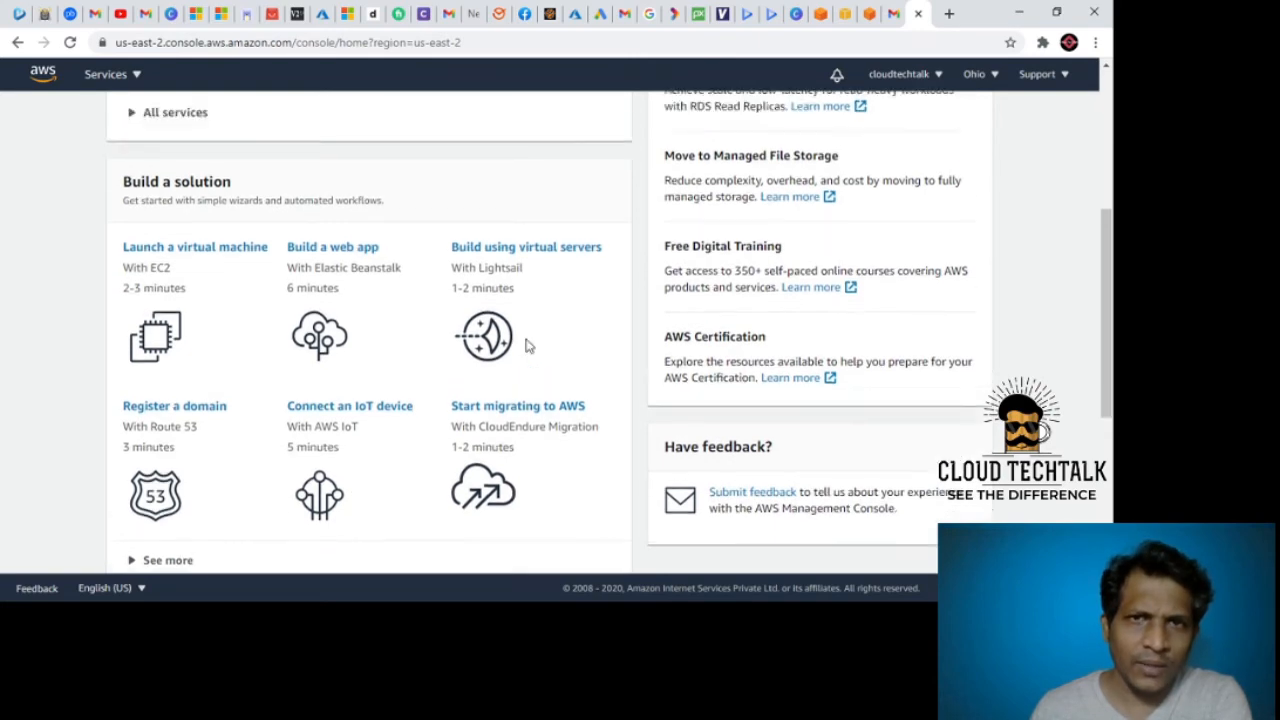
{"action": "scroll", "scroll_direction": "down", "scroll_amount": 3}
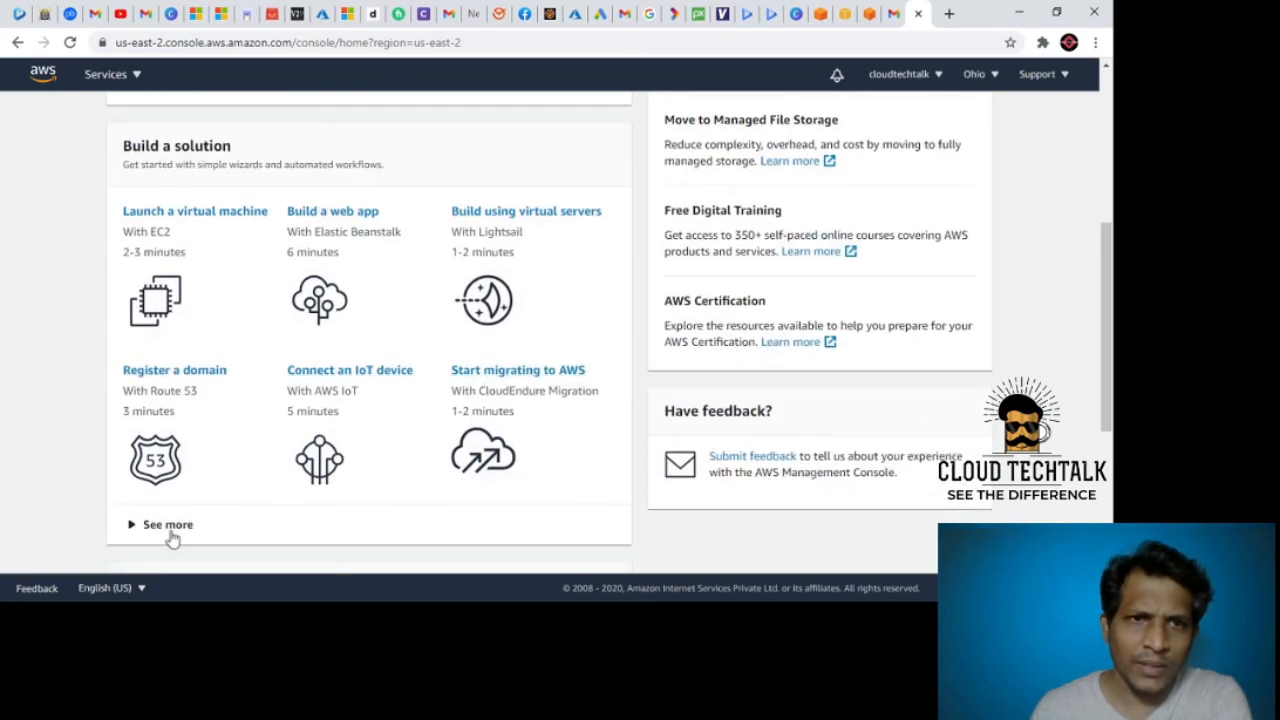
{"action": "left_click", "coordinate": [167, 524]}
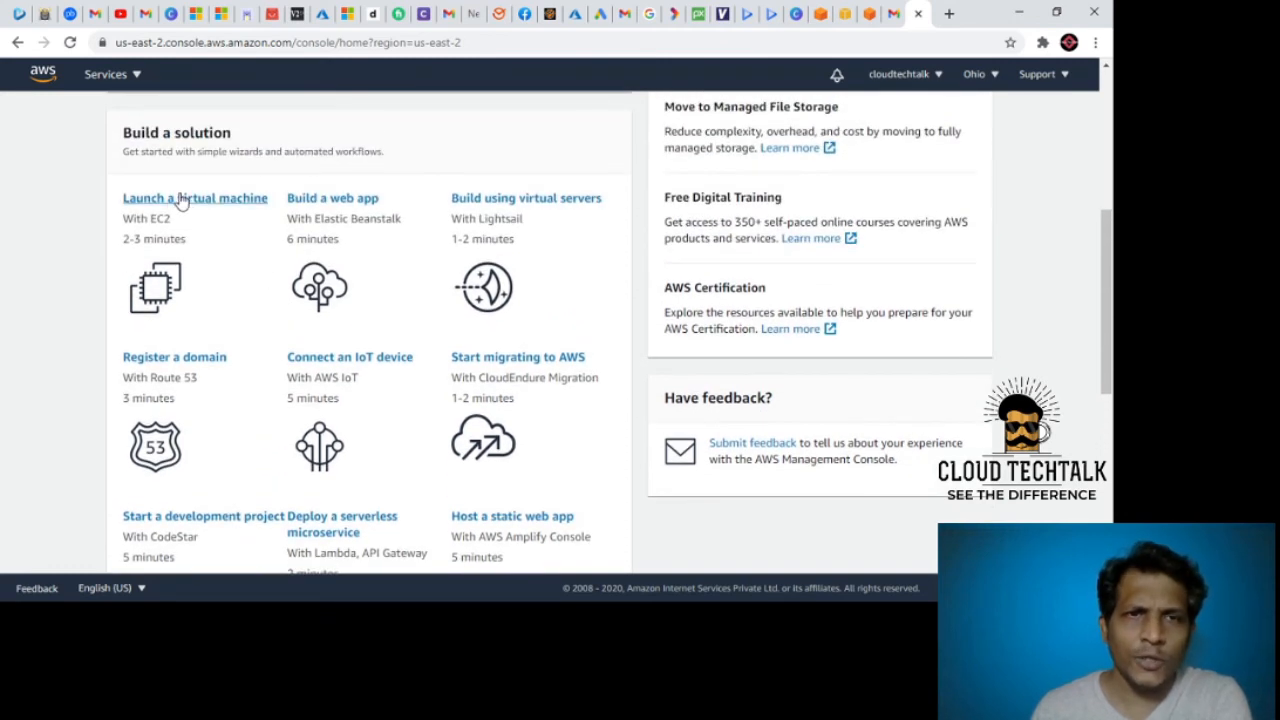
{"action": "mouse_move", "coordinate": [547, 248]}
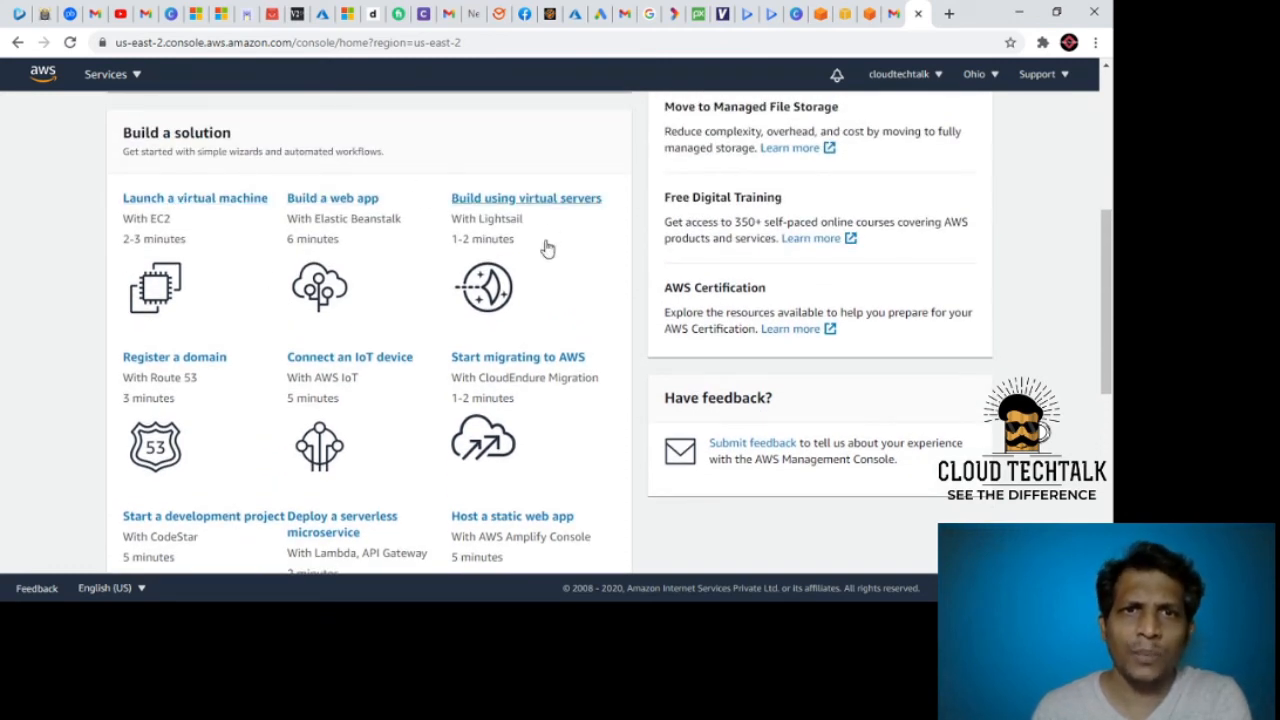
{"action": "mouse_move", "coordinate": [174, 357]}
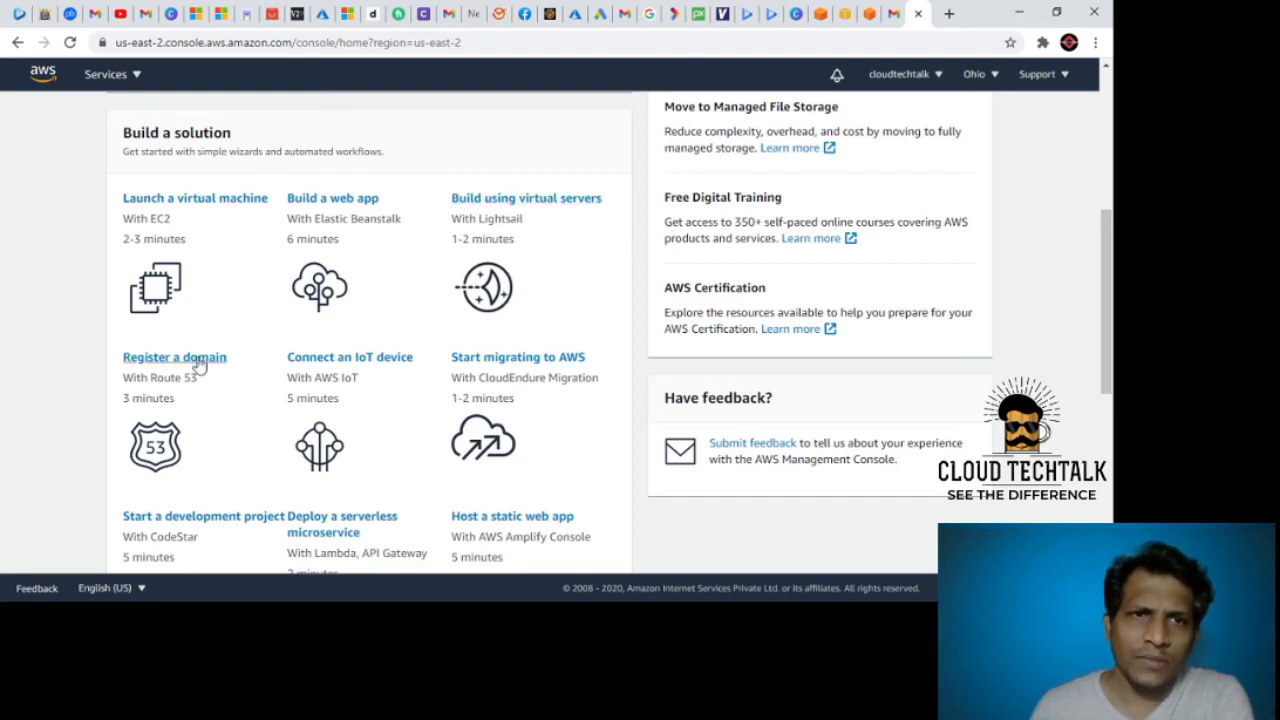
{"action": "mouse_move", "coordinate": [400, 391]}
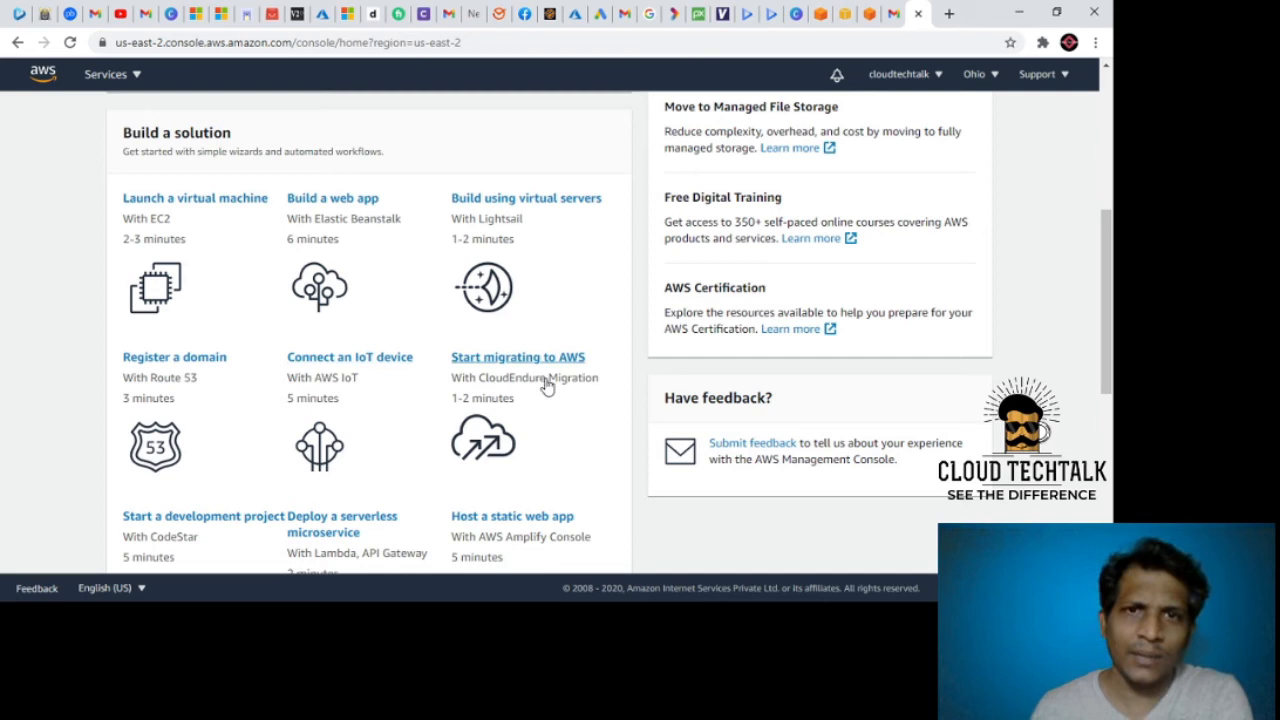
{"action": "scroll", "scroll_direction": "down", "scroll_amount": 3}
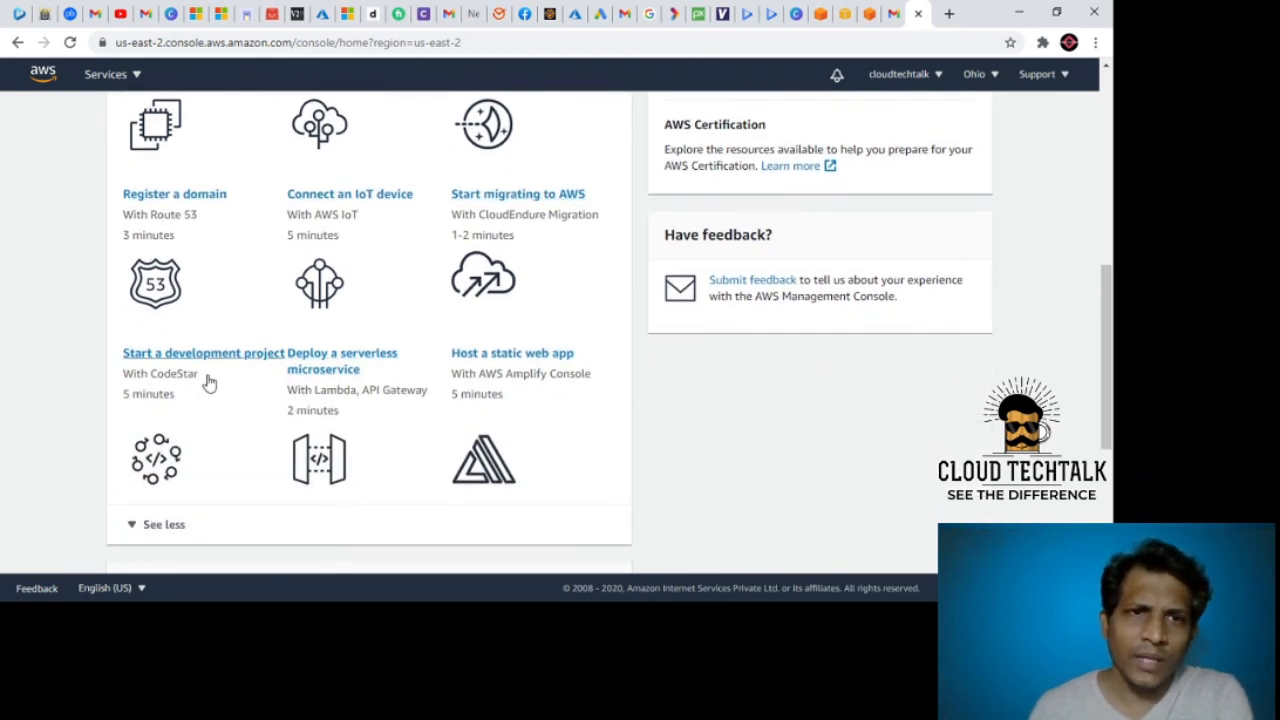
{"action": "mouse_move", "coordinate": [269, 420]}
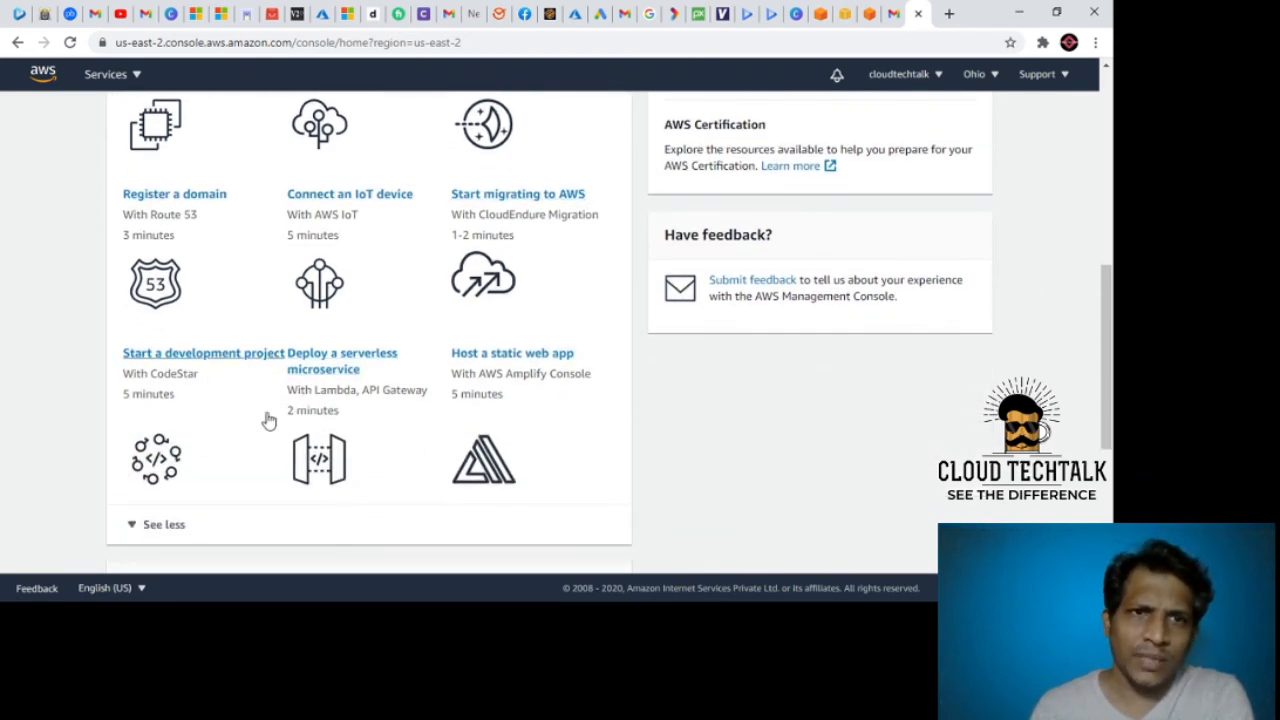
{"action": "mouse_move", "coordinate": [585, 440]}
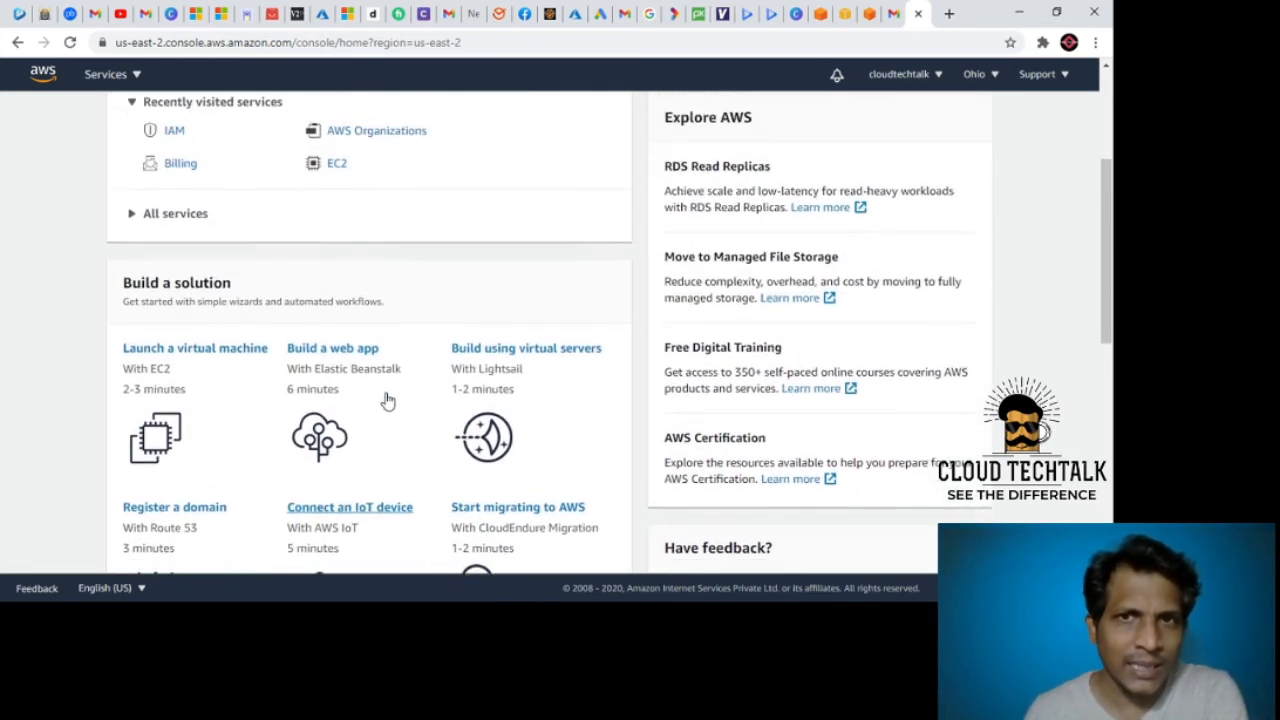
{"action": "scroll", "scroll_direction": "up", "scroll_amount": 3}
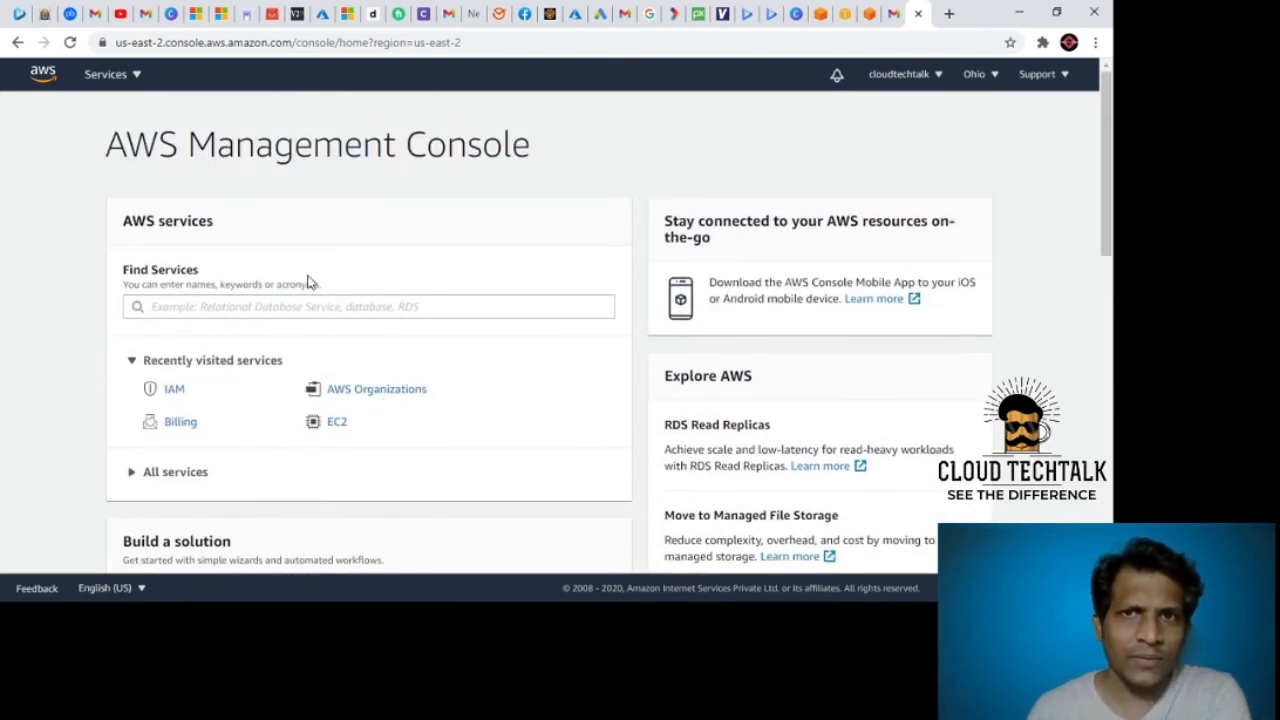
{"action": "left_click", "coordinate": [105, 73]}
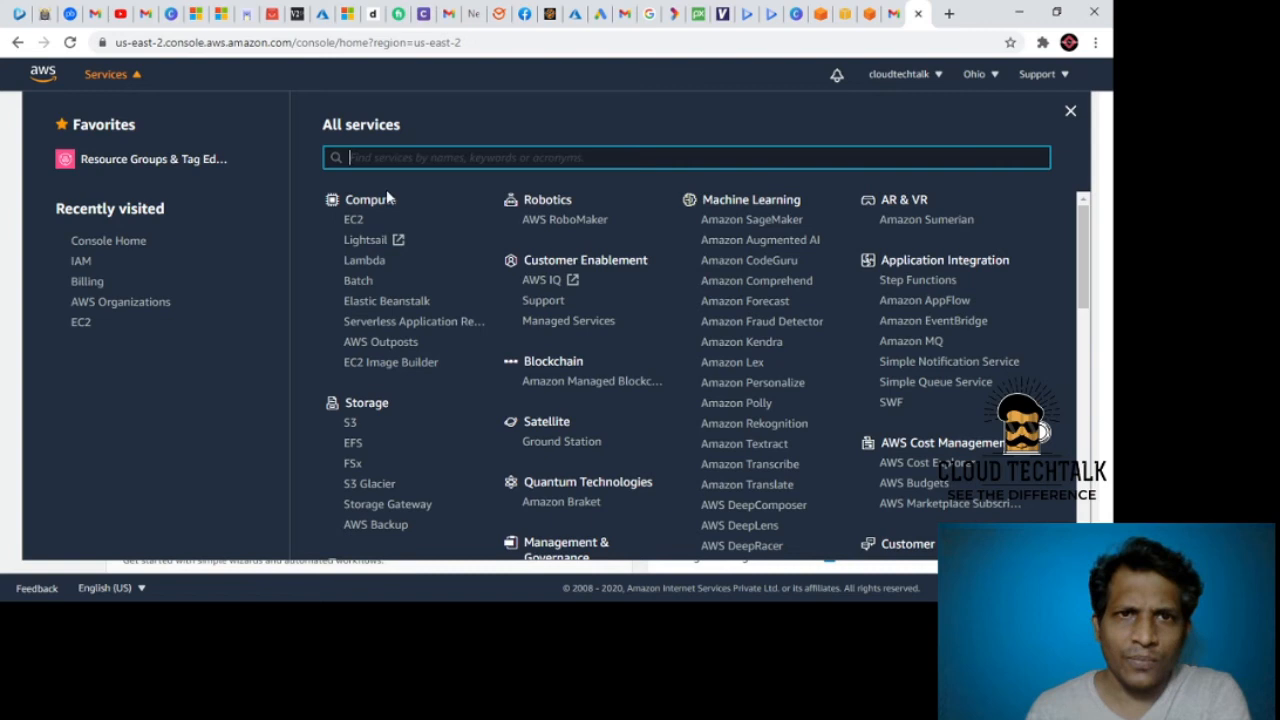
{"action": "mouse_move", "coordinate": [331, 212]}
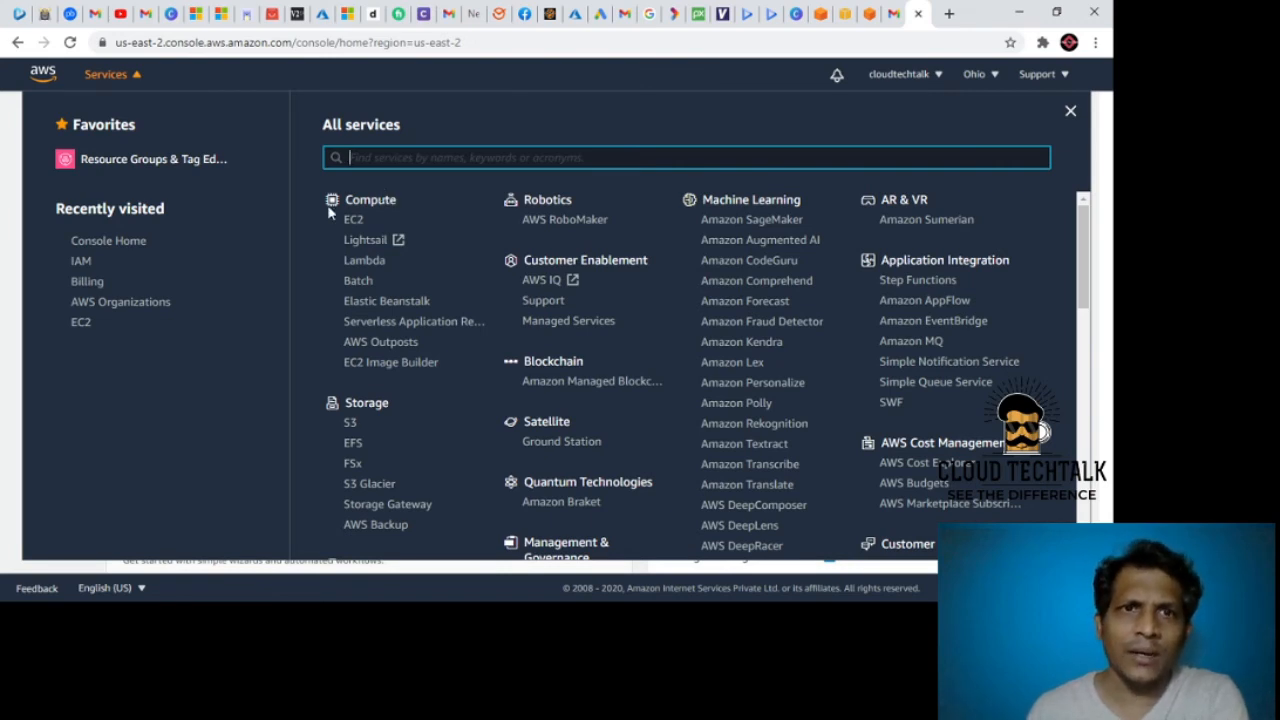
{"action": "mouse_move", "coordinate": [365, 360]}
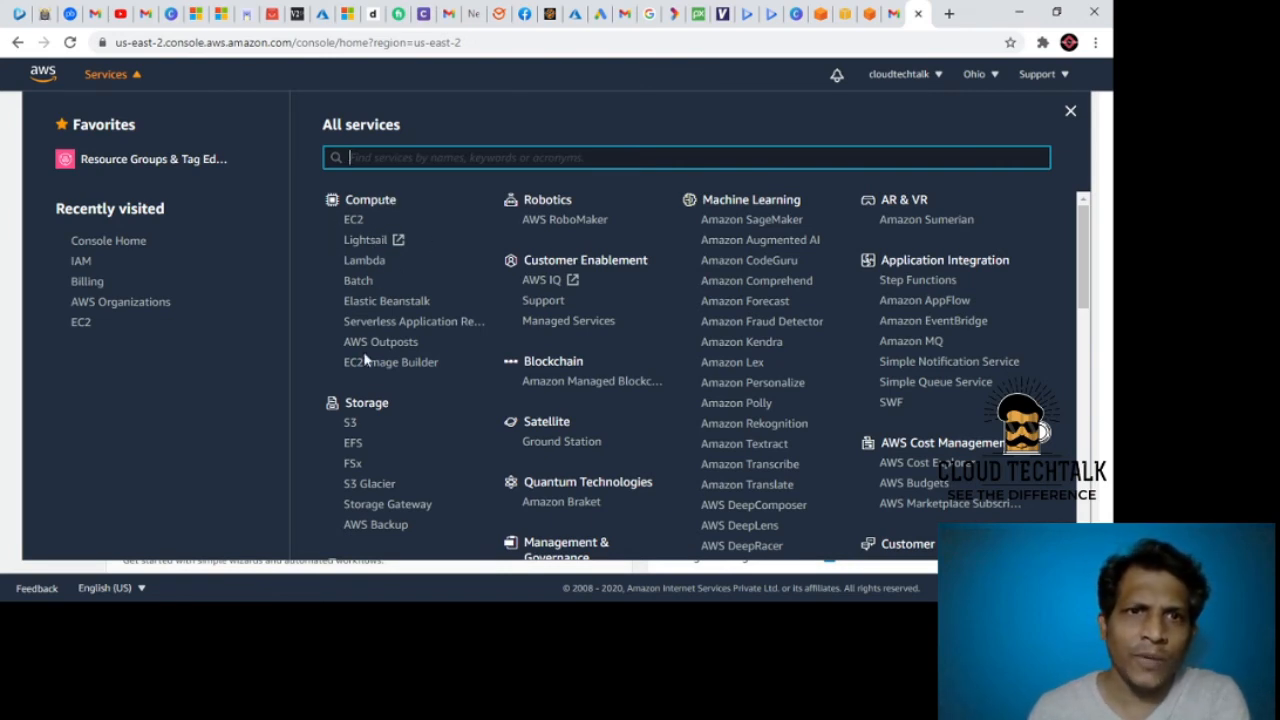
{"action": "mouse_move", "coordinate": [595, 228]}
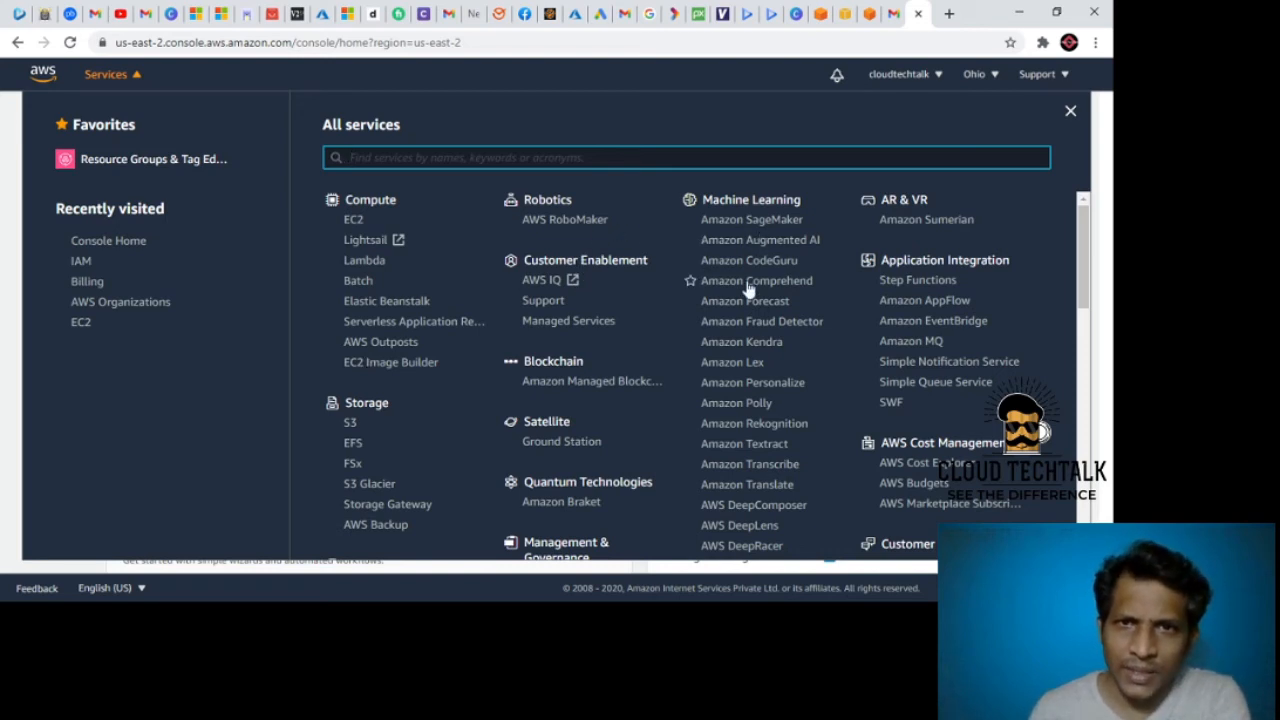
{"action": "mouse_move", "coordinate": [975, 230]}
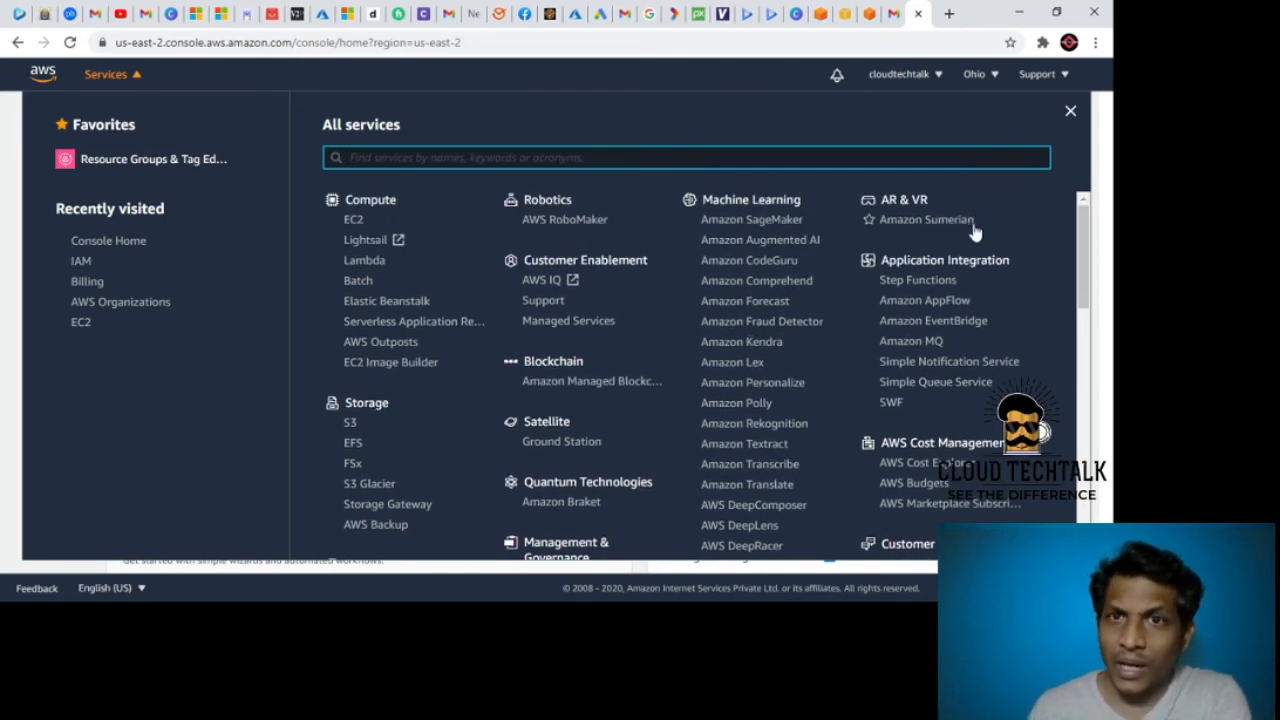
Browse the All services list through categories like Compute, Storage and Database.
{"action": "scroll", "scroll_direction": "down", "scroll_amount": 3}
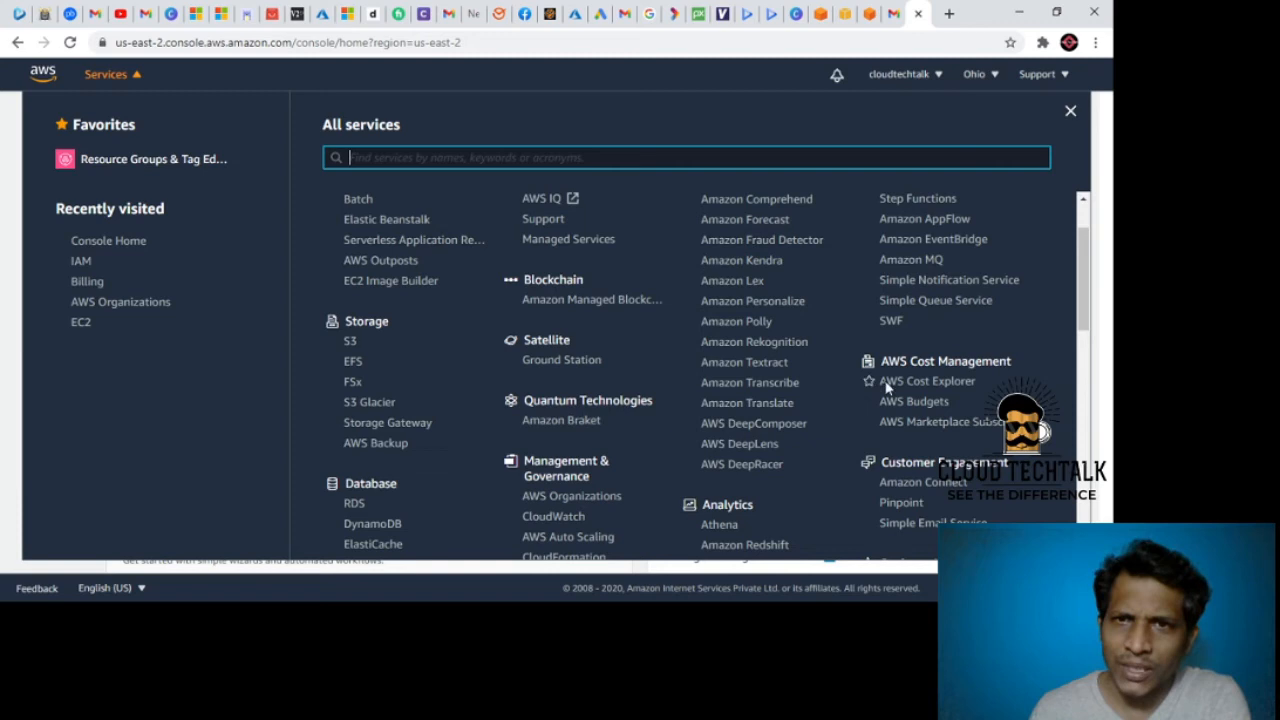
{"action": "scroll", "scroll_direction": "down", "scroll_amount": 3}
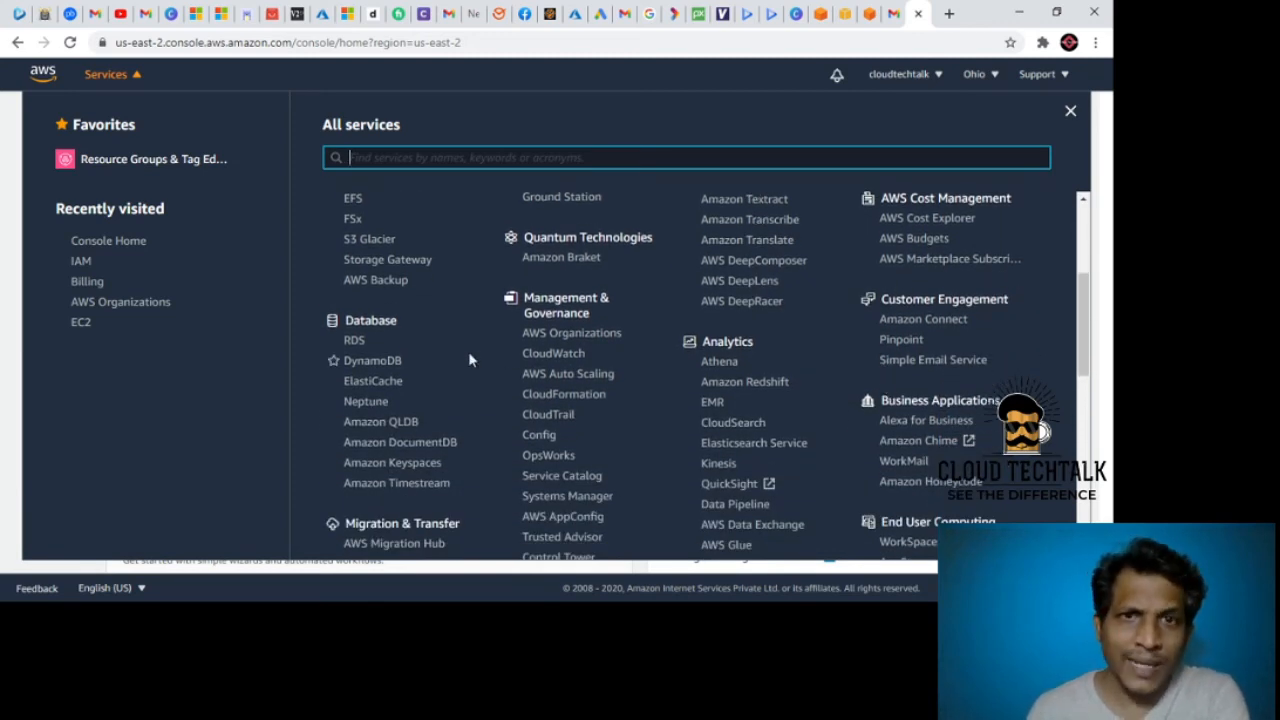
{"action": "scroll", "scroll_direction": "down", "scroll_amount": 3}
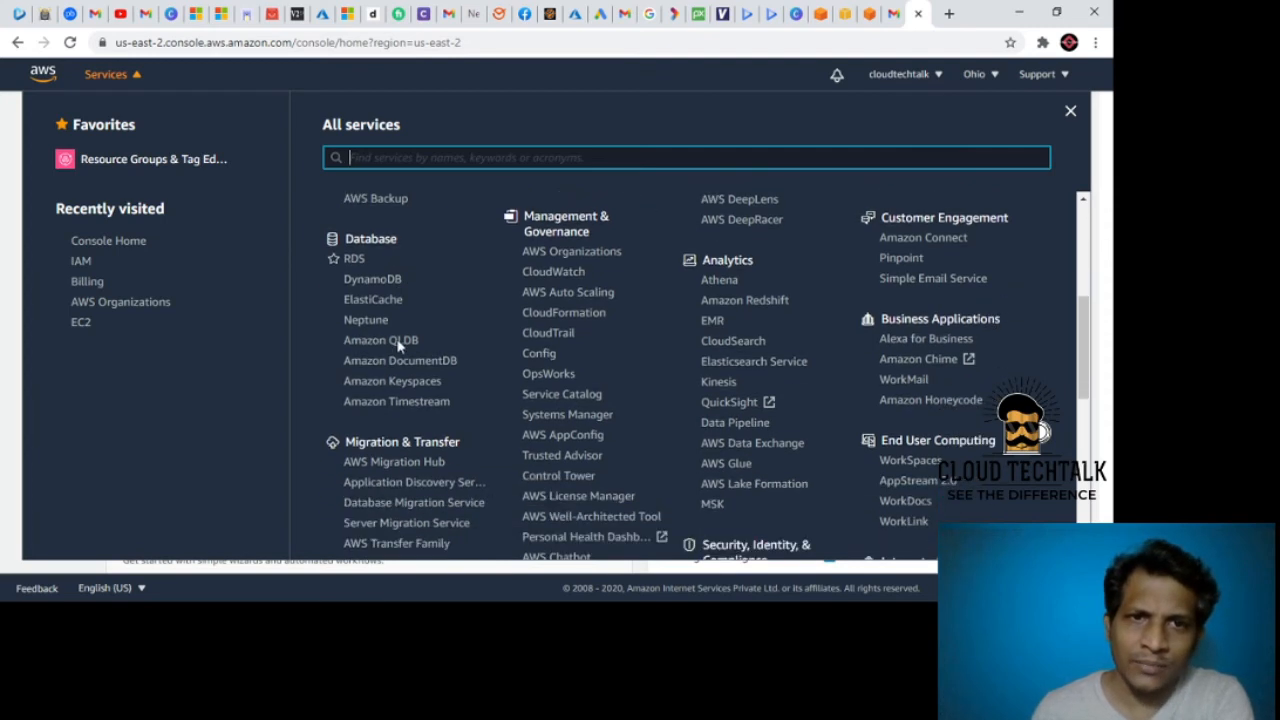
{"action": "mouse_move", "coordinate": [787, 372]}
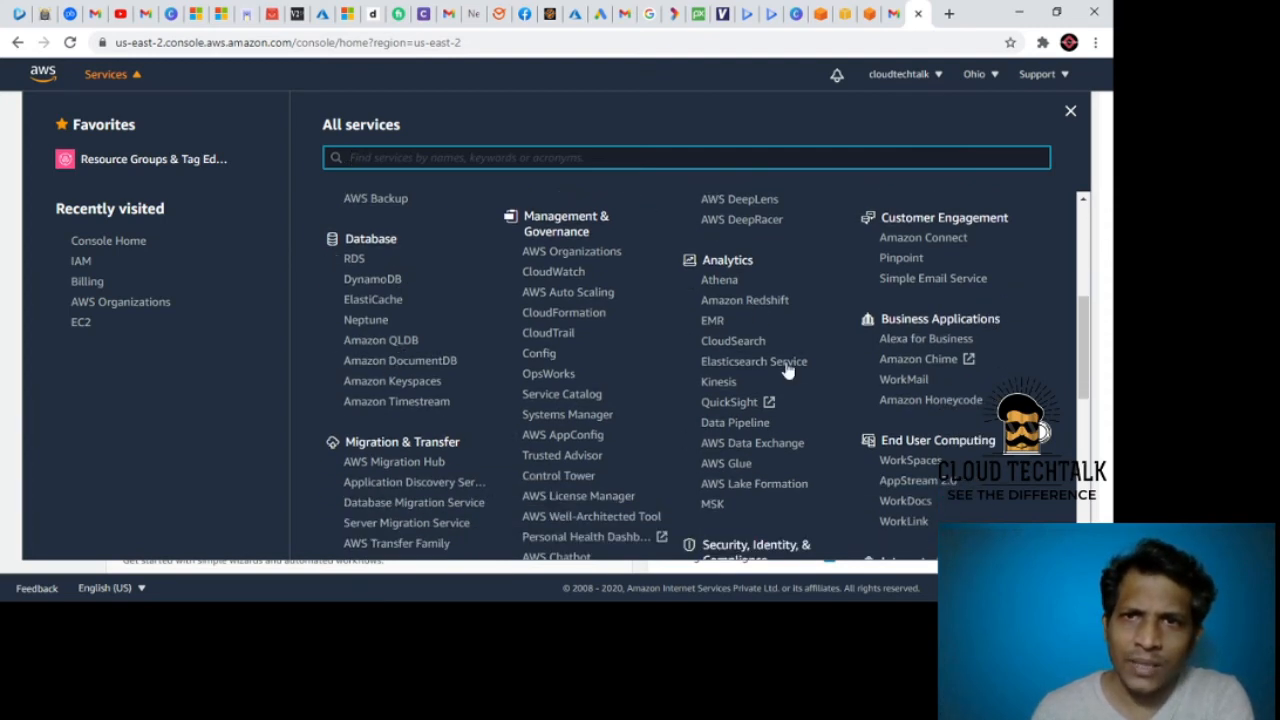
{"action": "scroll", "scroll_direction": "down", "scroll_amount": 3}
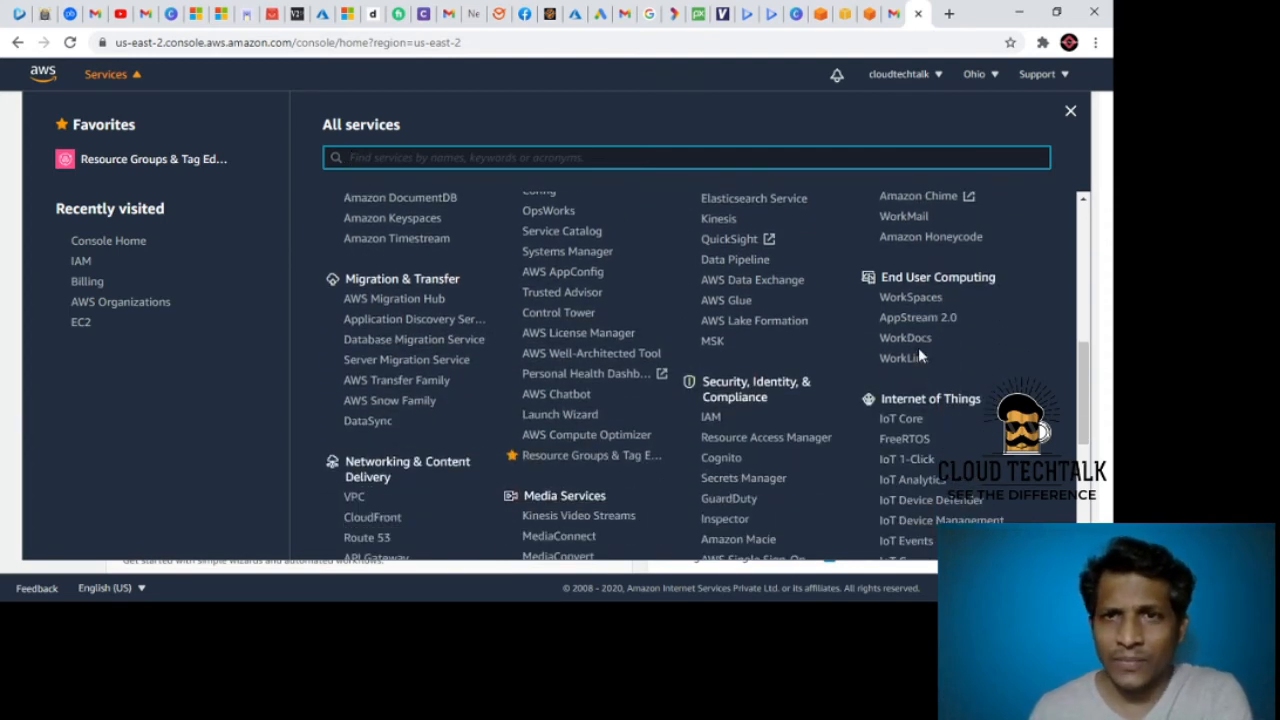
{"action": "scroll", "scroll_direction": "down", "scroll_amount": 3}
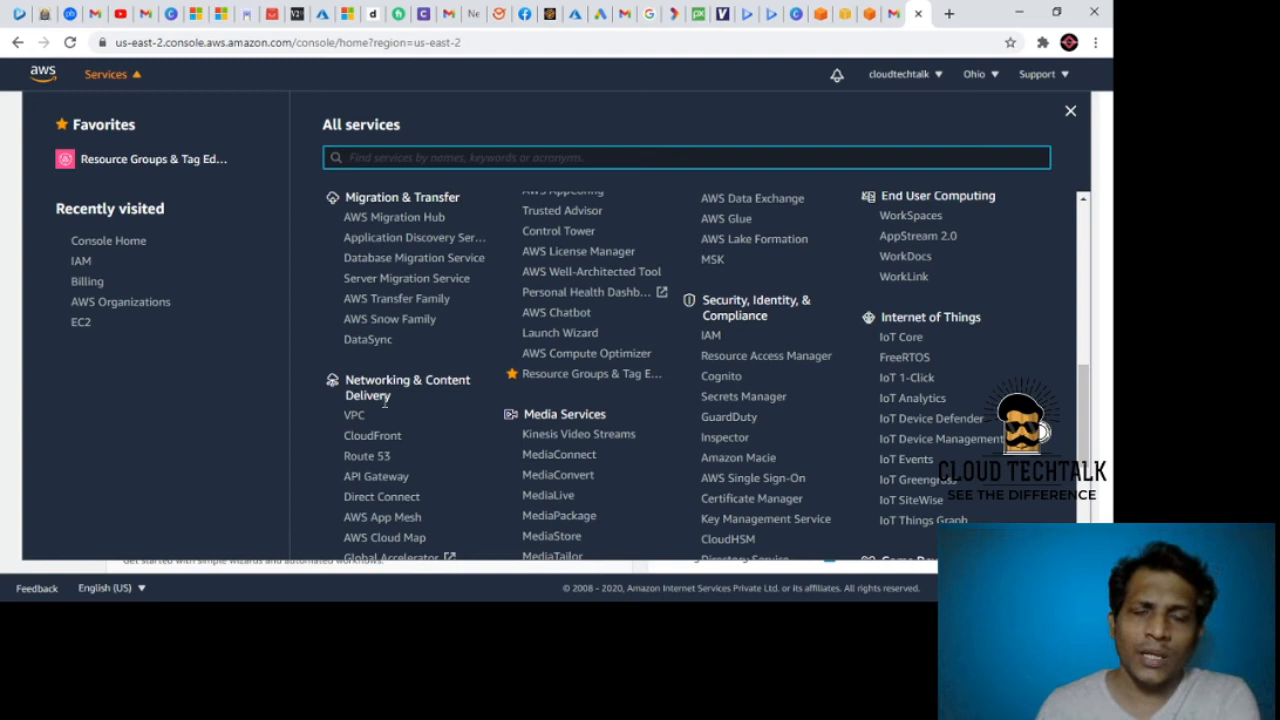
{"action": "scroll", "scroll_direction": "down", "scroll_amount": 3}
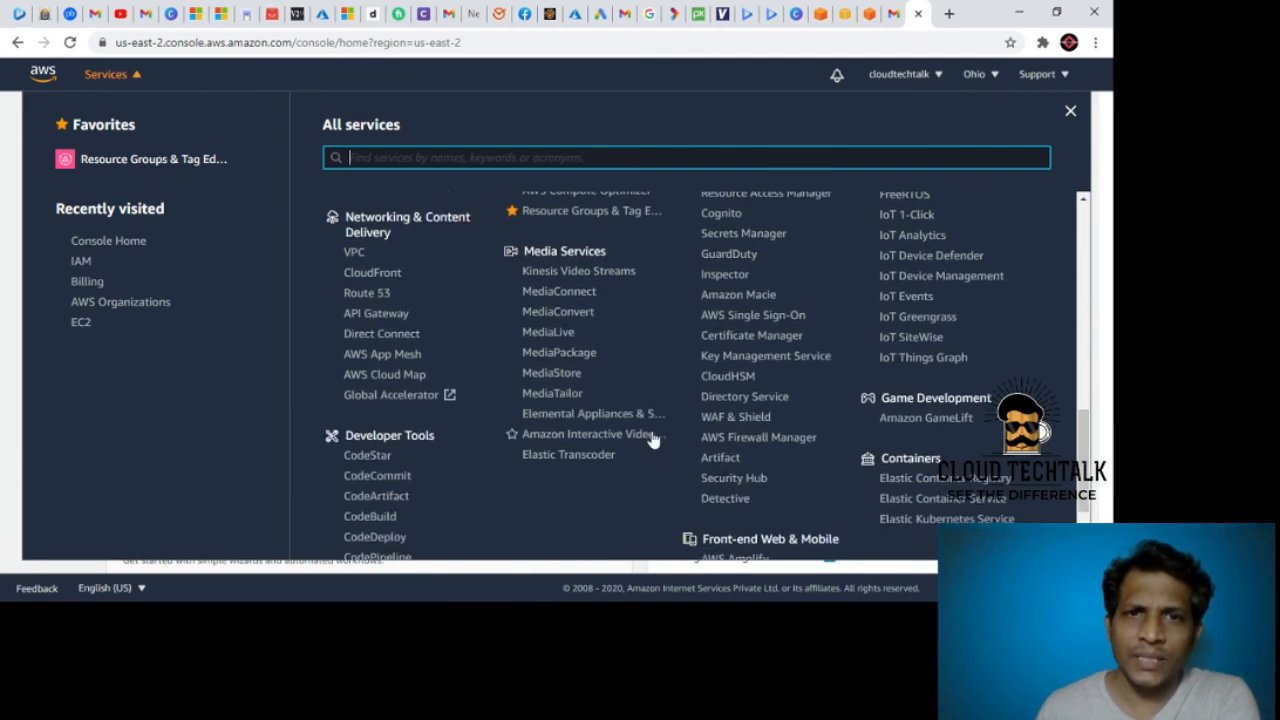
{"action": "scroll", "scroll_direction": "down", "scroll_amount": 3}
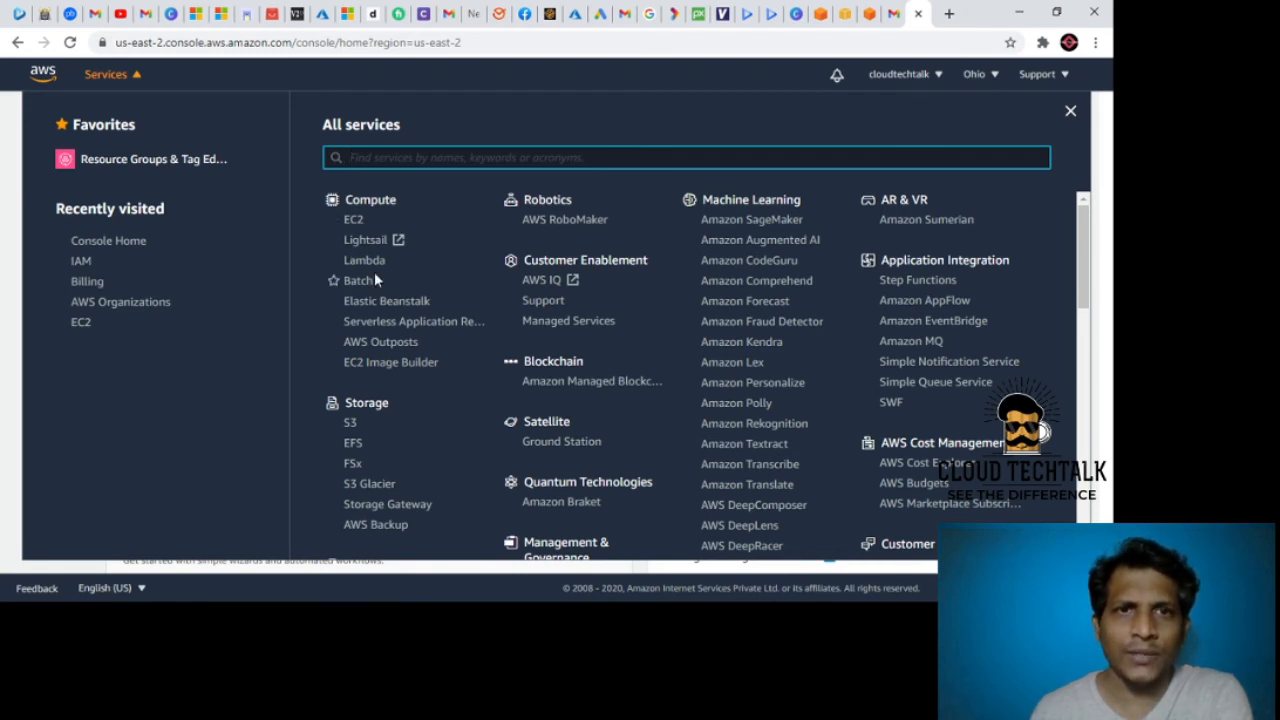
{"action": "scroll", "scroll_direction": "down", "scroll_amount": 3}
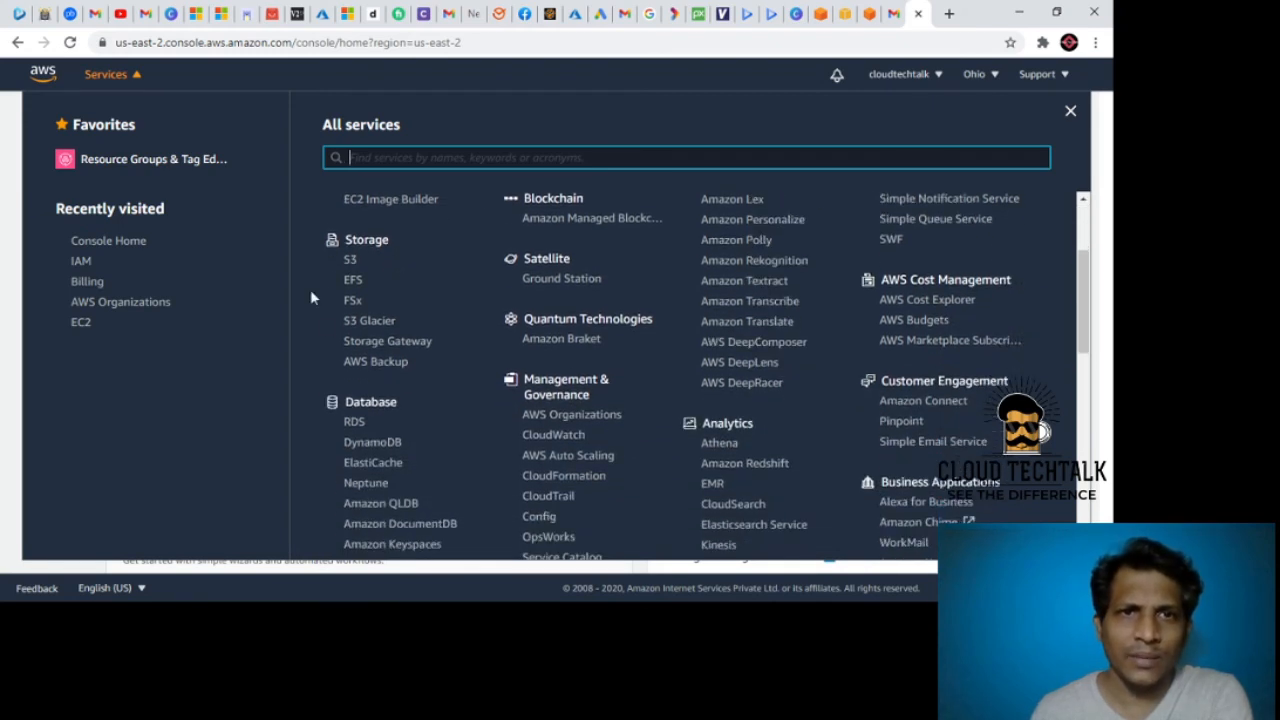
{"action": "scroll", "scroll_direction": "down", "scroll_amount": 3}
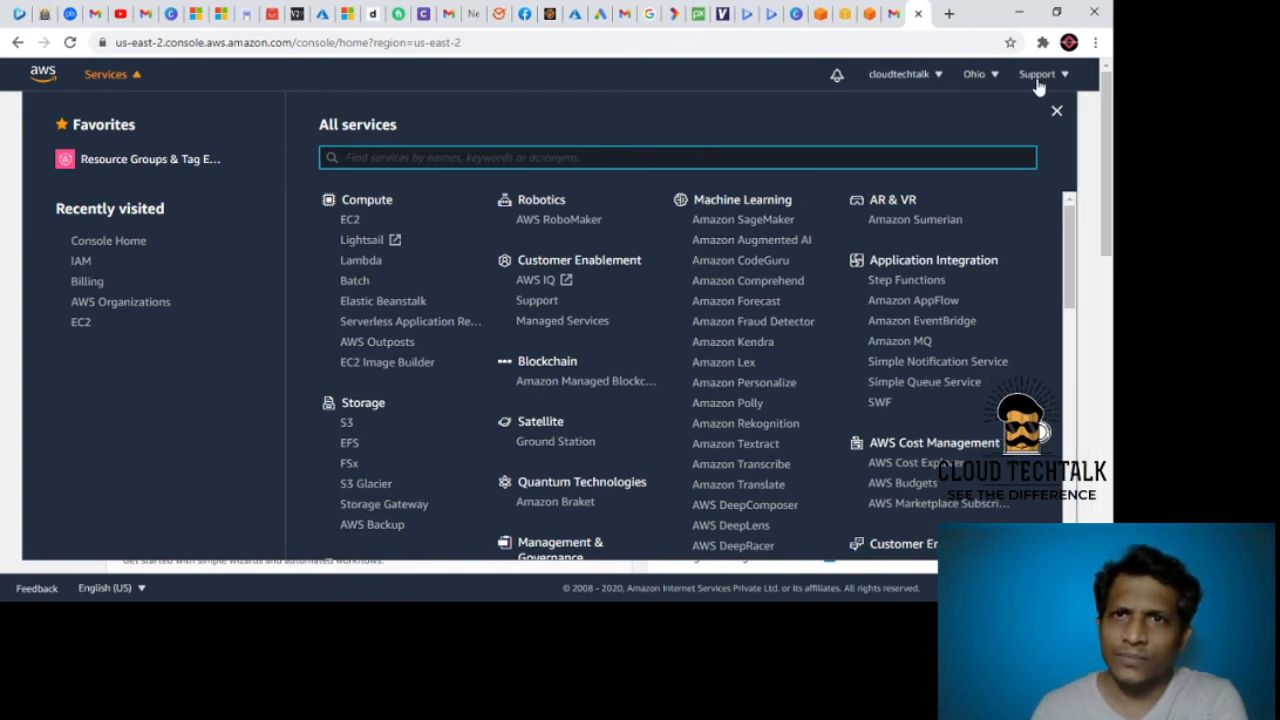
{"action": "left_click", "coordinate": [974, 74]}
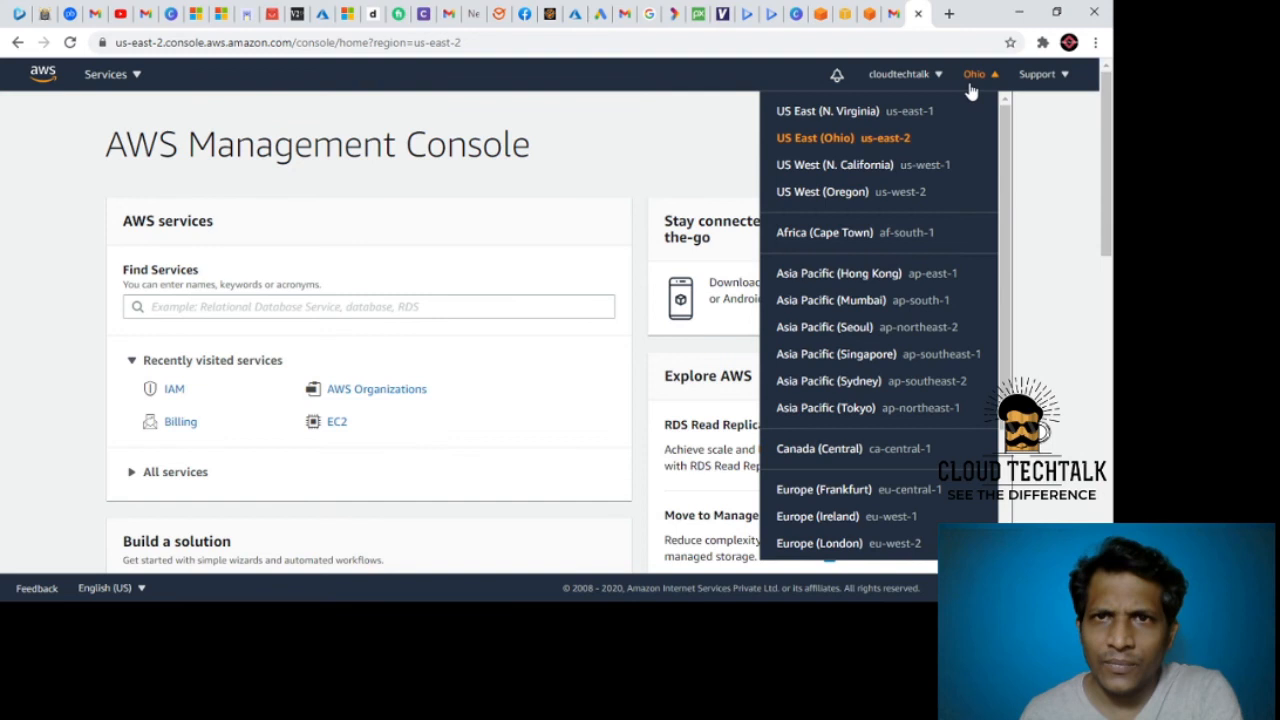
{"action": "mouse_move", "coordinate": [875, 148]}
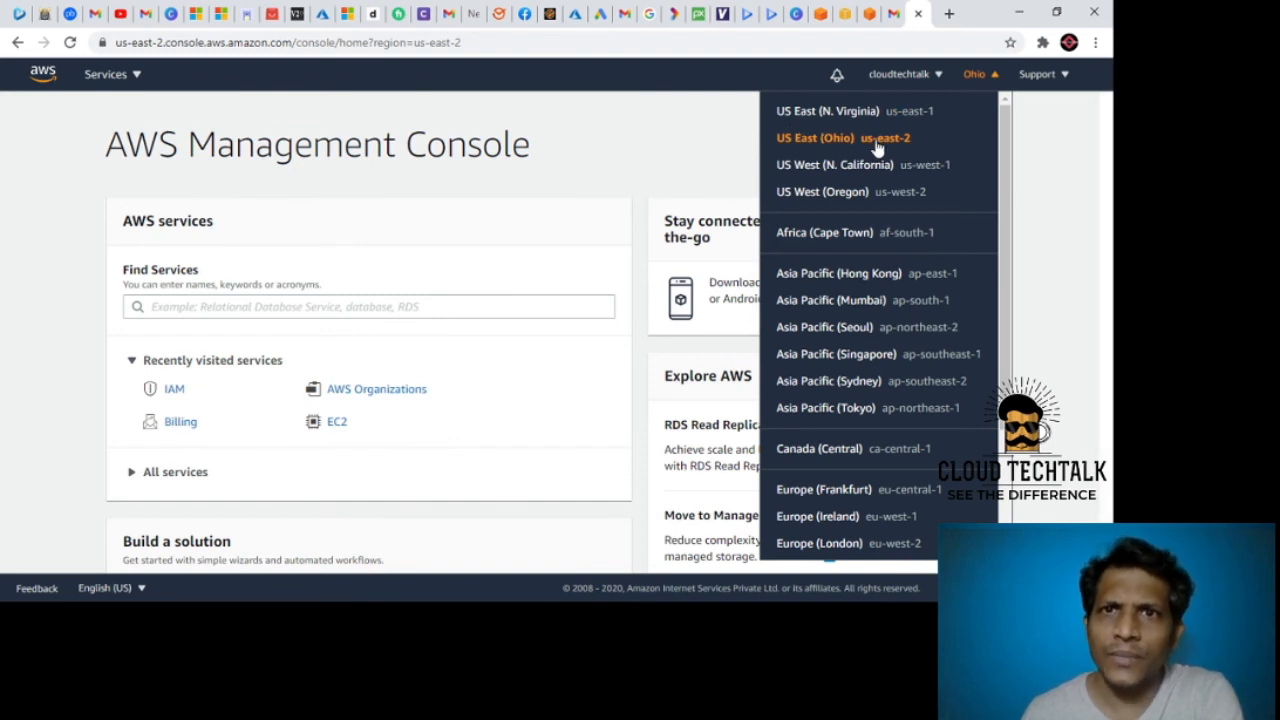
{"action": "mouse_move", "coordinate": [900, 148]}
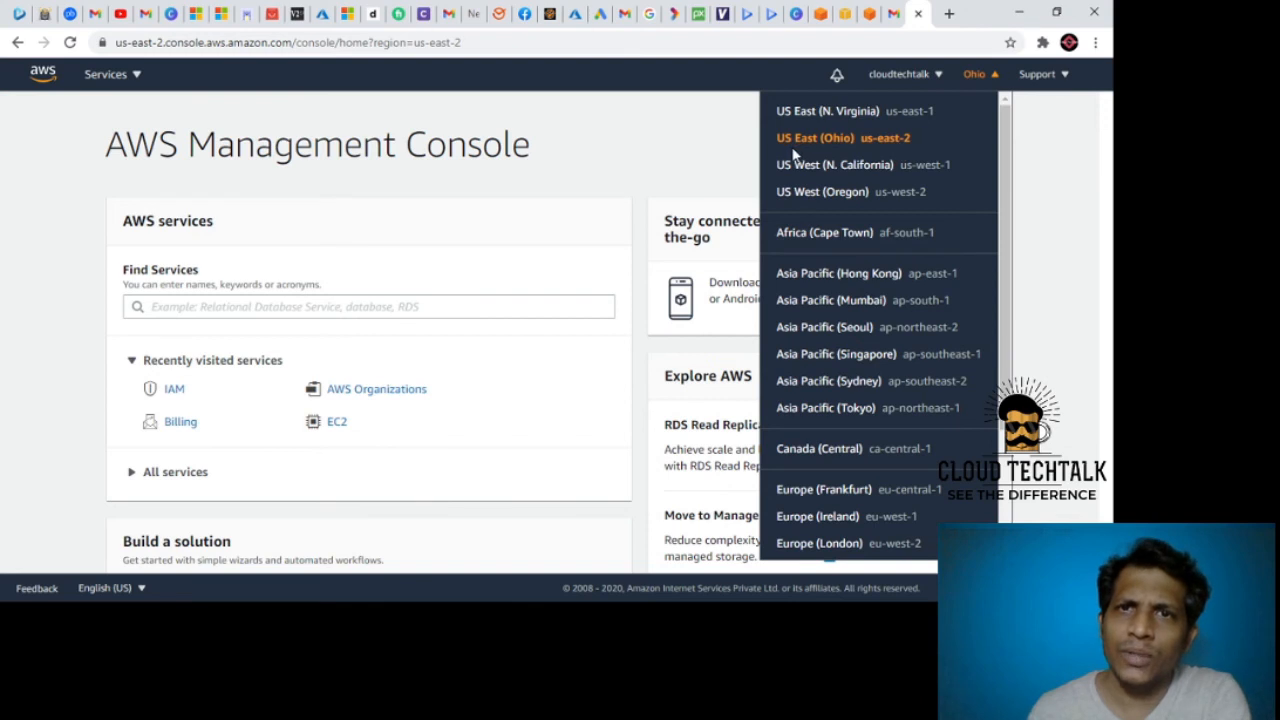
{"action": "mouse_move", "coordinate": [815, 150]}
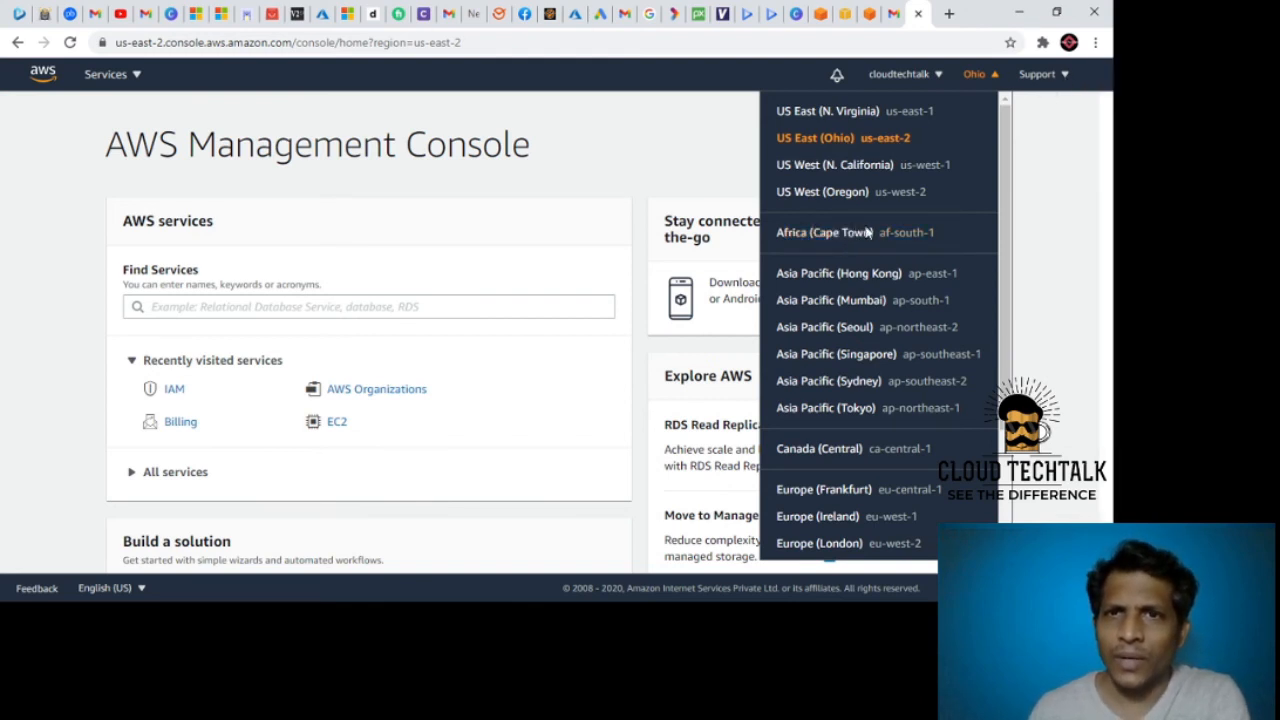
Scroll the region list through Europe and close it, staying on US East (Ohio).
{"action": "scroll", "scroll_direction": "down", "scroll_amount": 3}
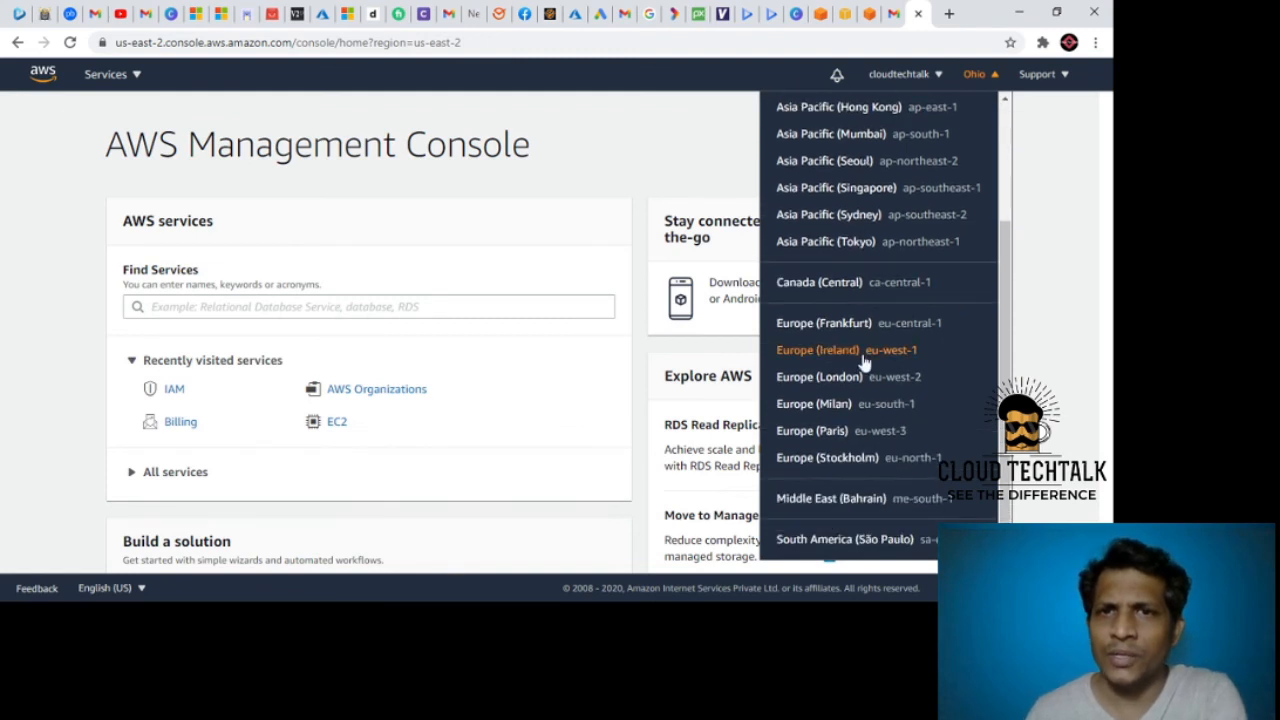
{"action": "left_click", "coordinate": [975, 73]}
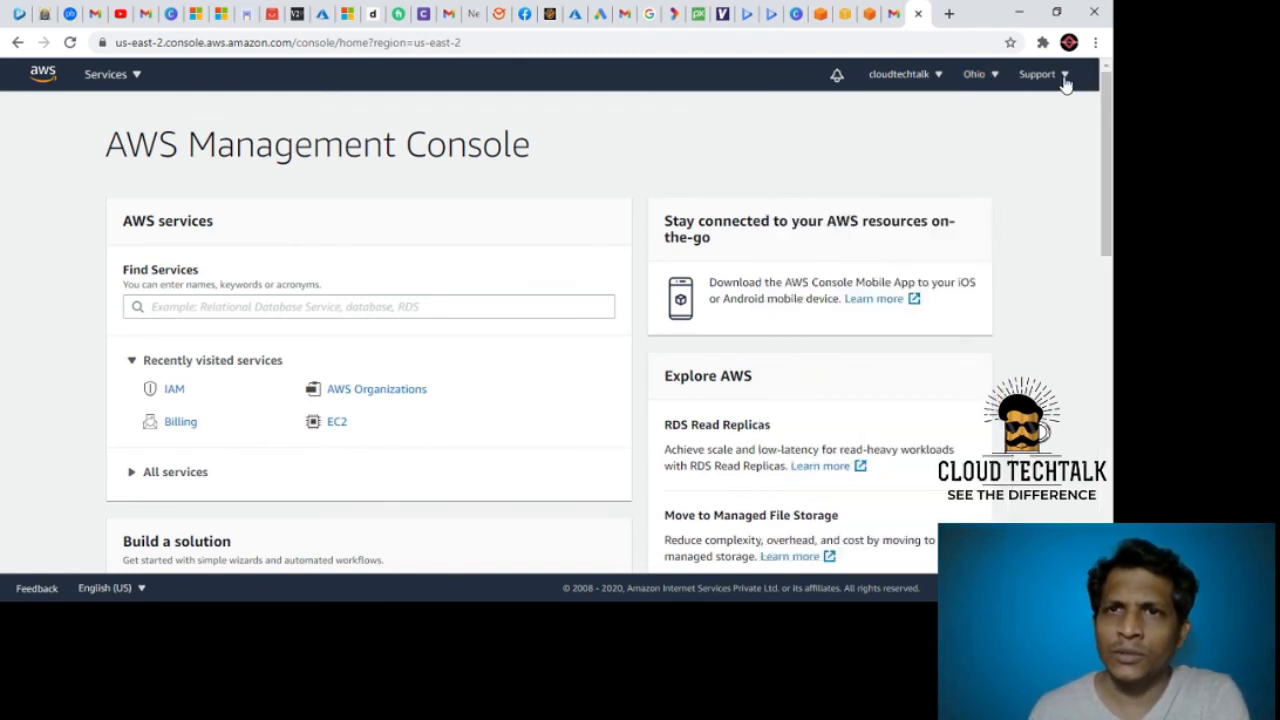
{"action": "left_click", "coordinate": [1037, 74]}
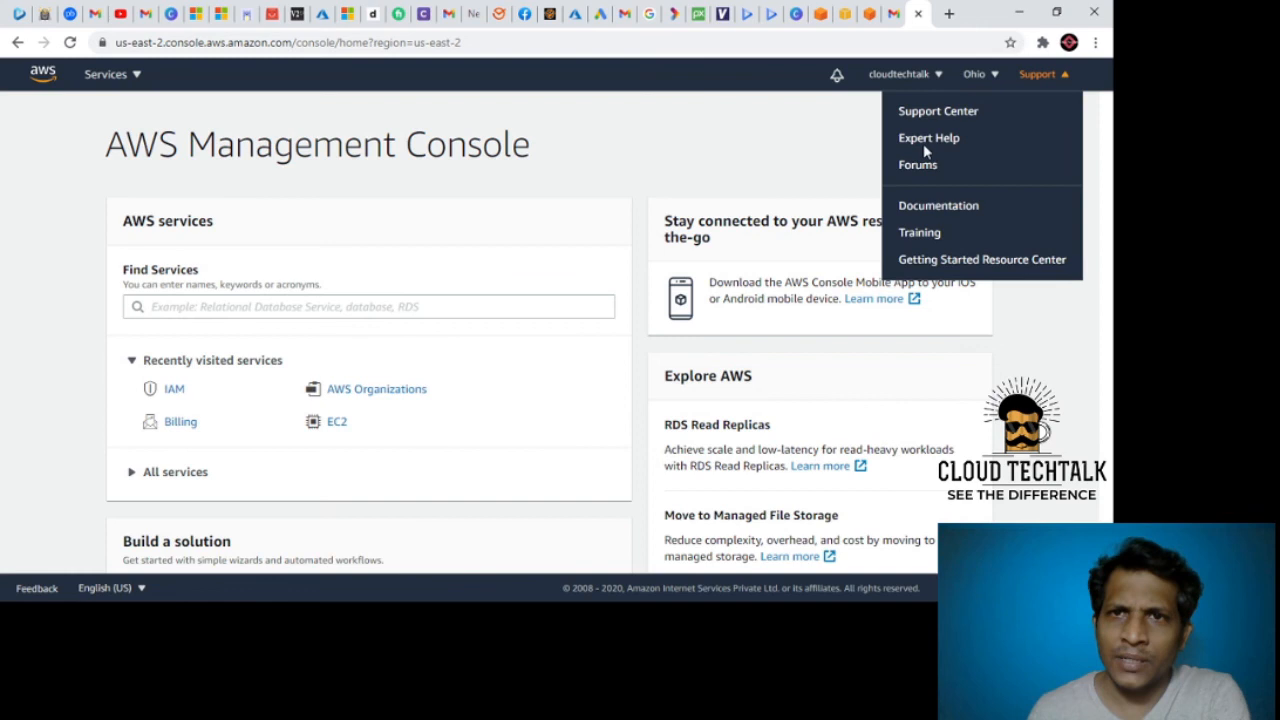
{"action": "mouse_move", "coordinate": [911, 197]}
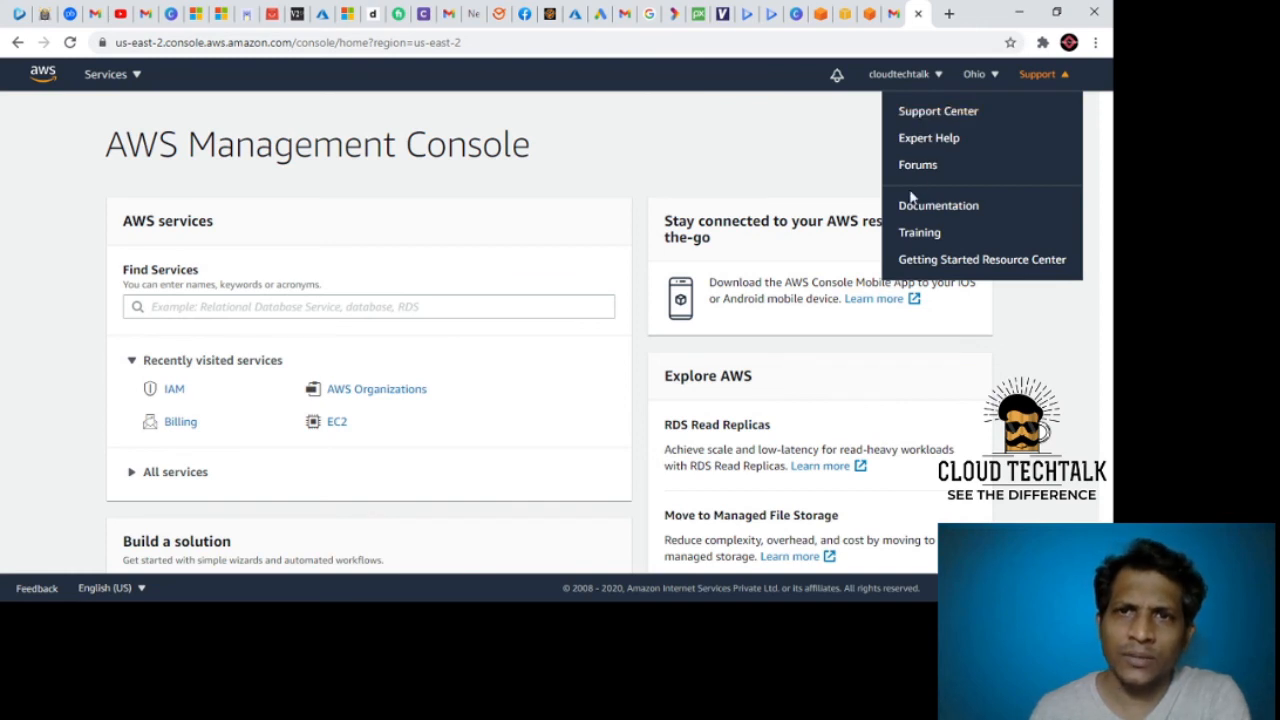
{"action": "mouse_move", "coordinate": [938, 205]}
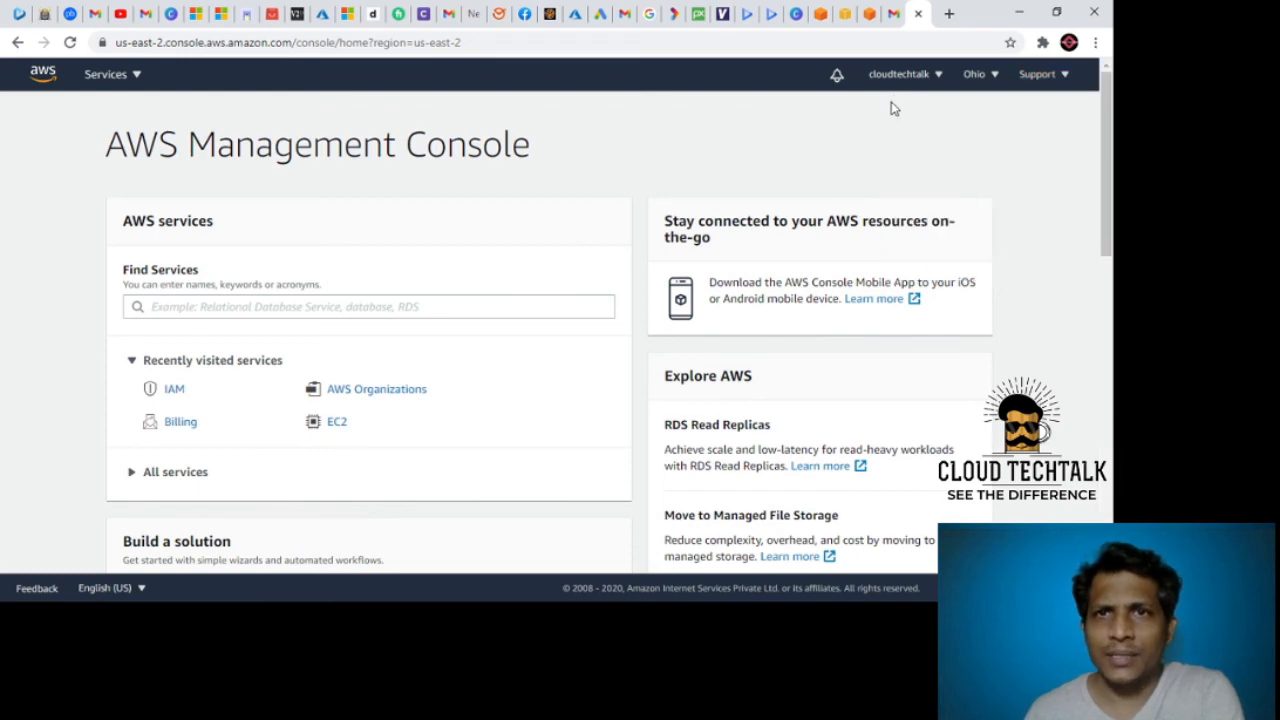
{"action": "scroll", "scroll_direction": "down", "scroll_amount": 3}
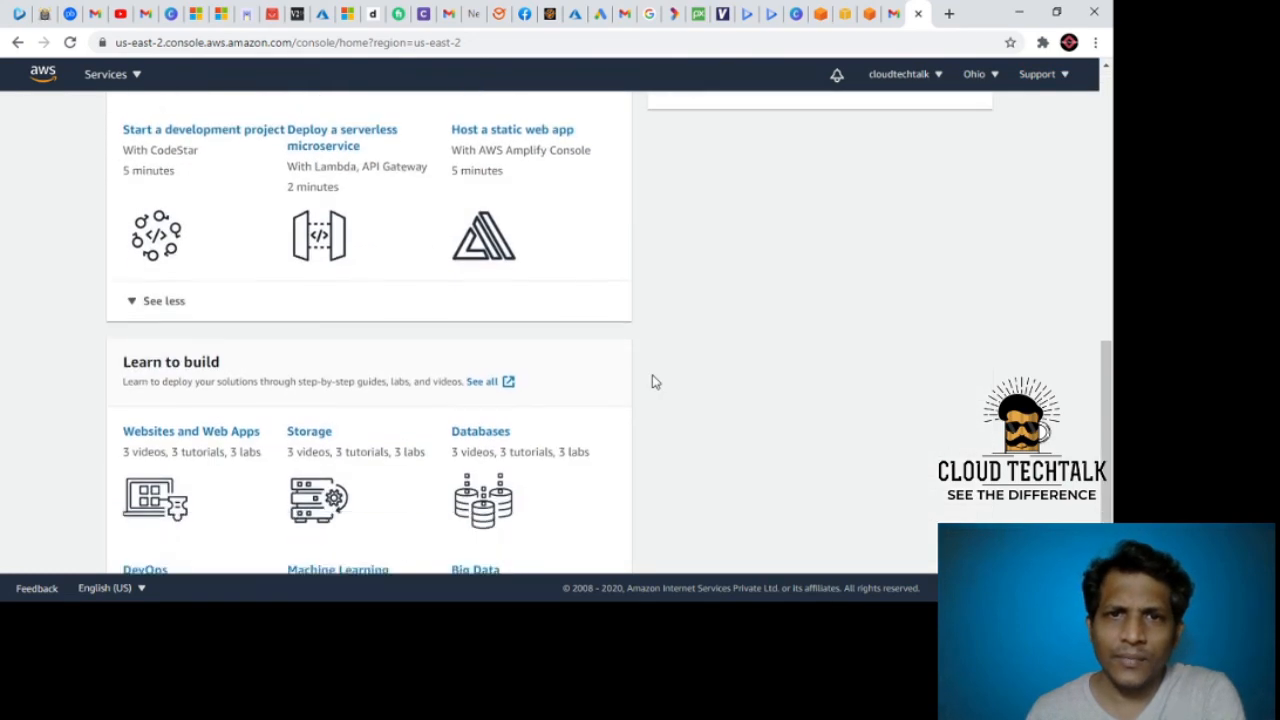
{"action": "scroll", "scroll_direction": "up", "scroll_amount": 3}
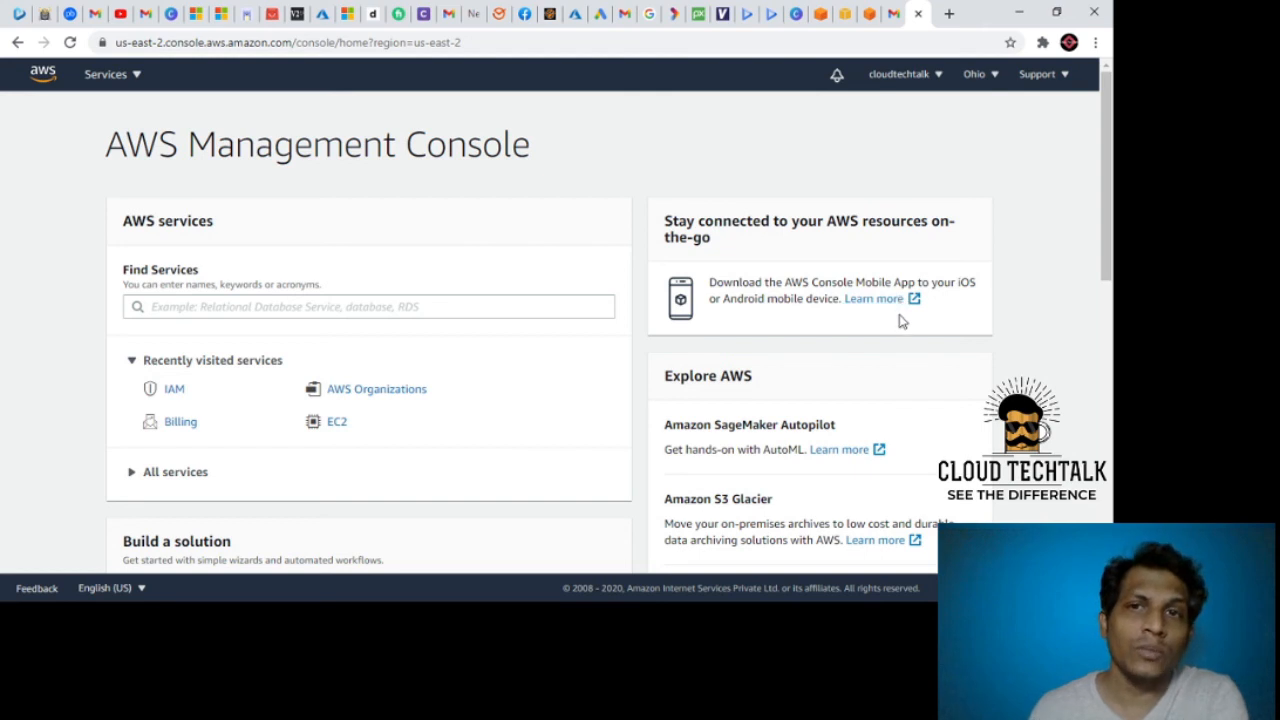
{"action": "mouse_move", "coordinate": [894, 324]}
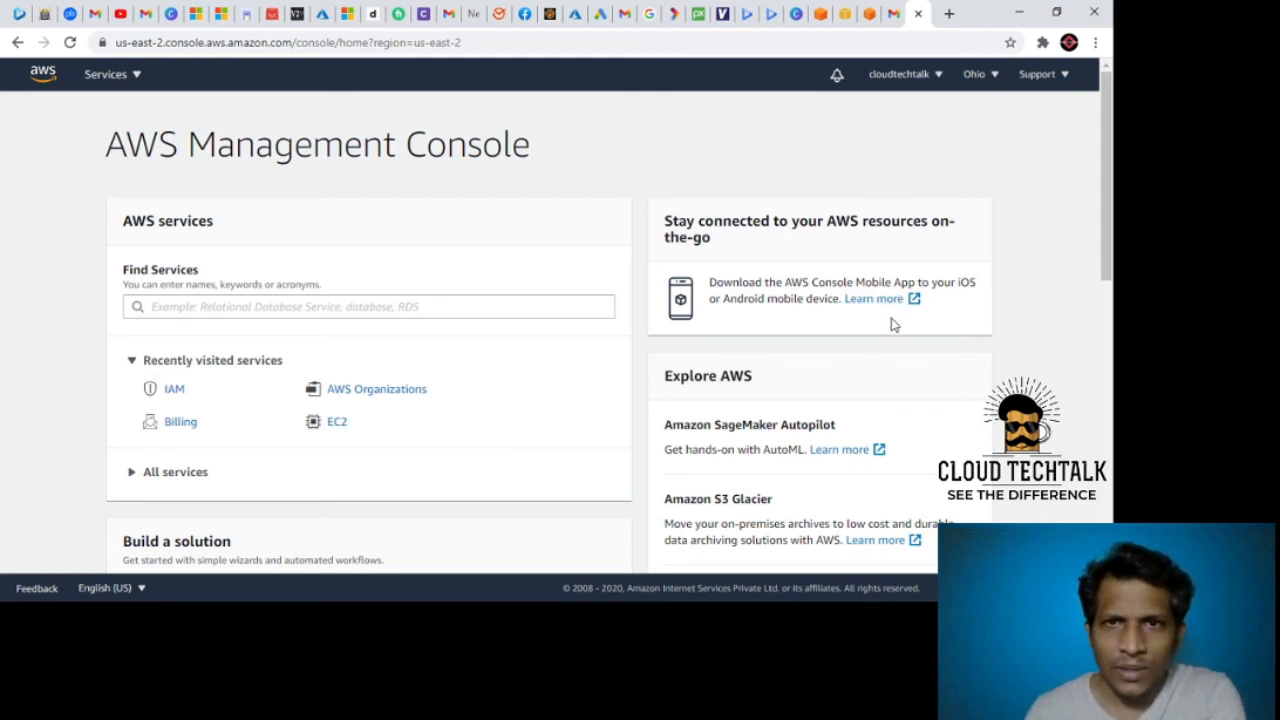
{"action": "mouse_move", "coordinate": [882, 311]}
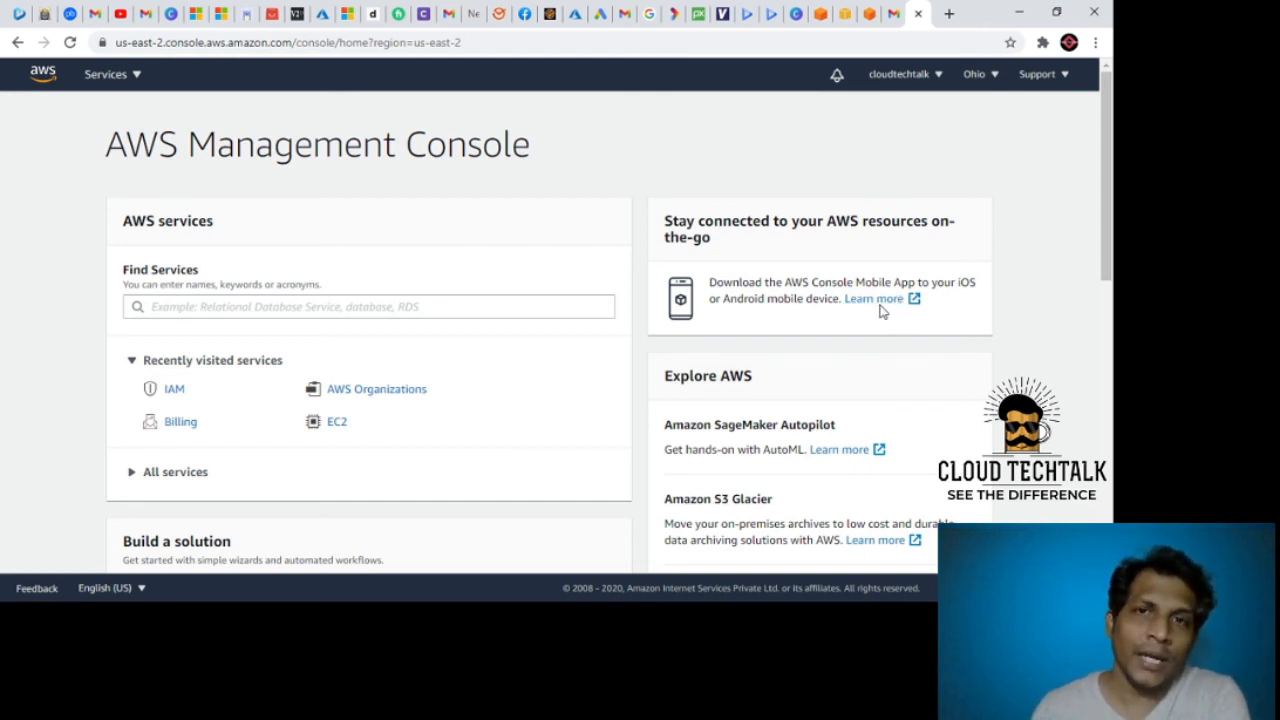
{"action": "scroll", "scroll_direction": "down", "scroll_amount": 3}
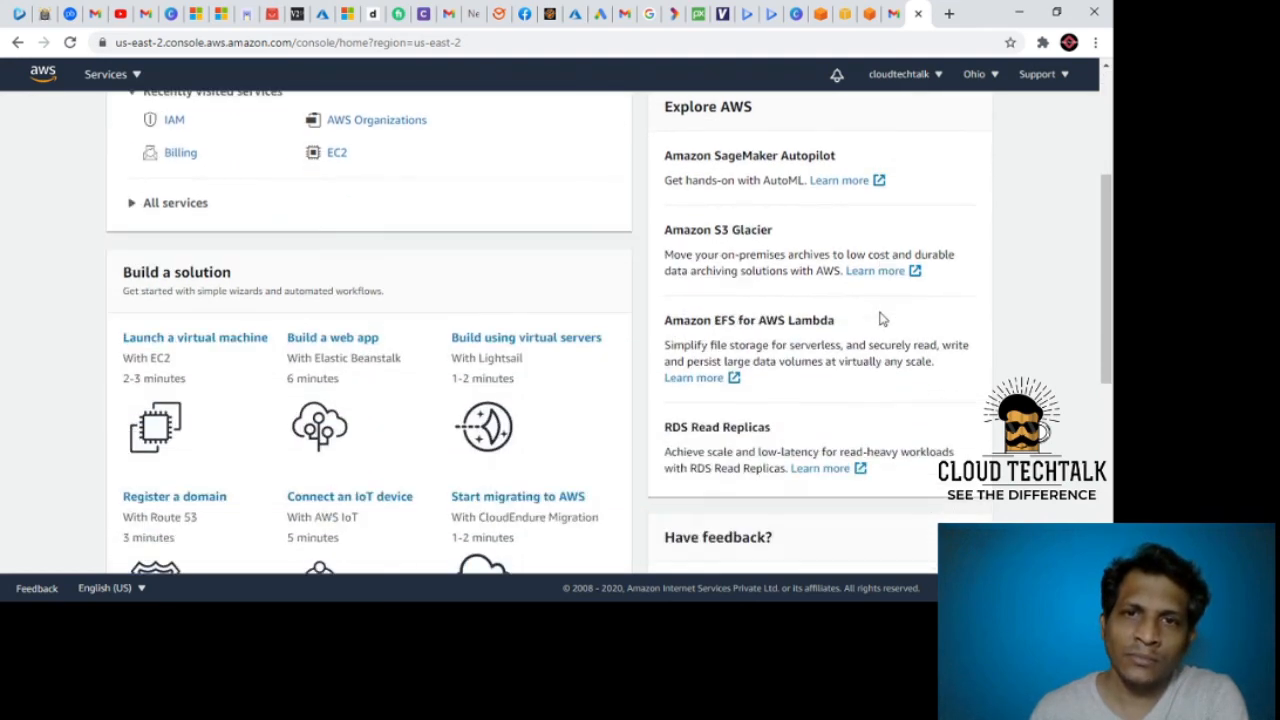
{"action": "scroll", "scroll_direction": "down", "scroll_amount": 3}
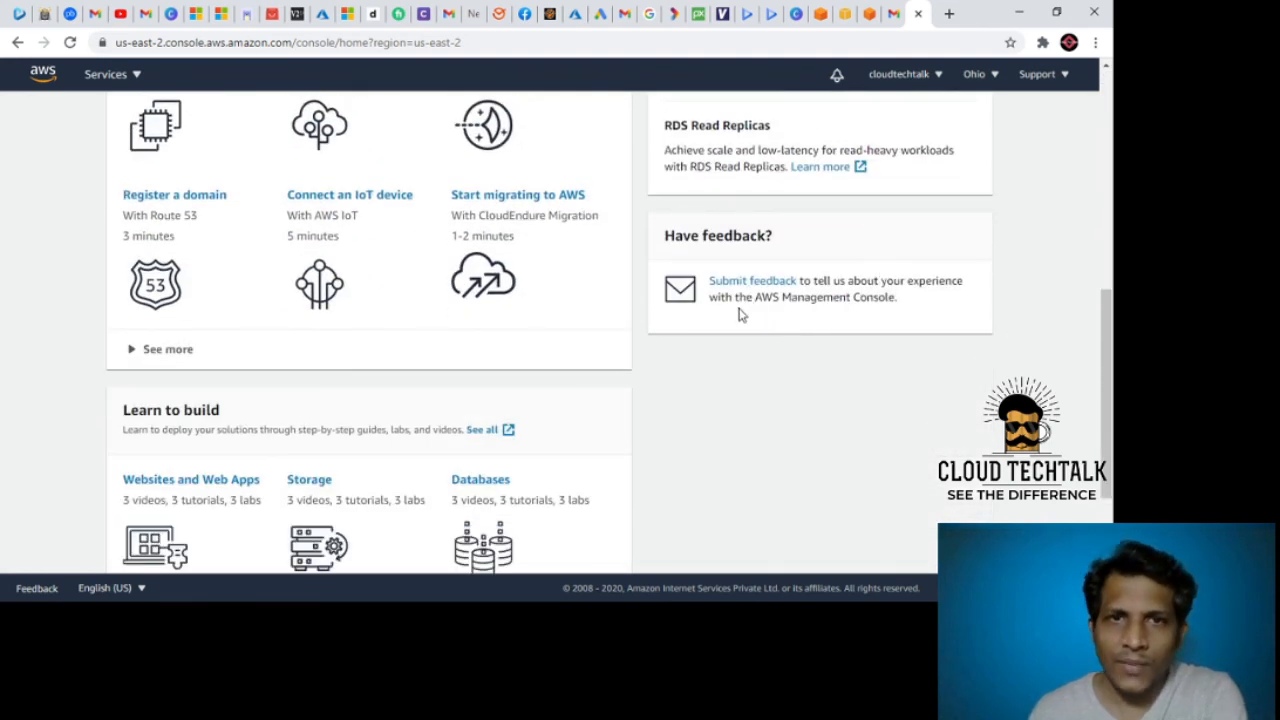
{"action": "scroll", "scroll_direction": "down", "scroll_amount": 3}
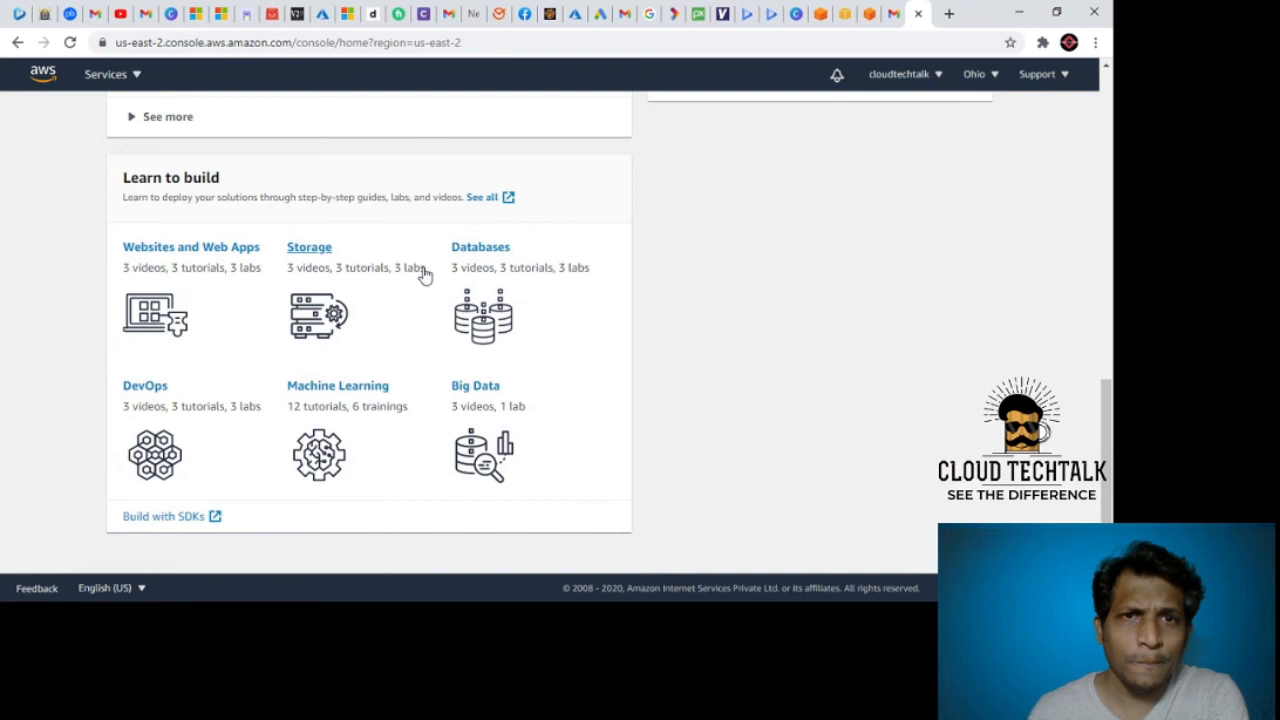
{"action": "mouse_move", "coordinate": [480, 252]}
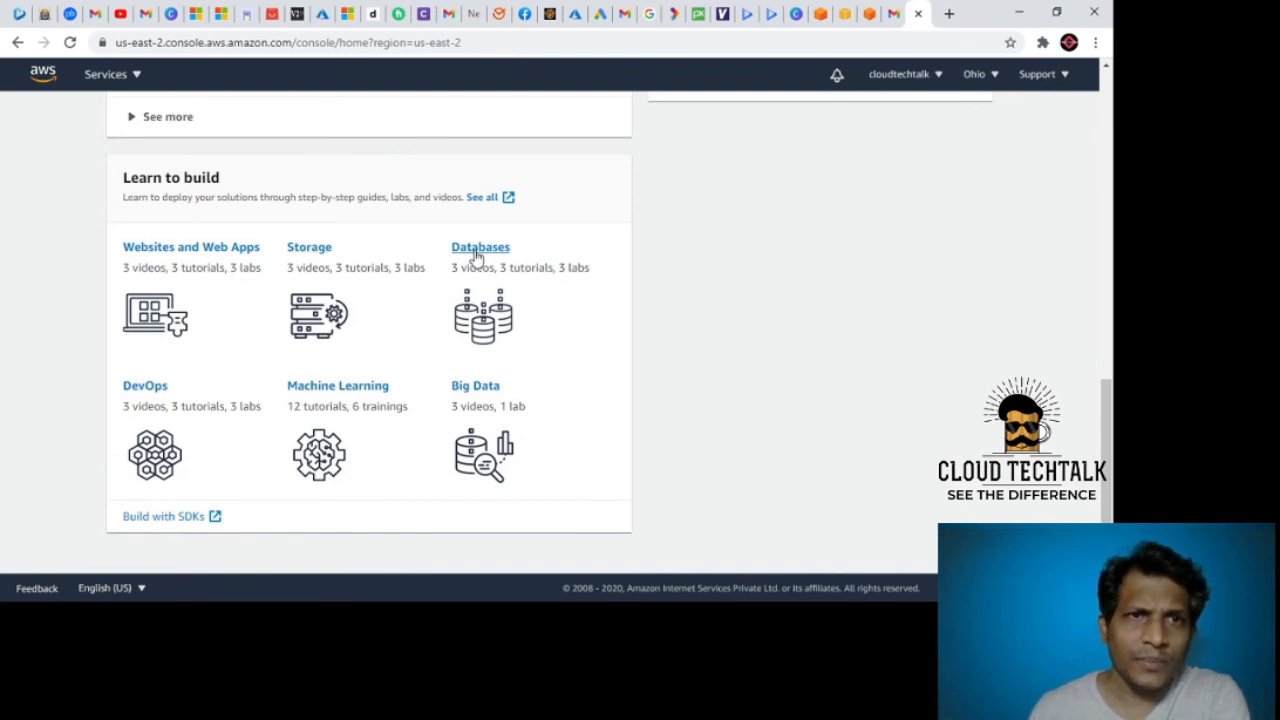
{"action": "mouse_move", "coordinate": [191, 247]}
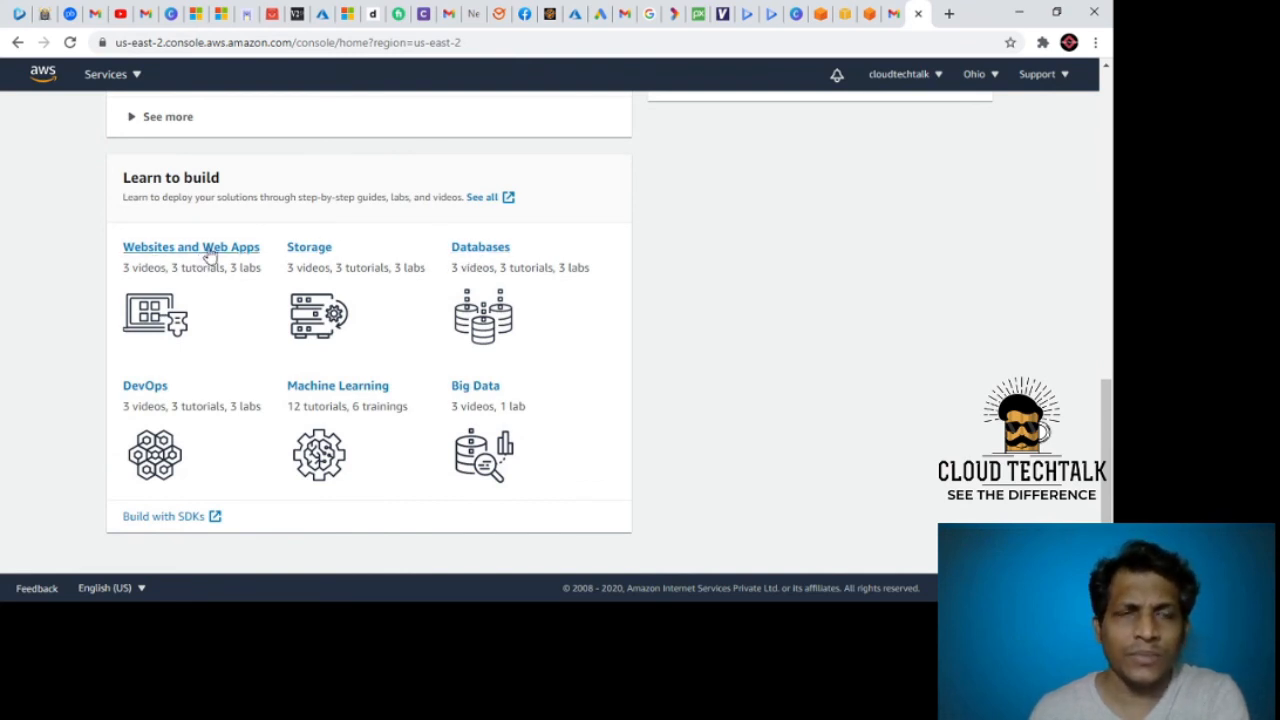
{"action": "mouse_move", "coordinate": [635, 381]}
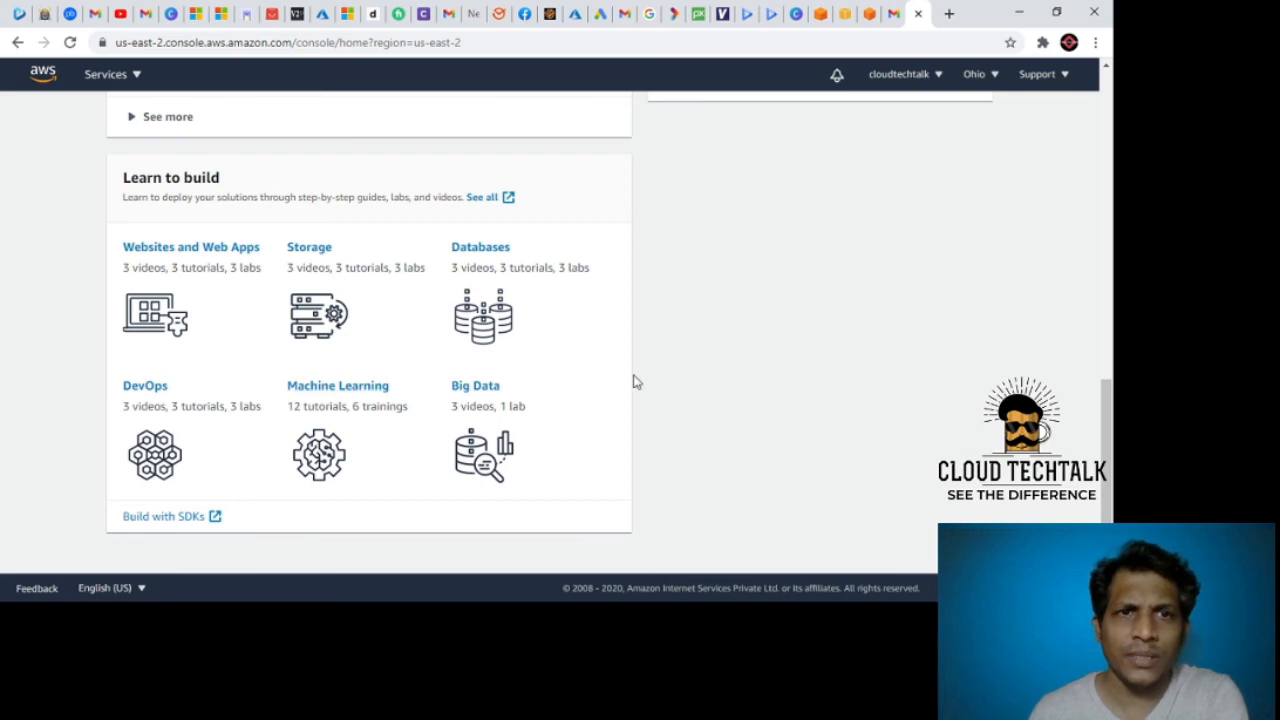
{"action": "scroll", "scroll_direction": "up", "scroll_amount": 3}
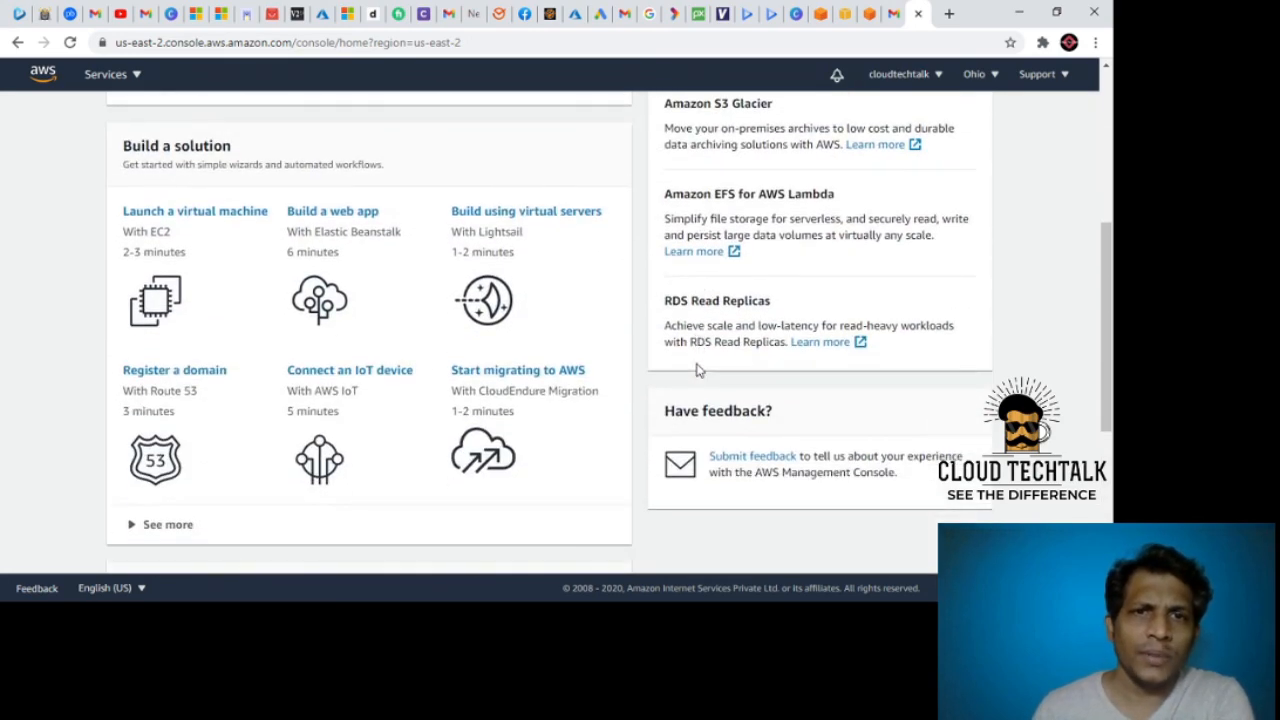
{"action": "scroll", "scroll_direction": "up", "scroll_amount": 3}
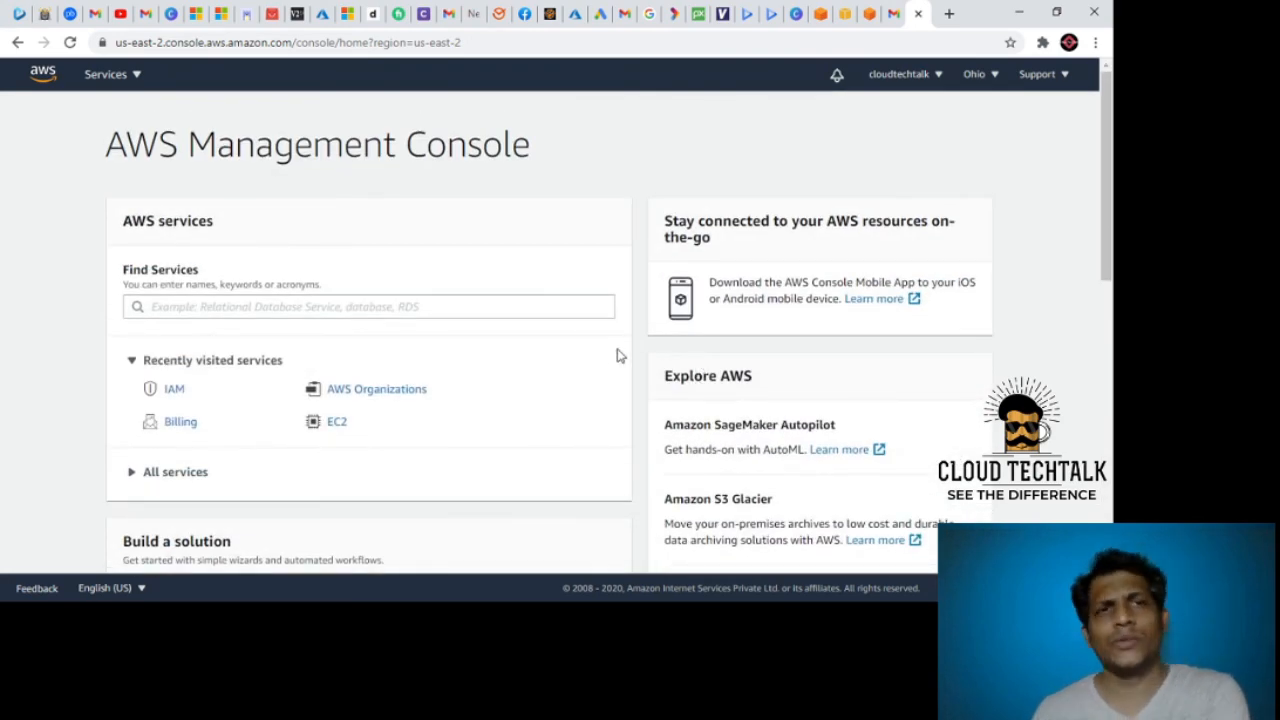
{"action": "mouse_move", "coordinate": [420, 259]}
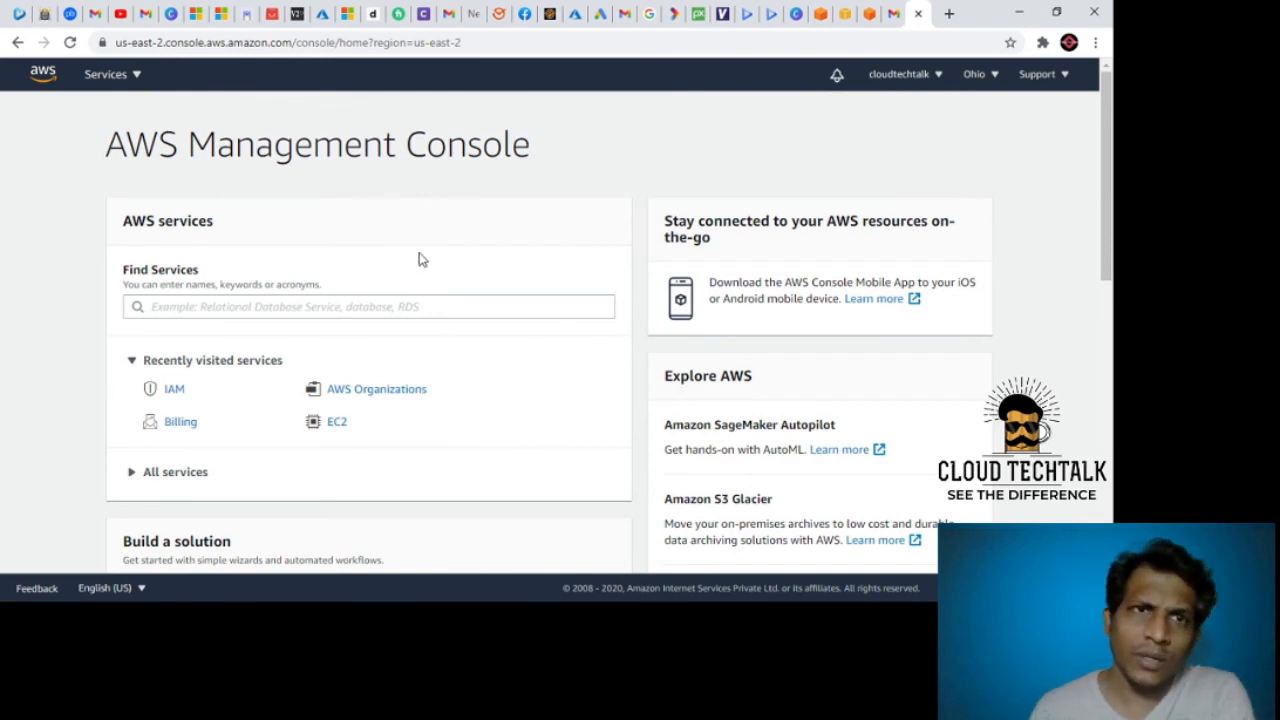
Open and dismiss the account options, then open and scroll the All services catalogue.
{"action": "left_click", "coordinate": [898, 73]}
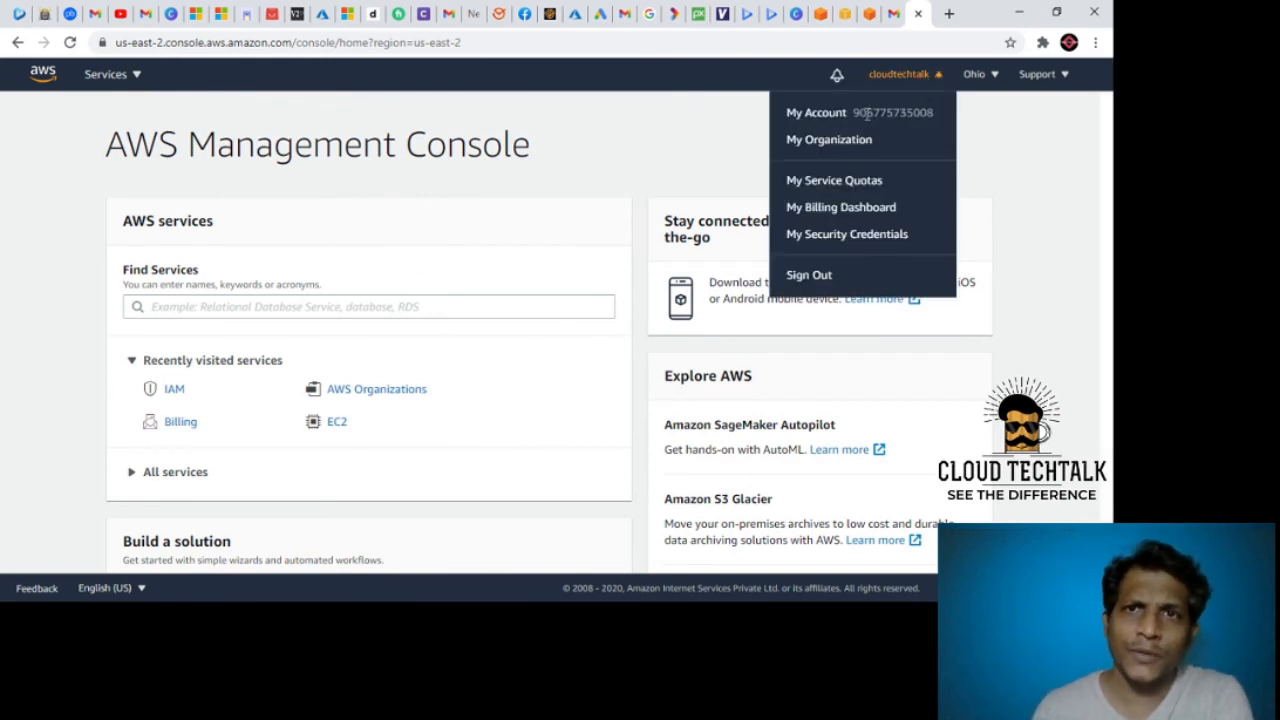
{"action": "mouse_move", "coordinate": [828, 139]}
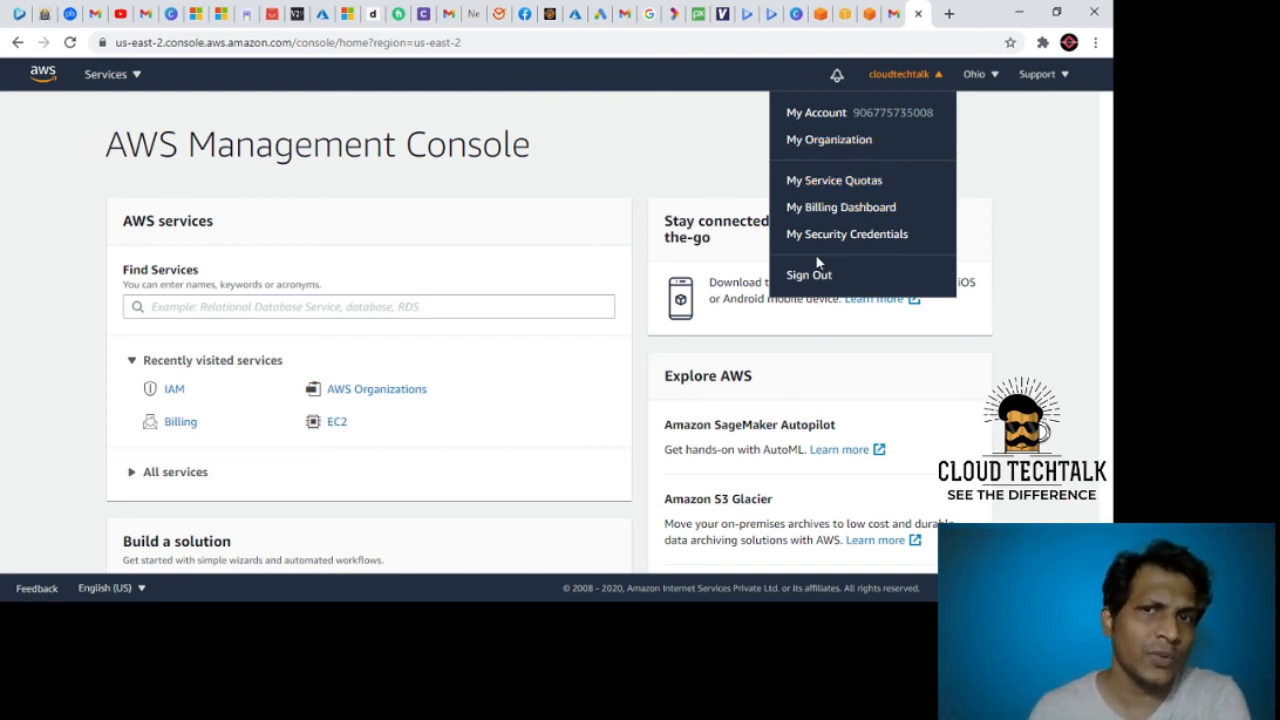
{"action": "left_click", "coordinate": [473, 190]}
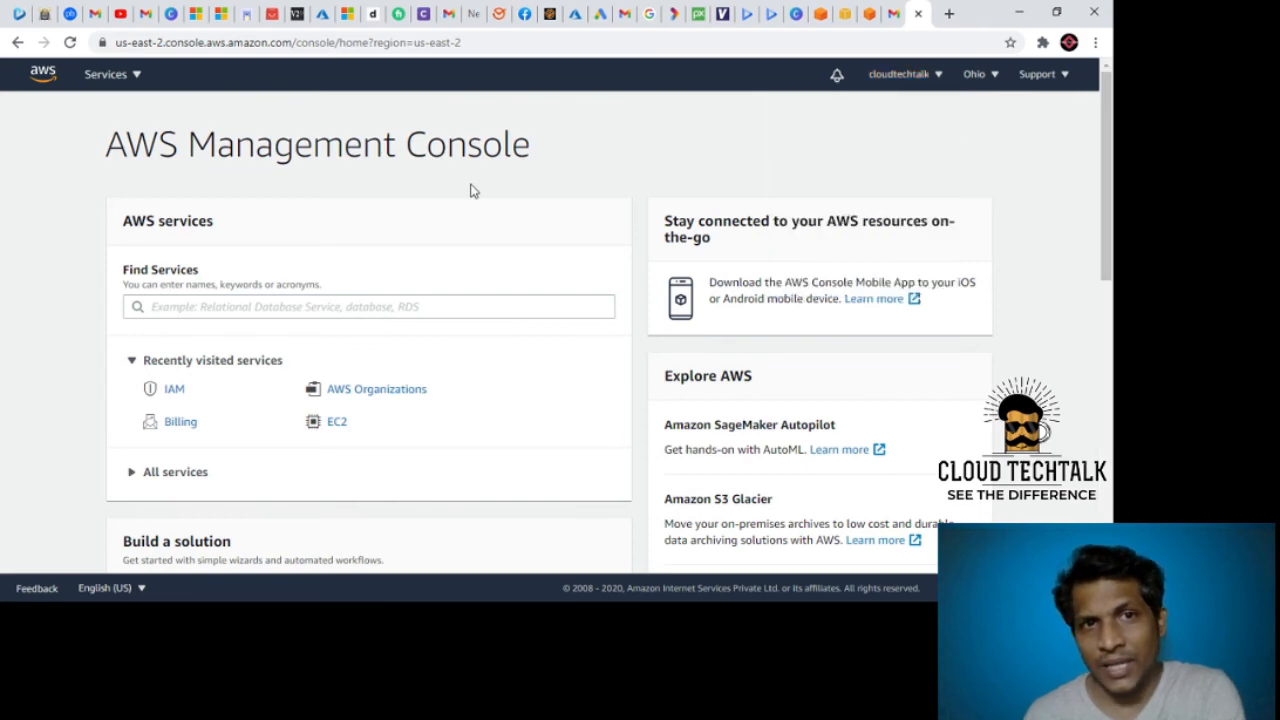
{"action": "left_click", "coordinate": [105, 73]}
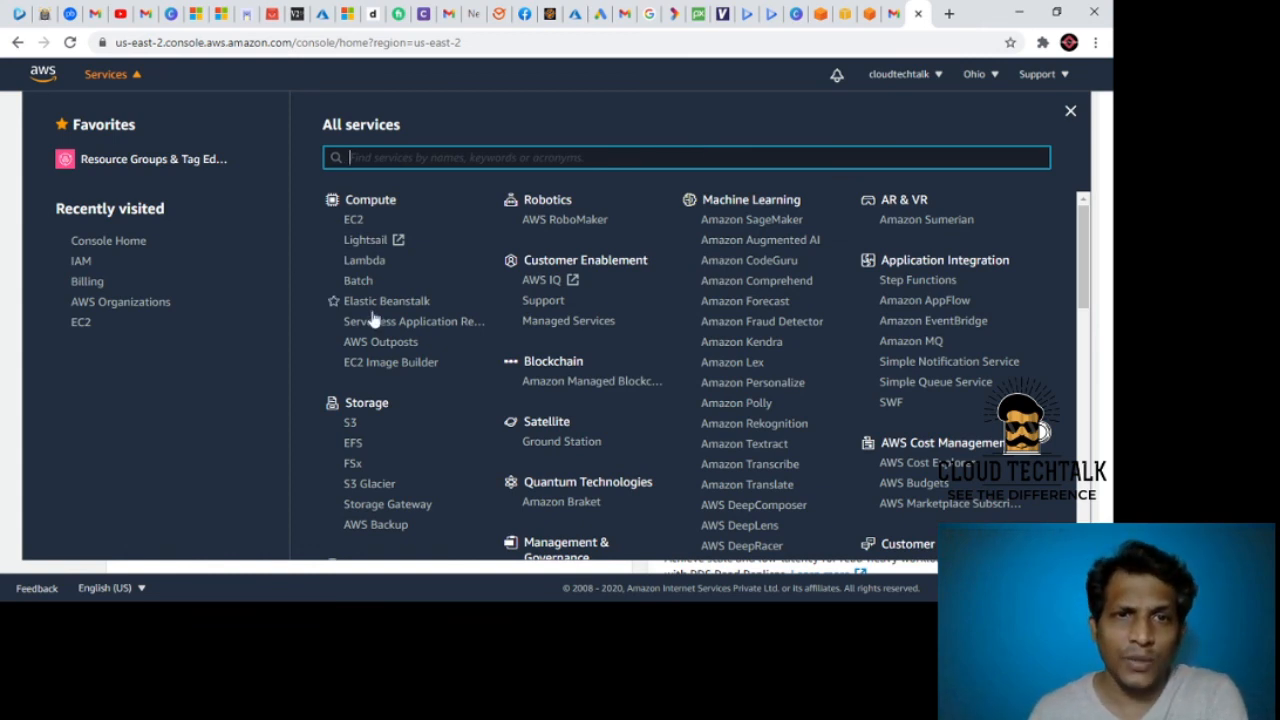
{"action": "scroll", "scroll_direction": "down", "scroll_amount": 3}
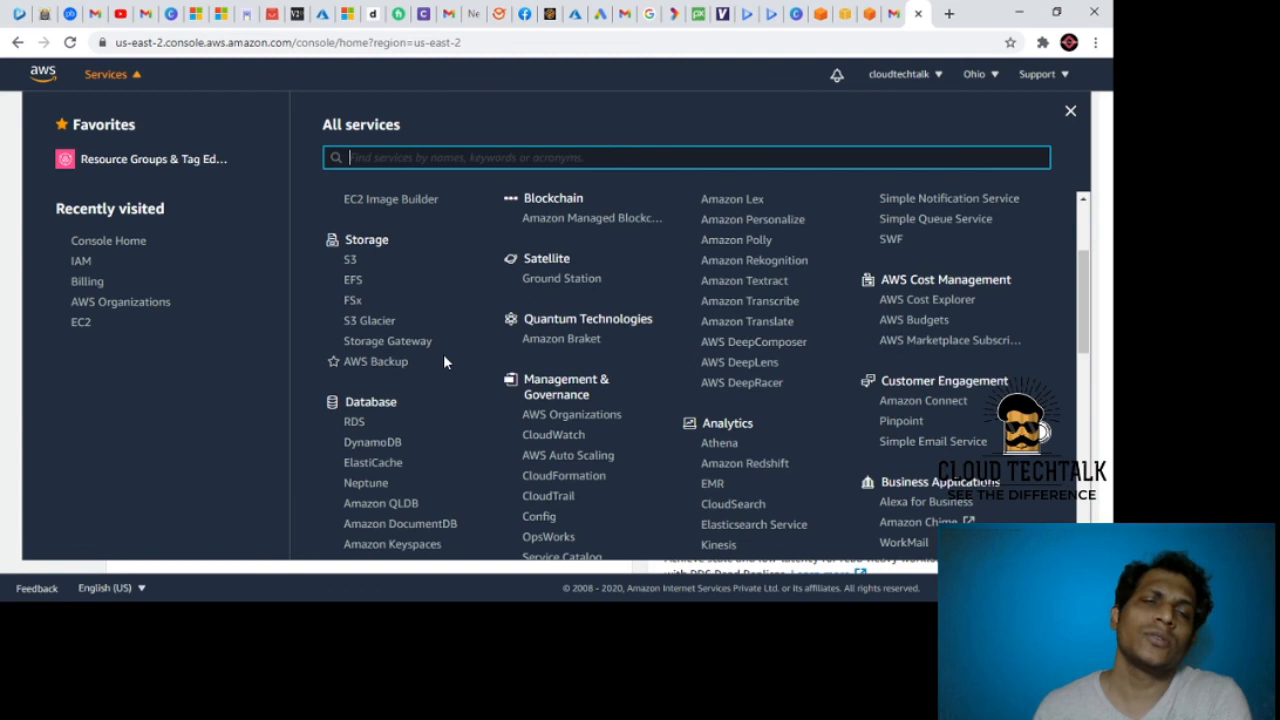